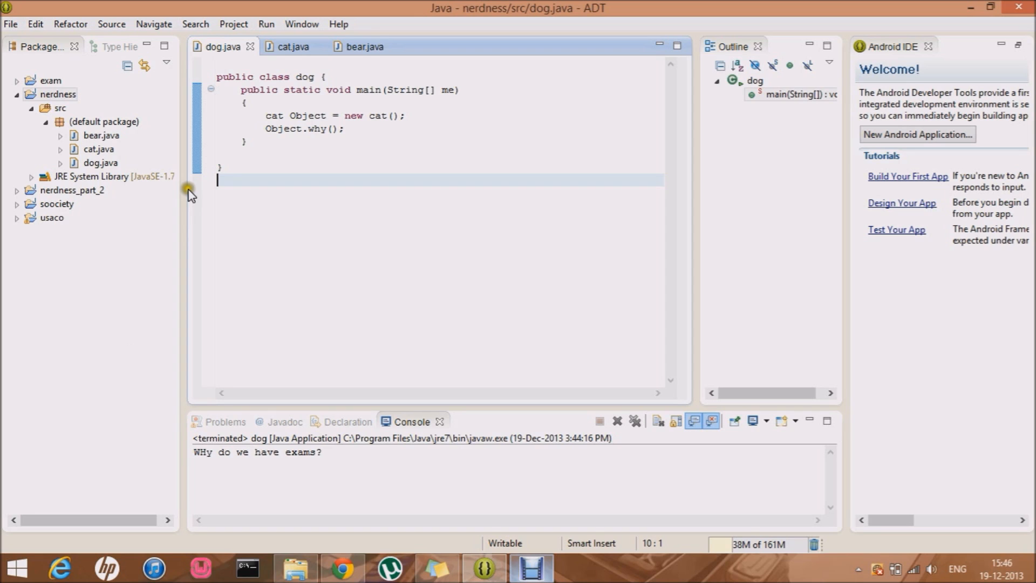
mouse_move(215, 54)
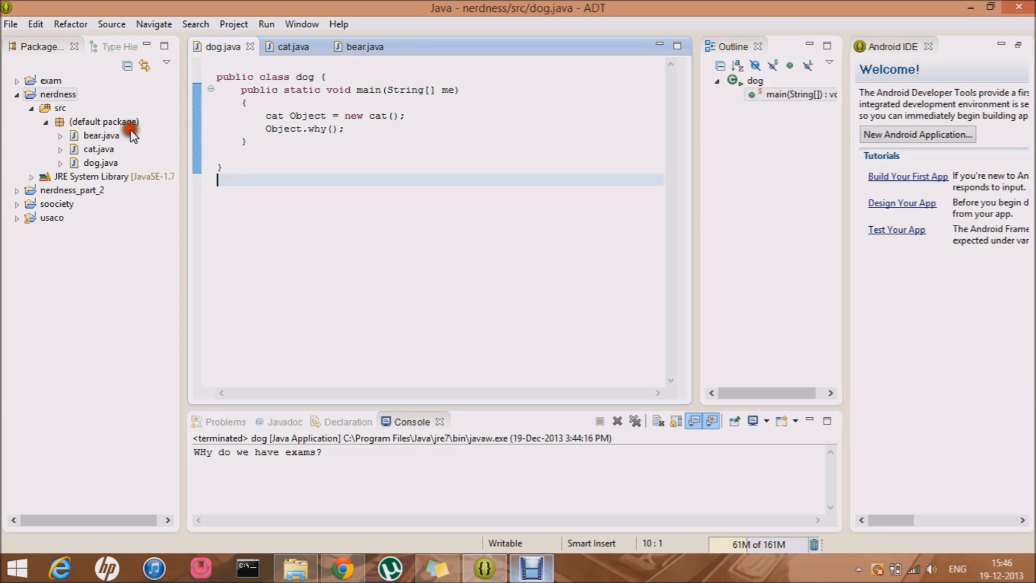
Create a new class named fox in the nerdness default package and open it
right_click(104, 122)
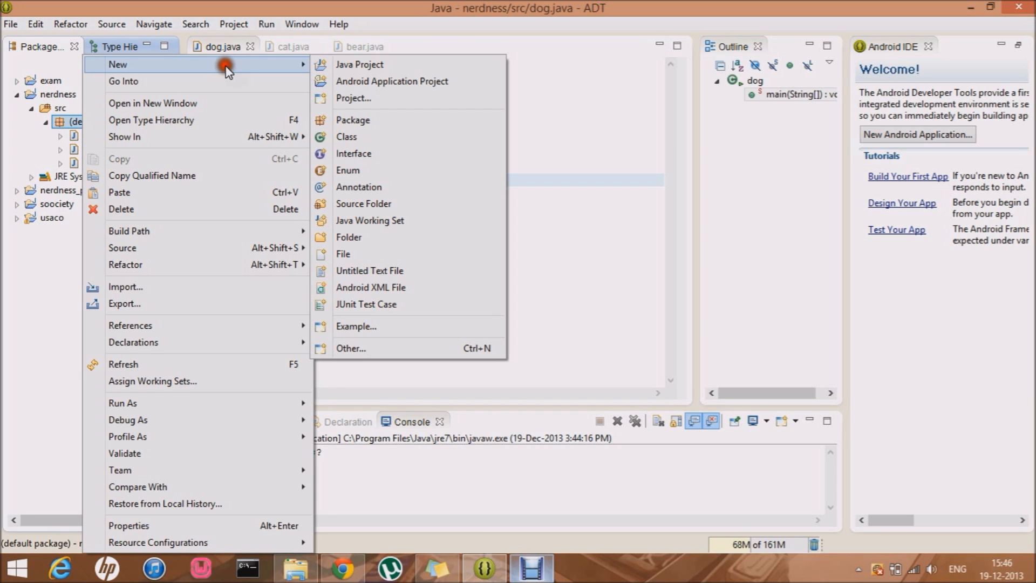
click(346, 137)
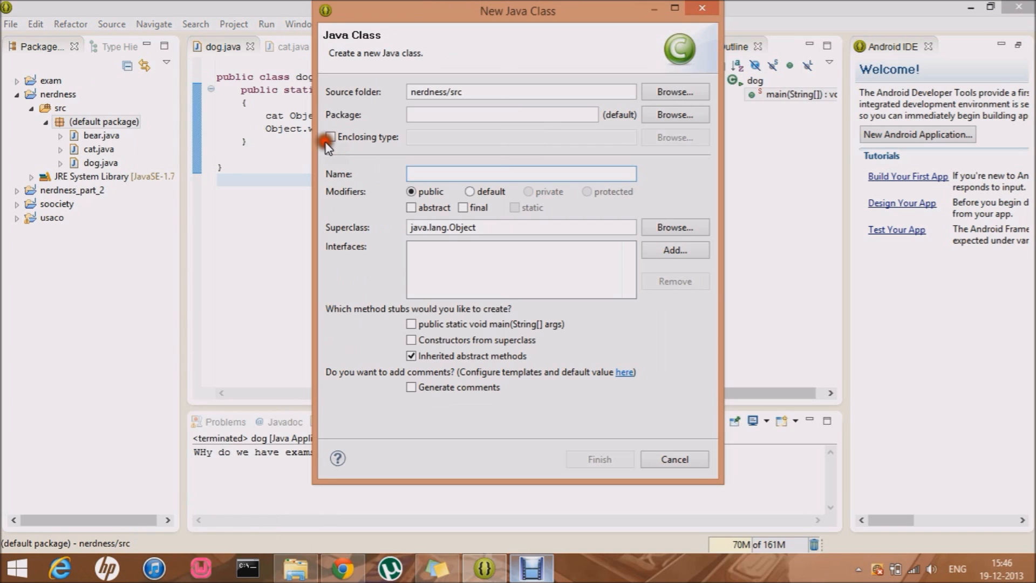
text(fox)
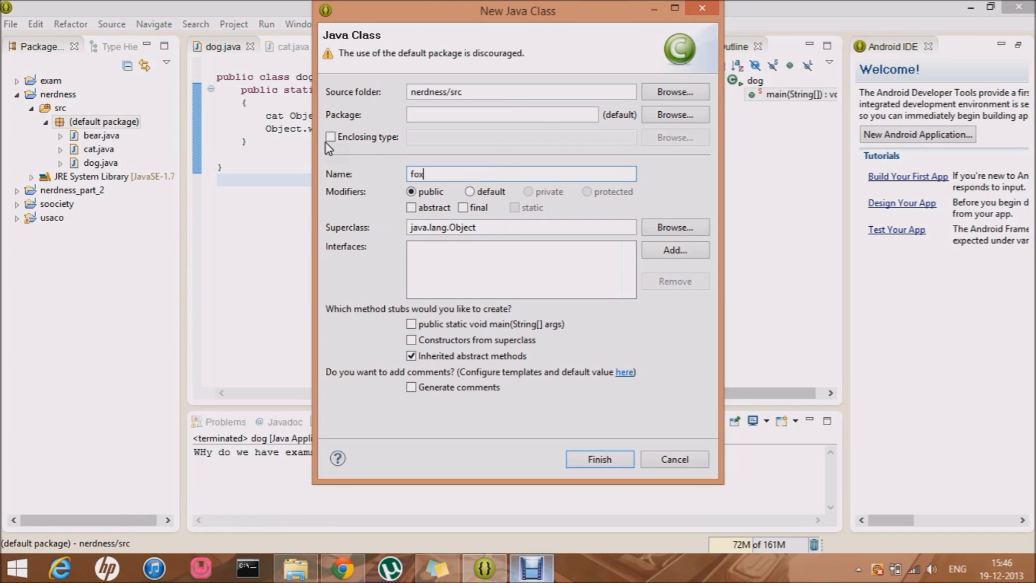
click(598, 459)
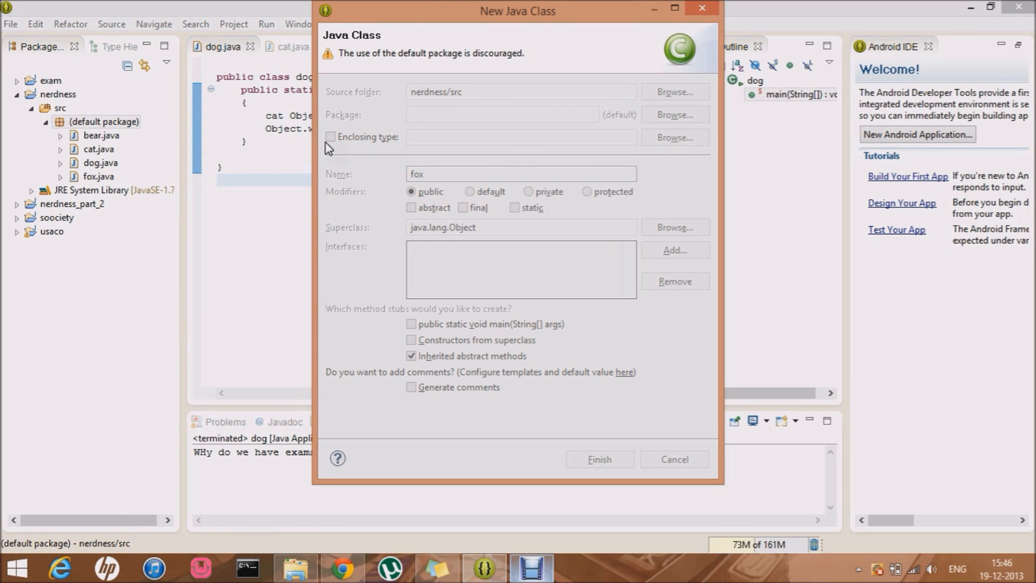
click(599, 458)
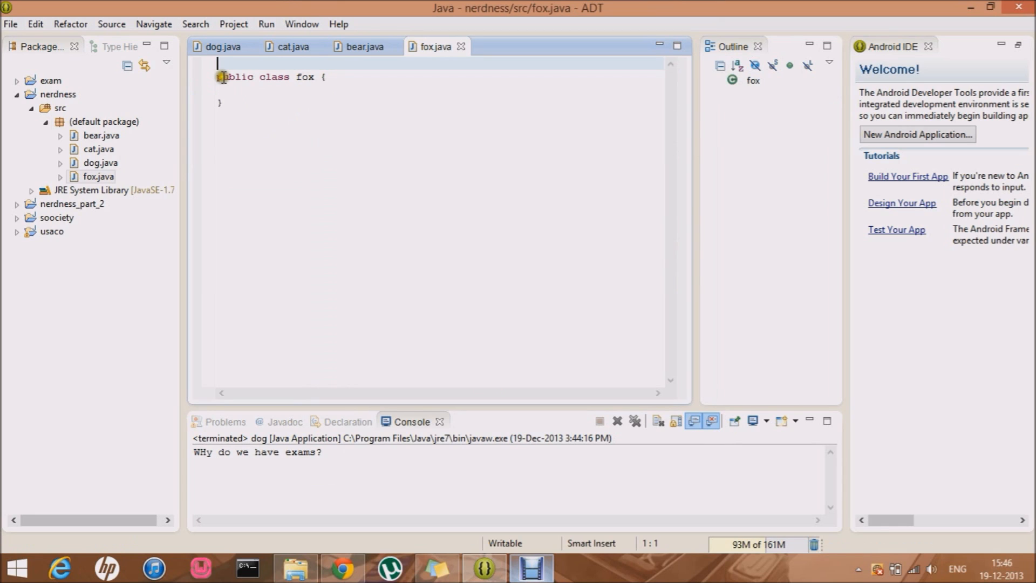
Flip between the cat and bear classes to compare them, ending on cat
click(294, 46)
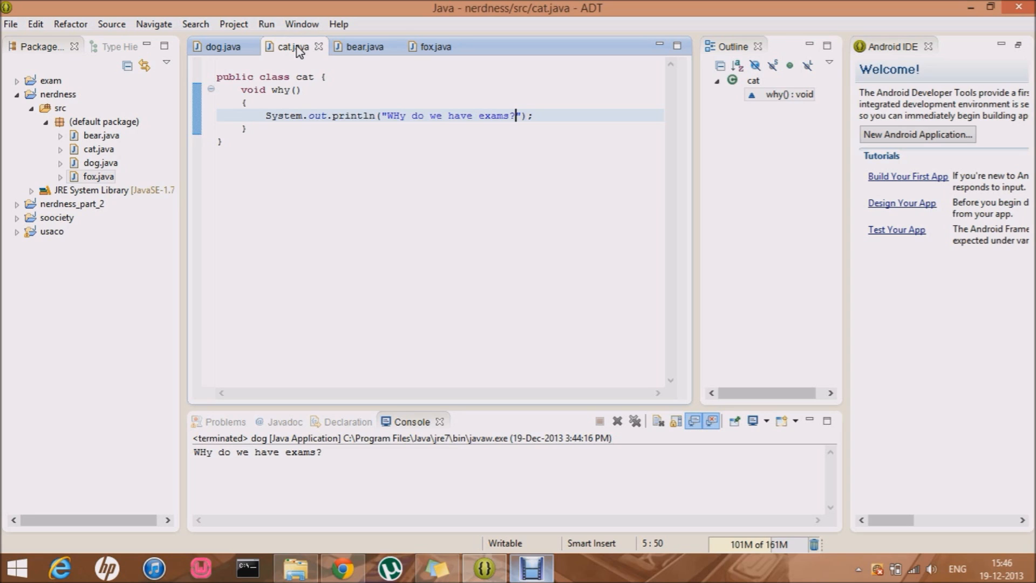
click(365, 46)
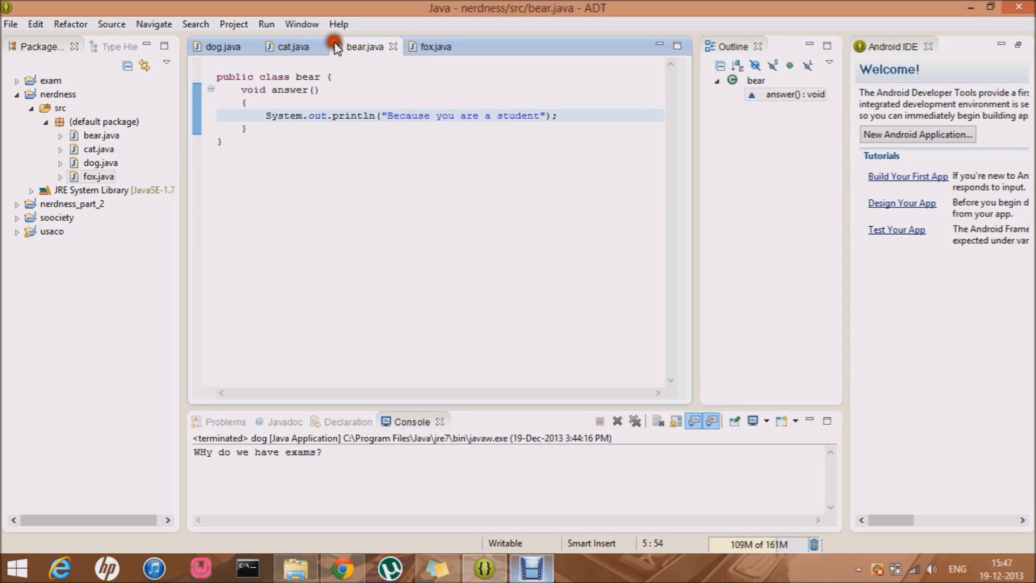
click(290, 46)
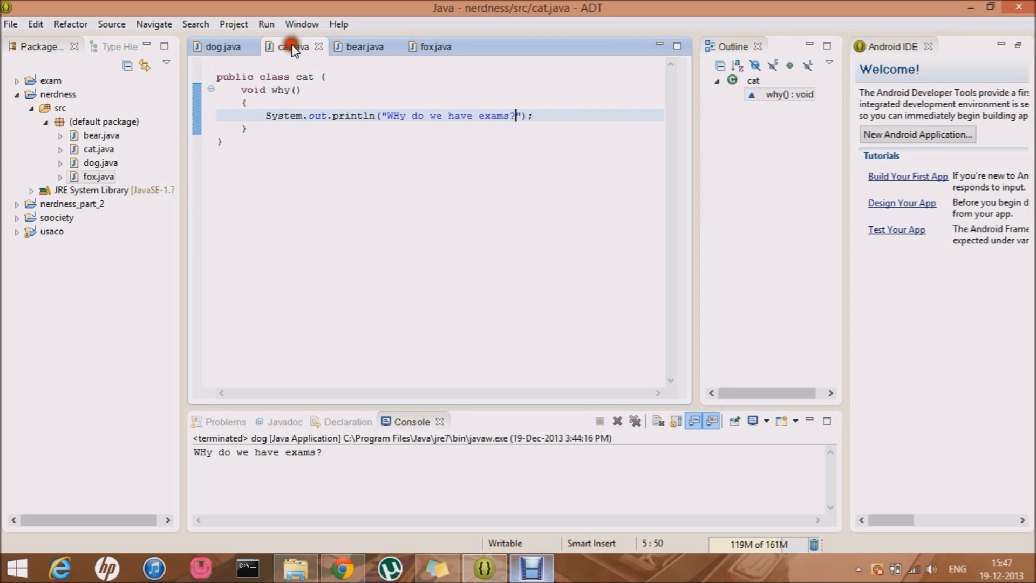
click(363, 46)
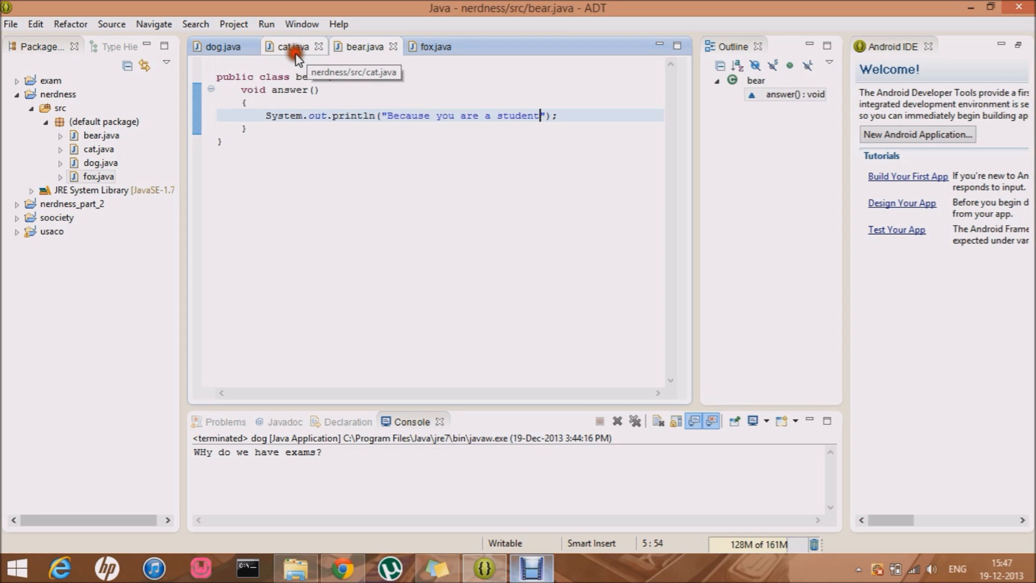
click(289, 47)
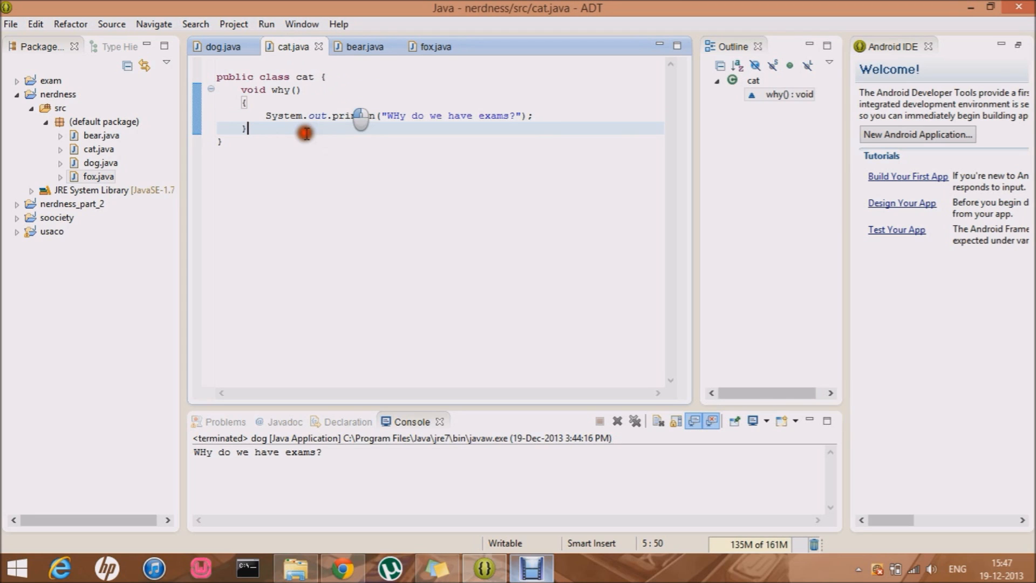
Add a milk() method to cat that prints "I am a cat and i like milk!!"
text(void mil)
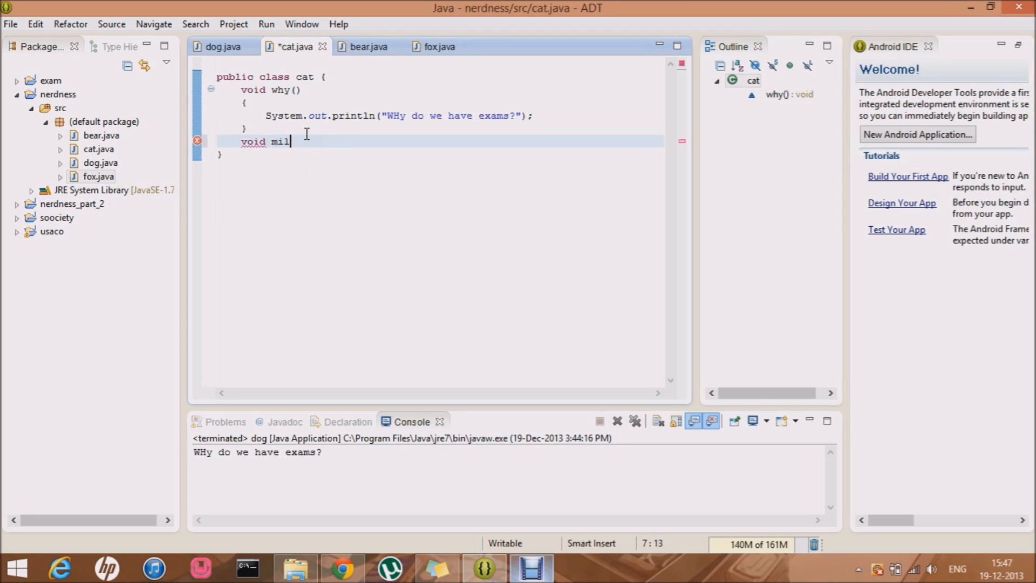
text(k())
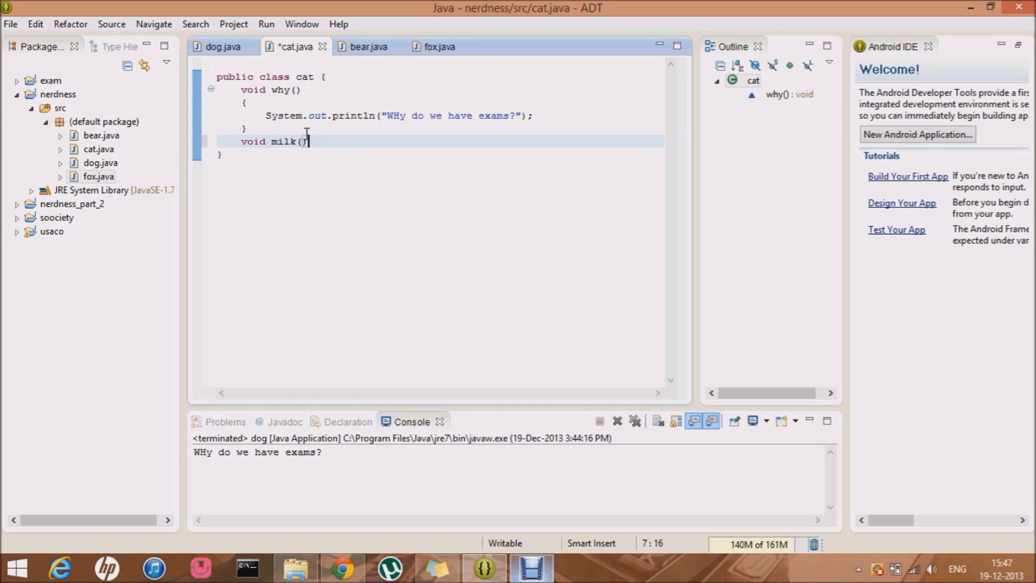
key(Return)
text({)
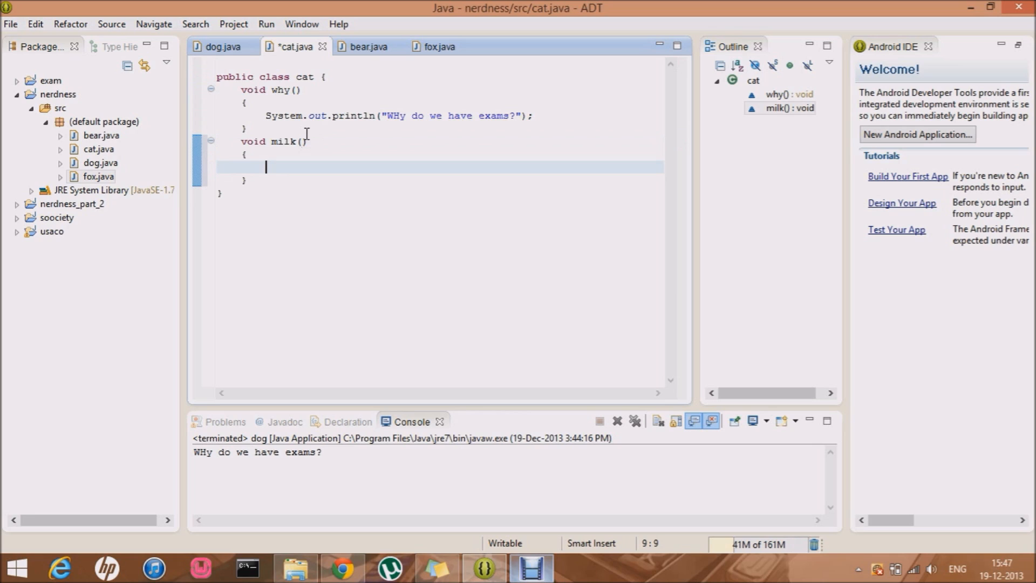
text(syso)
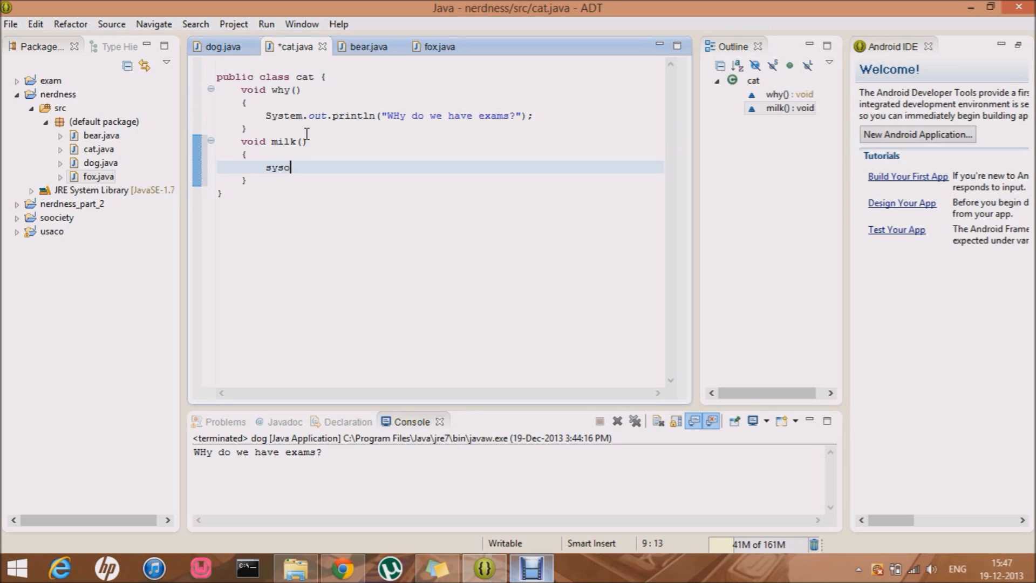
text(System.out.println("");)
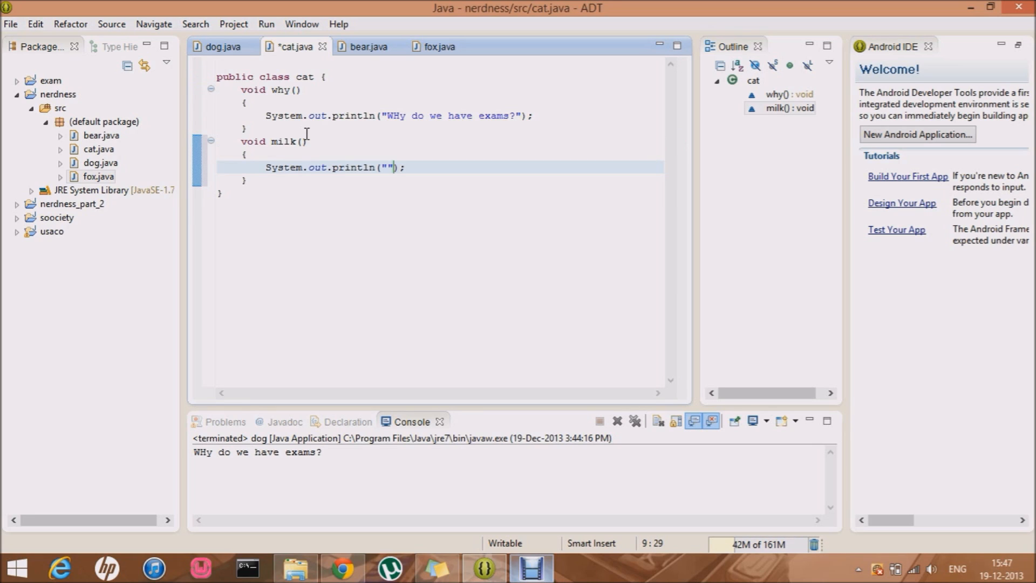
text(I a)
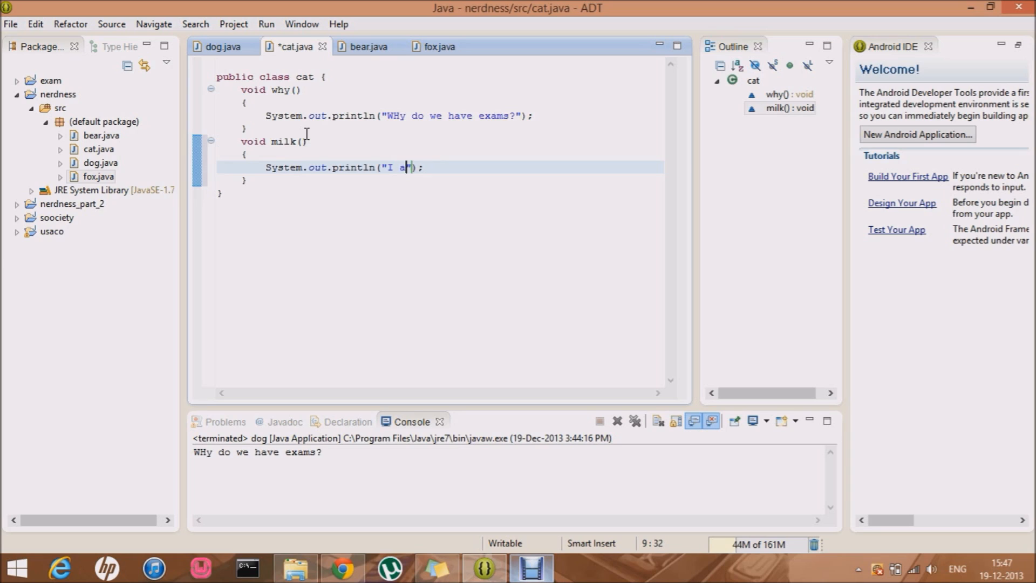
text(m a cat)
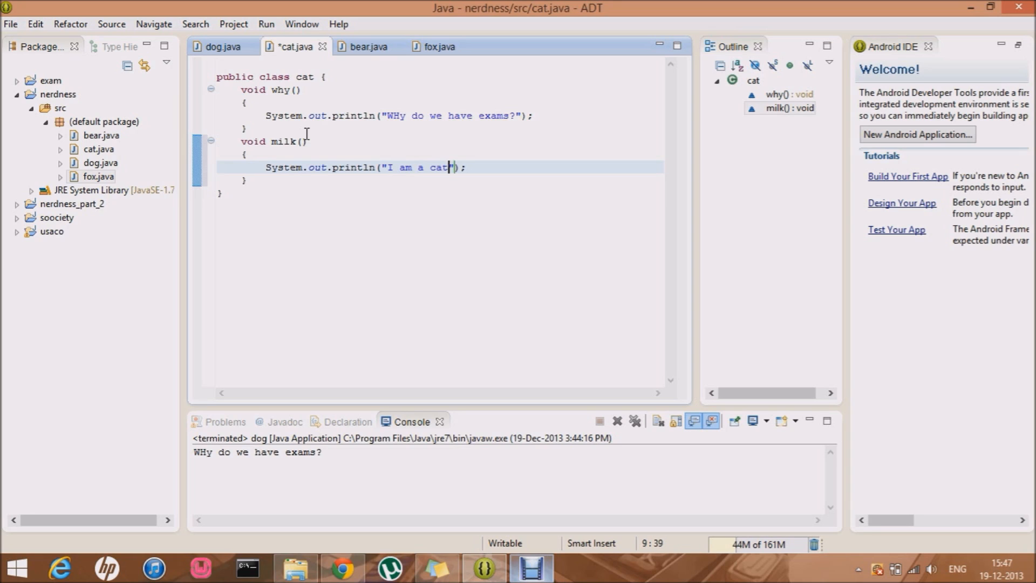
text(and o)
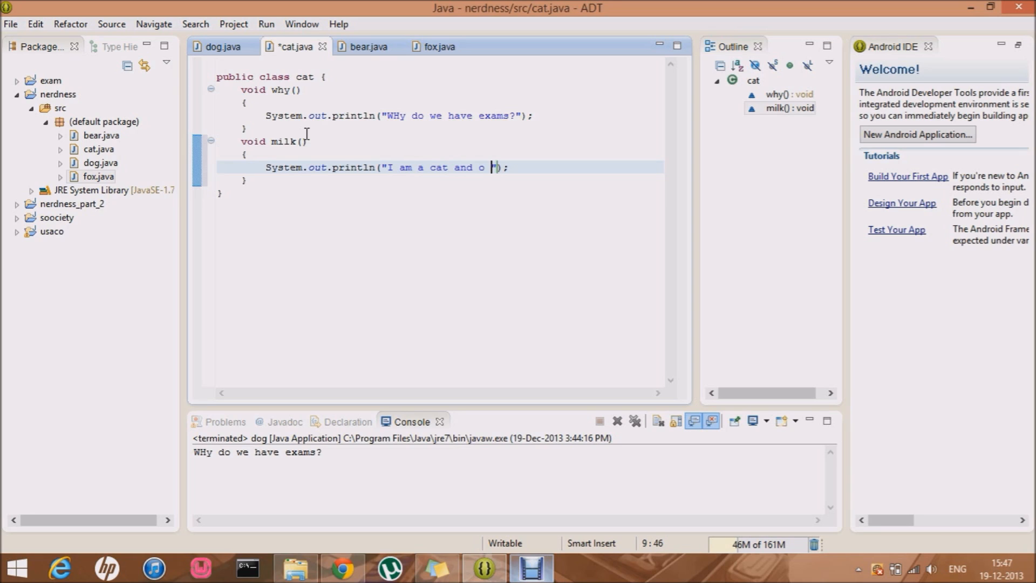
text(i l)
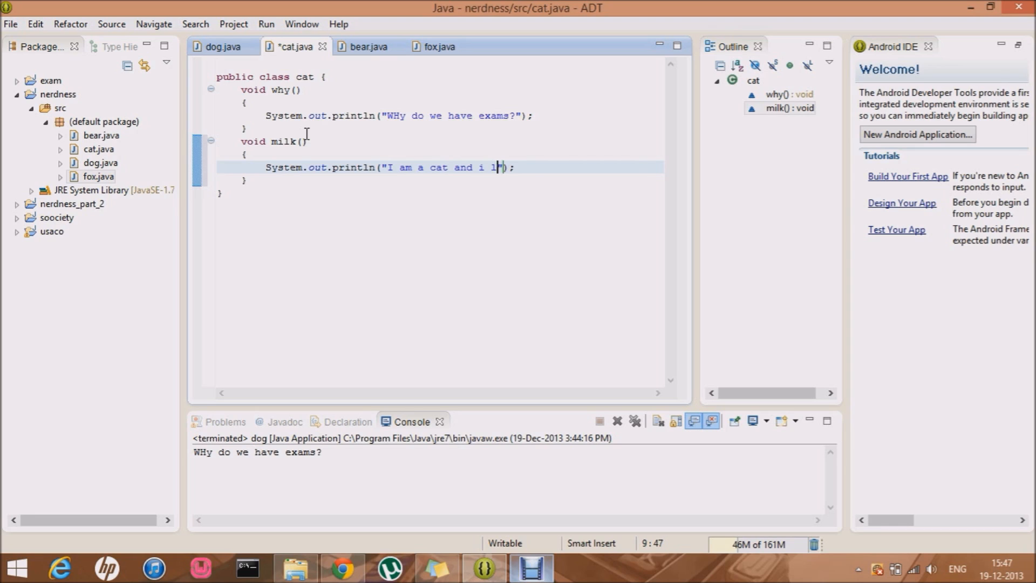
text(kie milk)
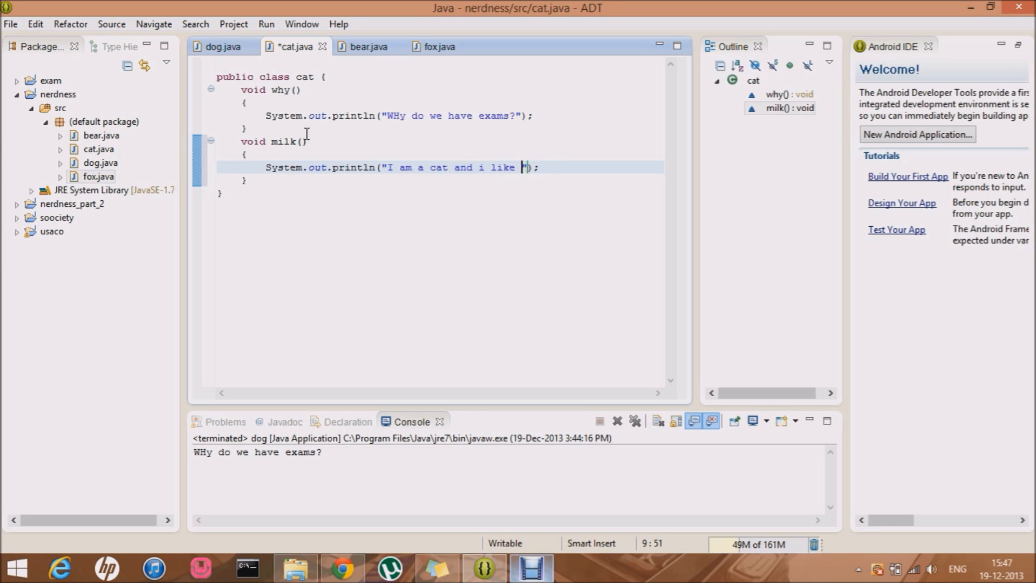
text(milk)
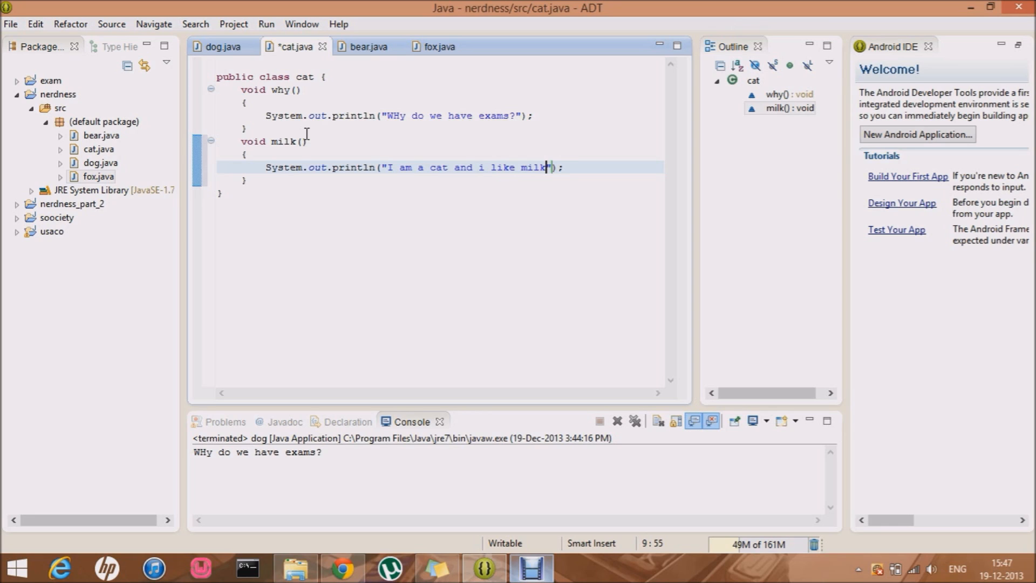
text(!!)
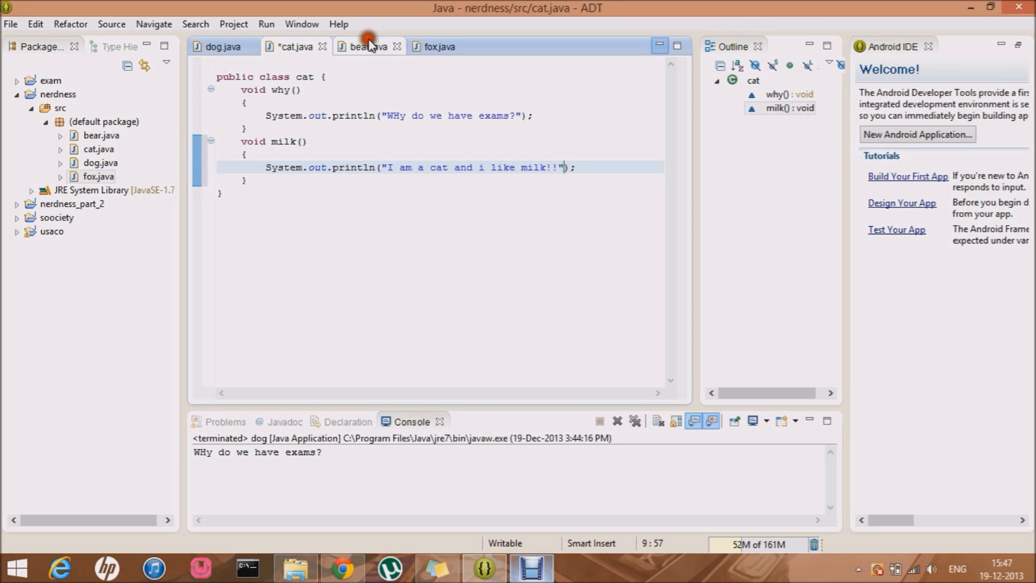
Add a milk() method to bear that prints "I am a bear and even i like milk!!"
click(367, 46)
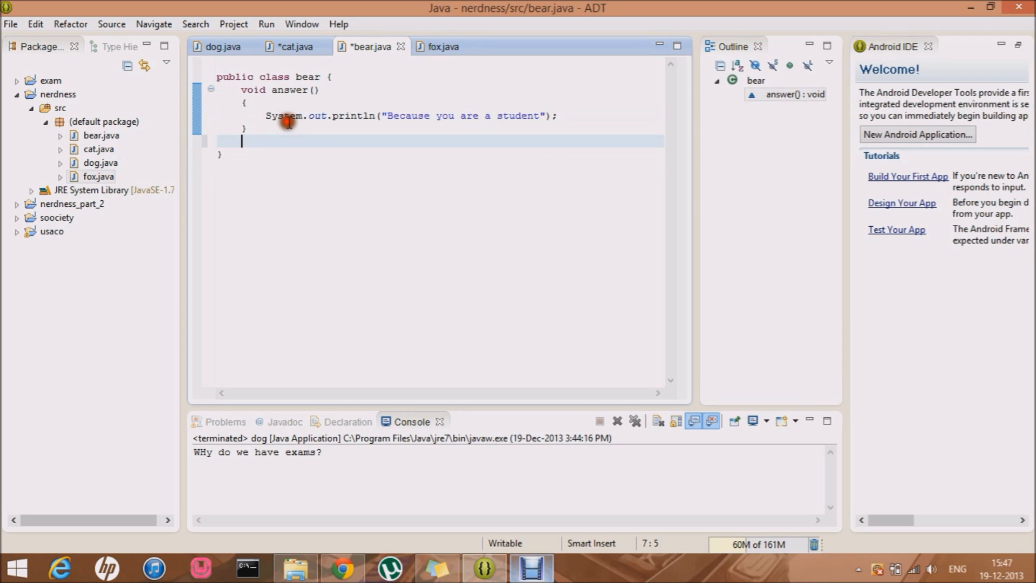
text(void)
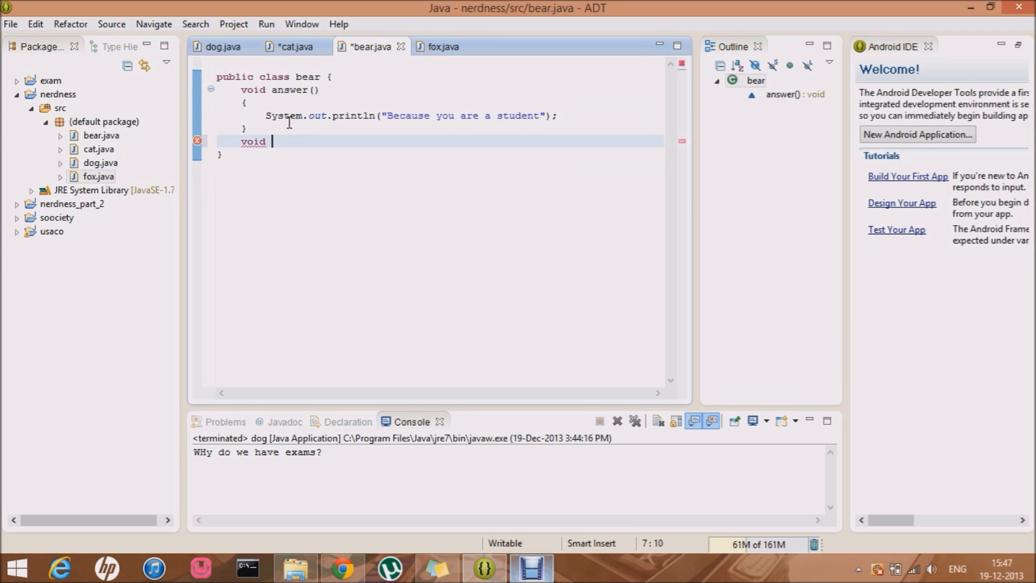
text(milk)
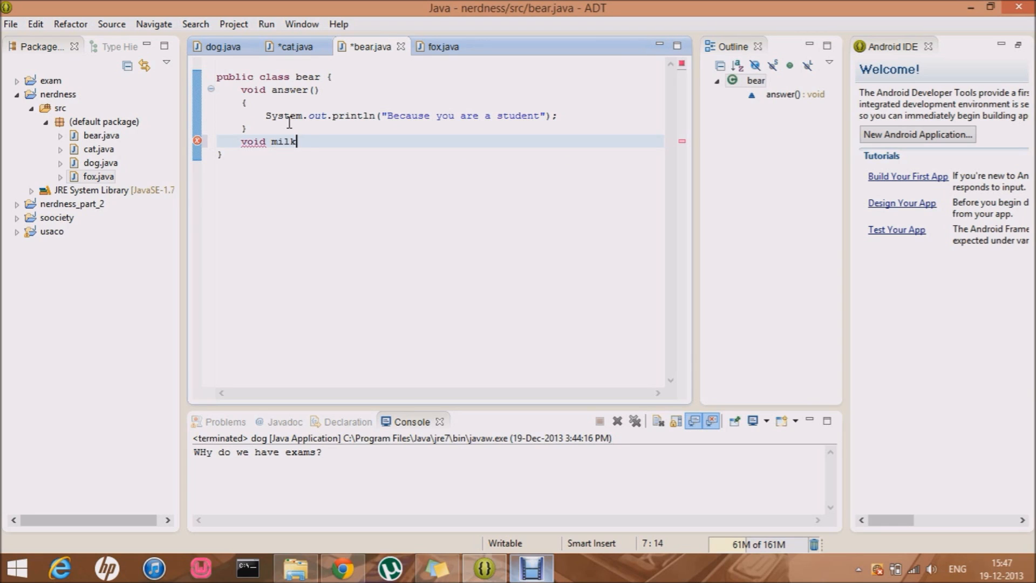
text(())
text(System.out.println();)
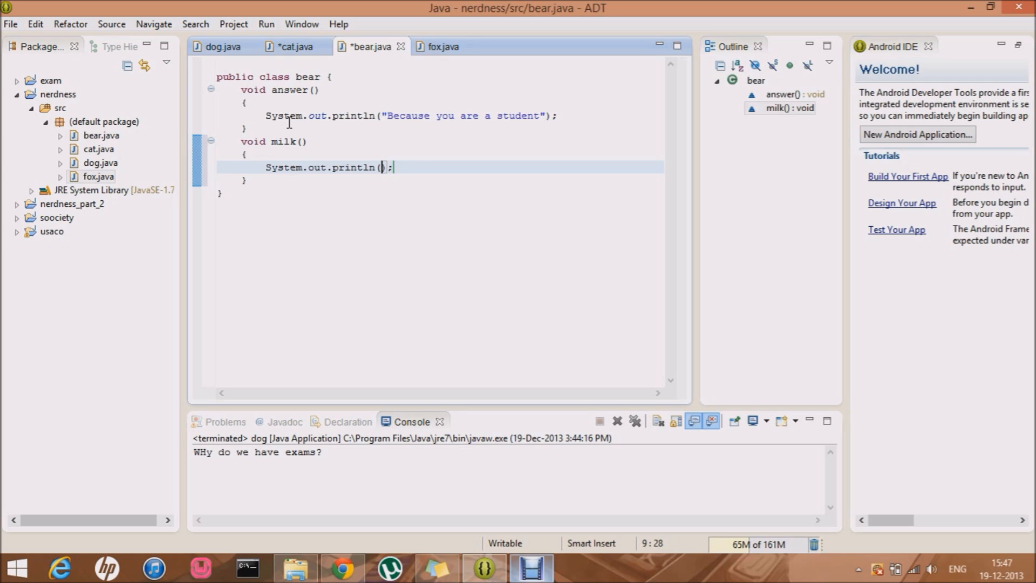
text(I amd ")
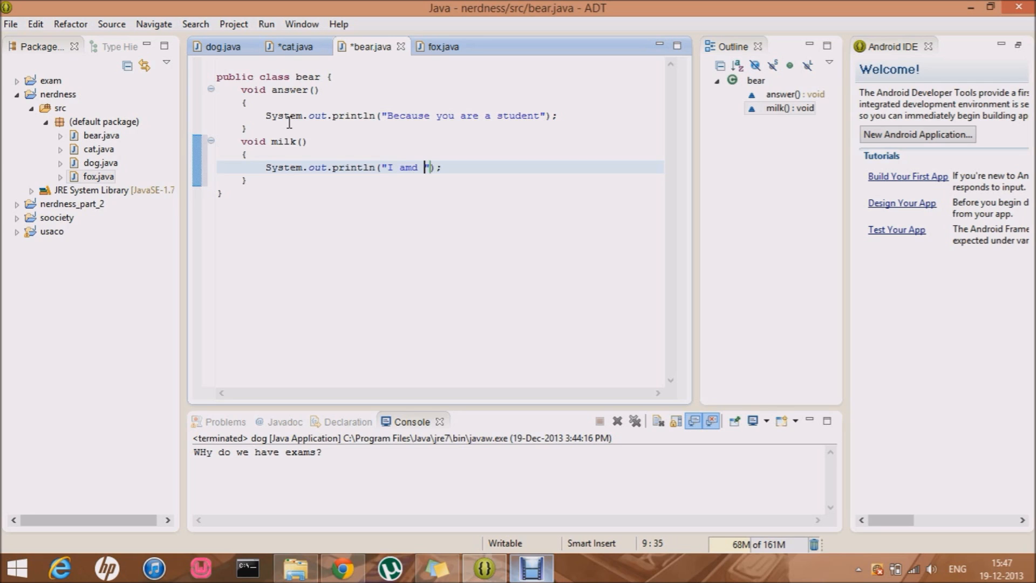
key(BackSpace)
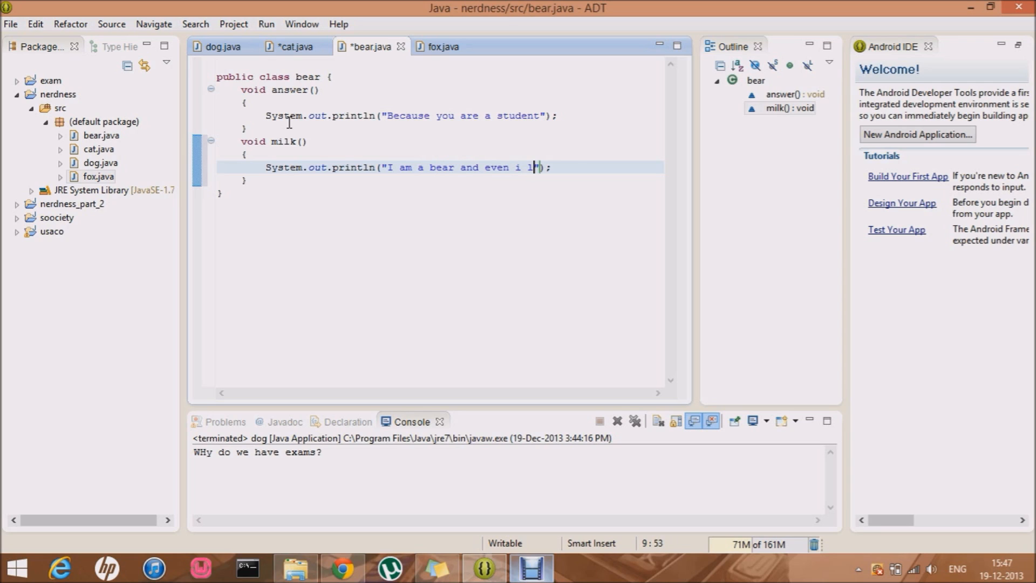
text(like moi)
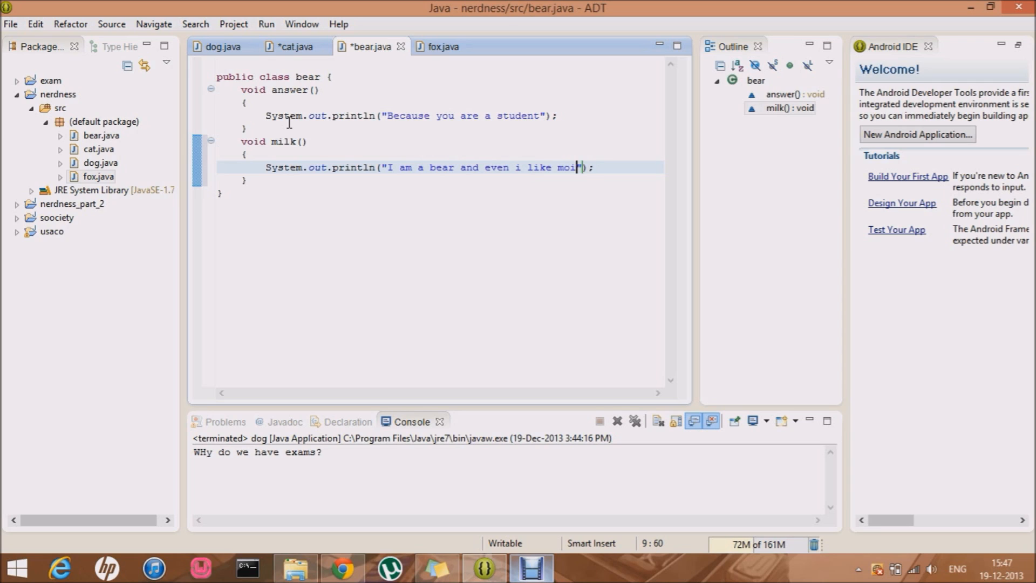
key(BackSpace)
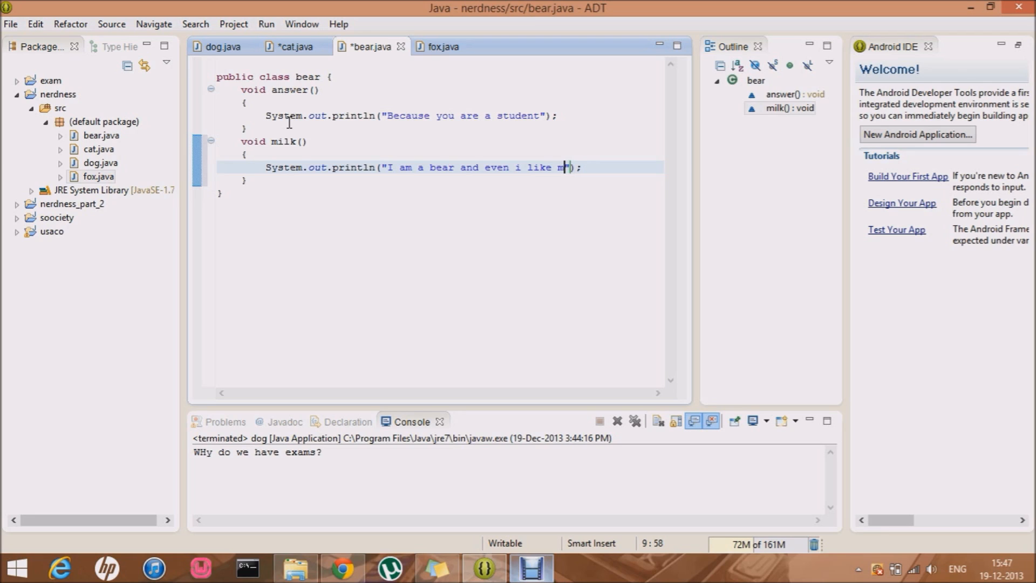
text(ilk!!)
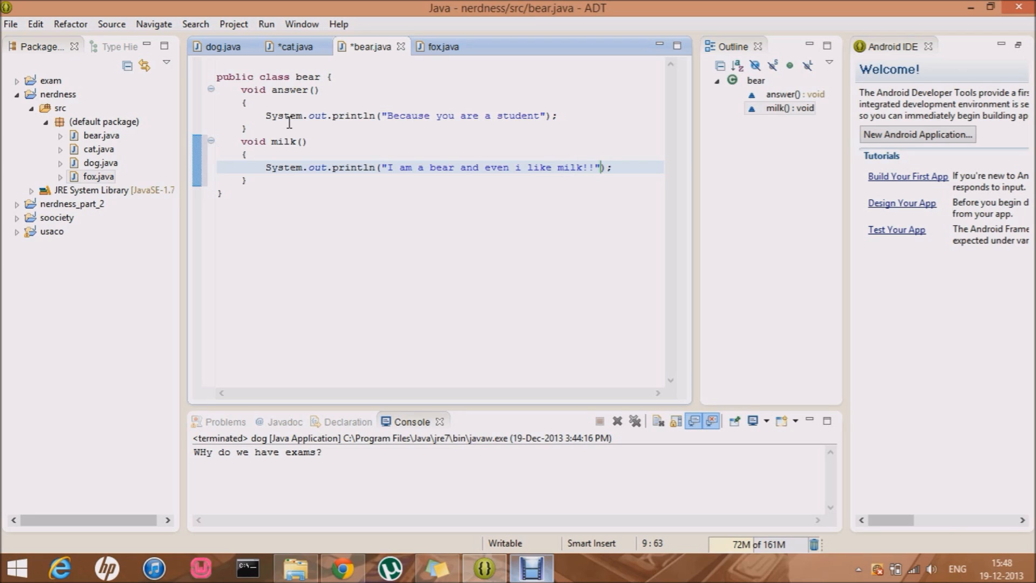
mouse_move(279, 56)
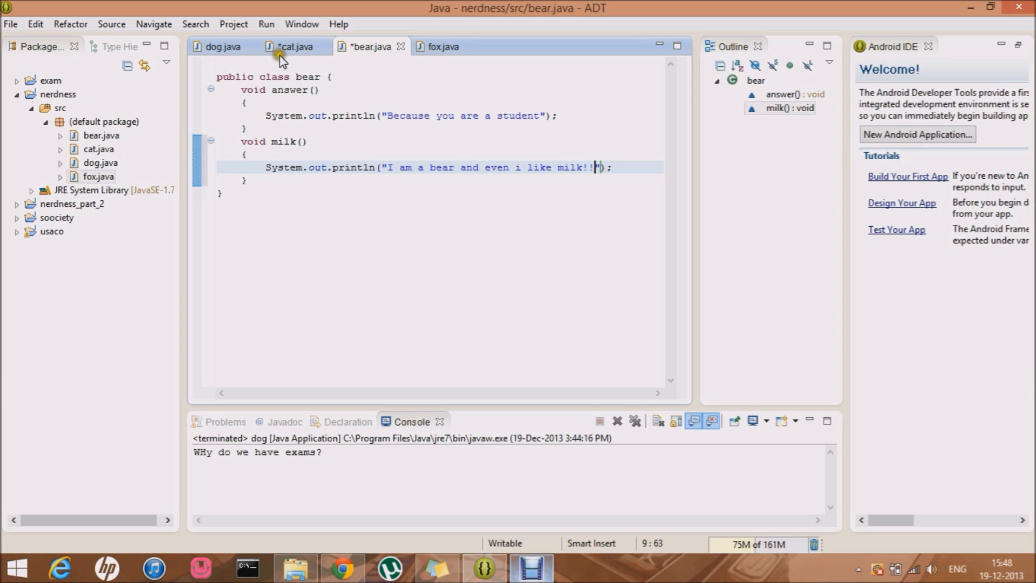
Review the cat, bear and fox sources in turn, restoring the editor layout on cat
click(296, 46)
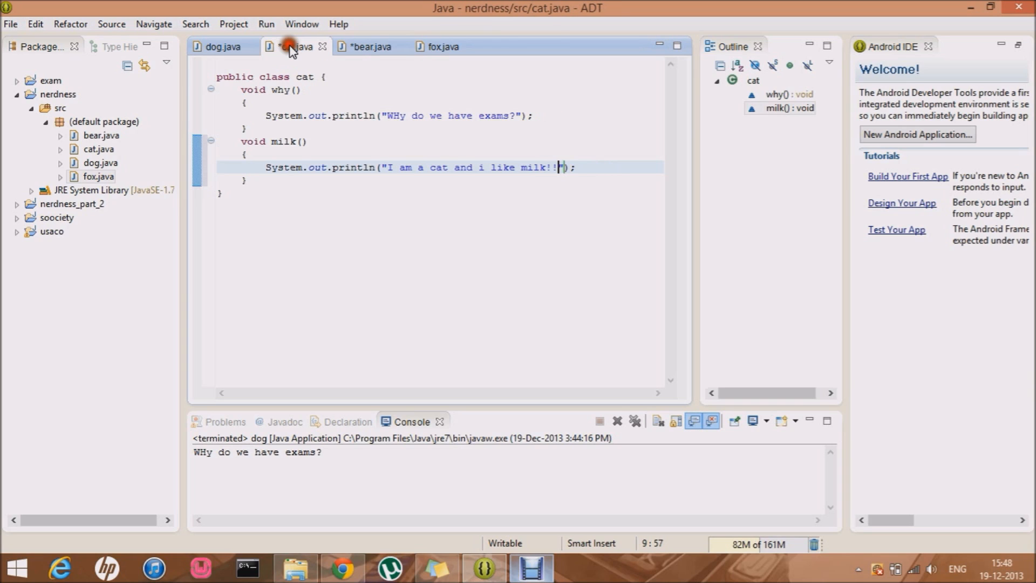
click(368, 46)
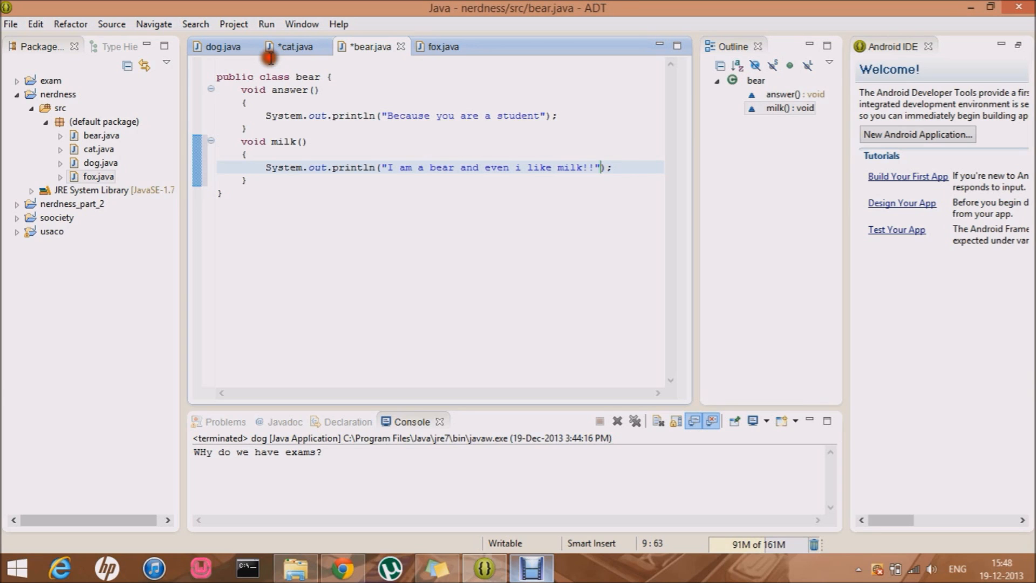
click(294, 47)
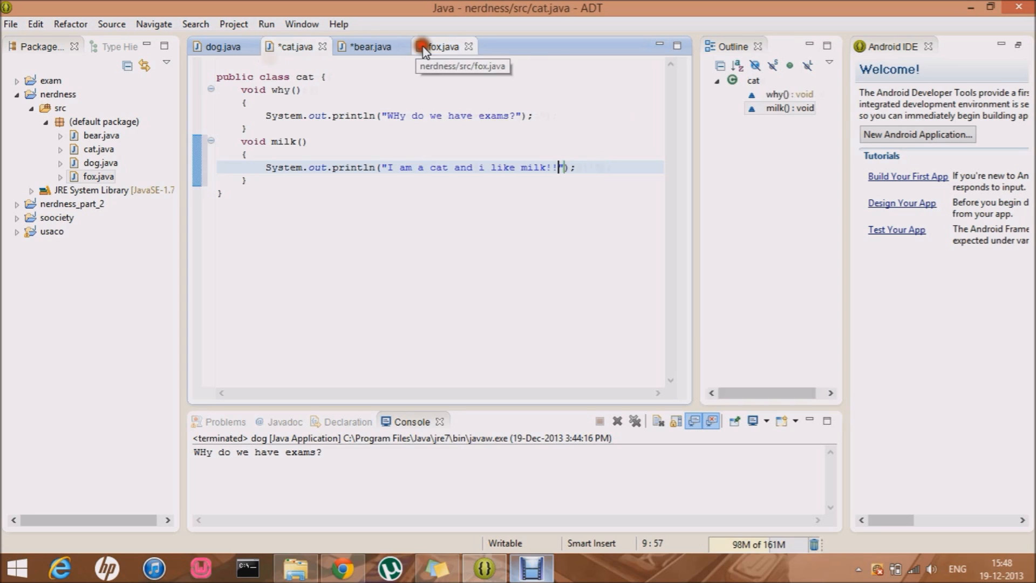
click(440, 47)
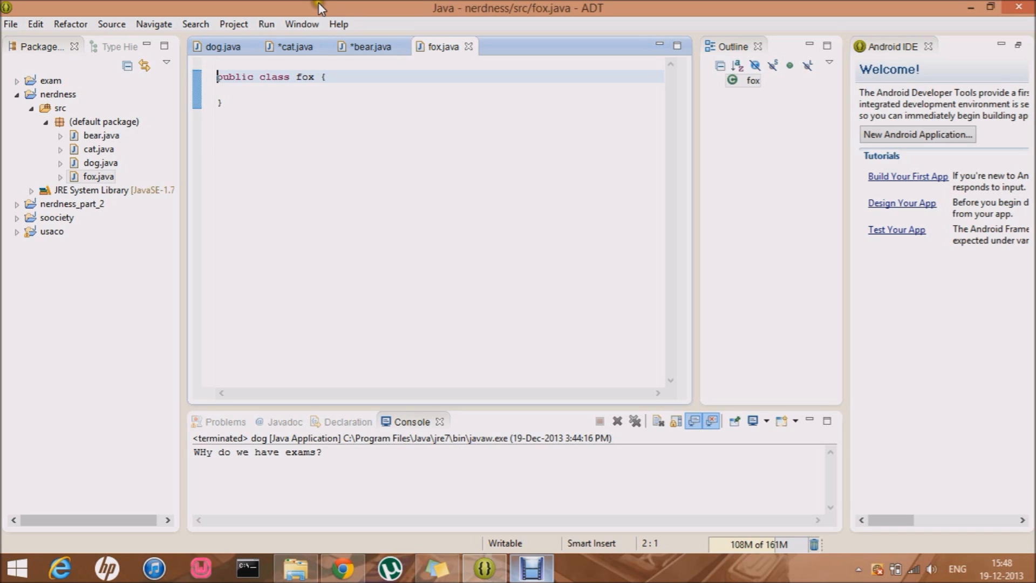
click(370, 47)
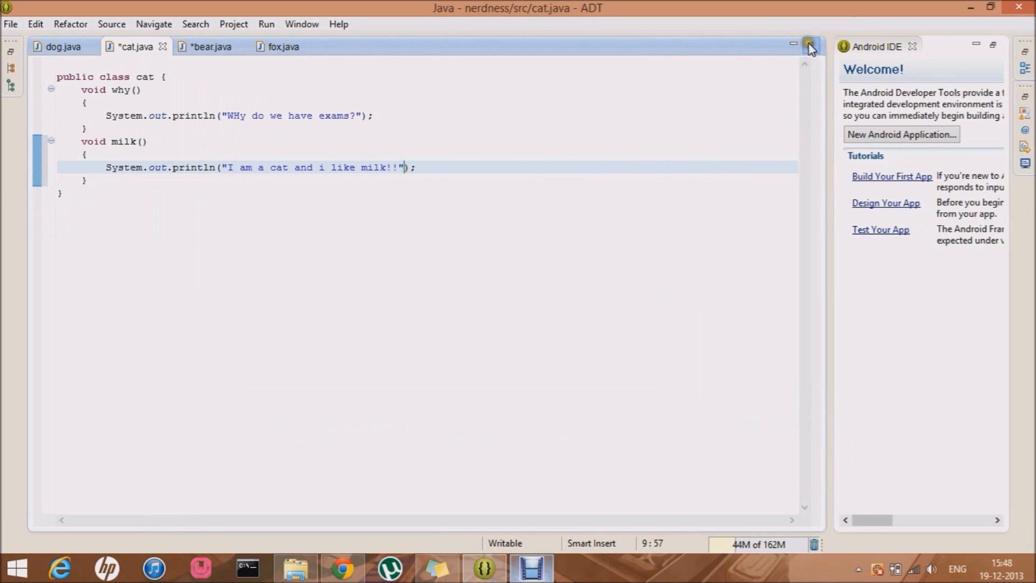
click(809, 44)
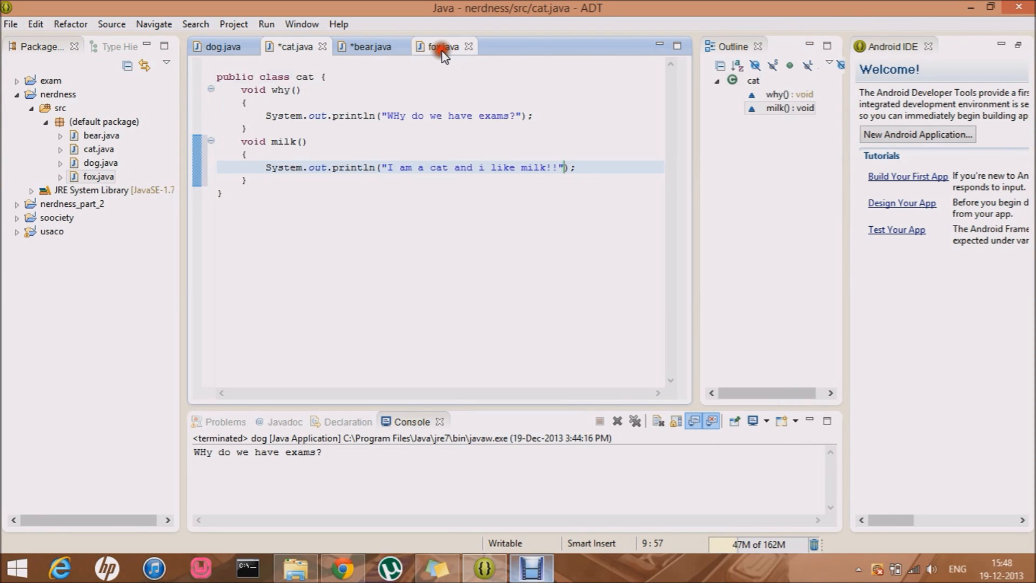
Declare an abstract void milk() method inside the abstract fox class
click(442, 47)
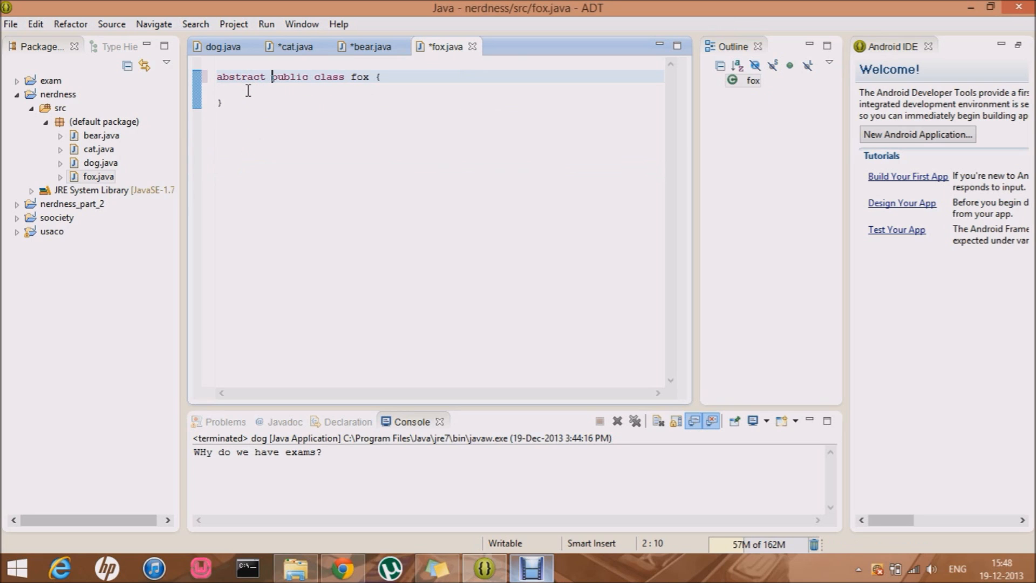
key(Return)
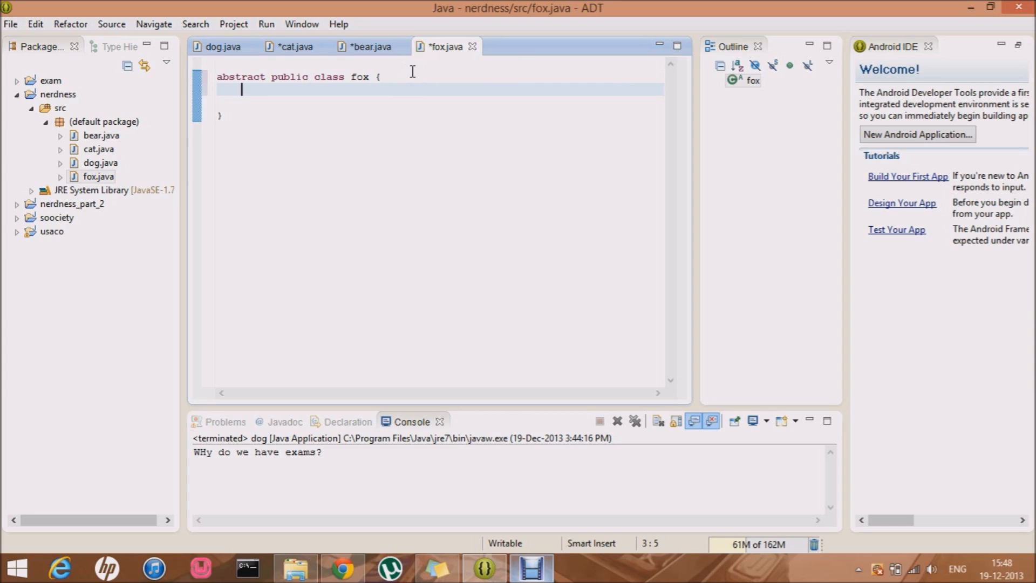
text(ab)
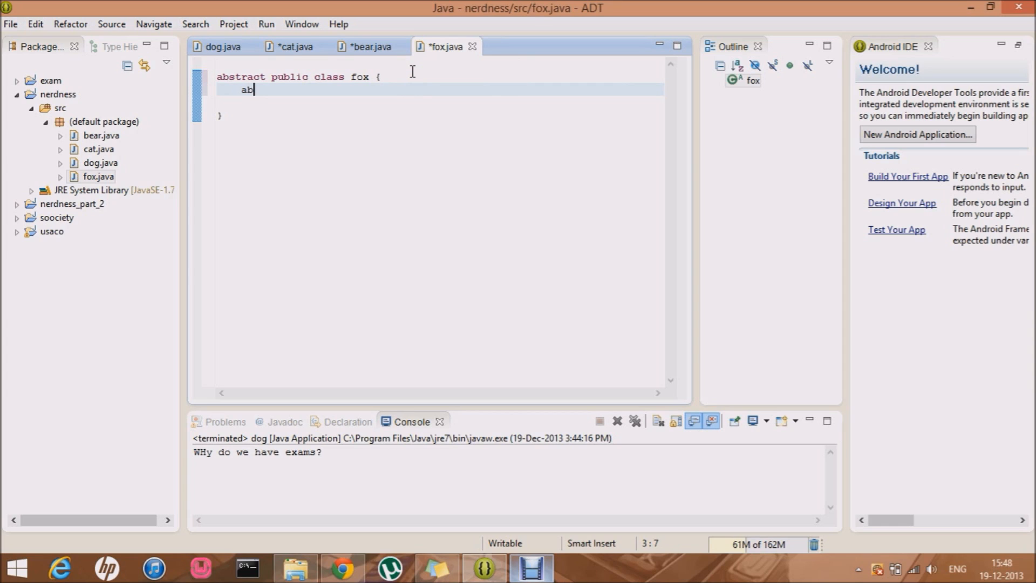
text(stract)
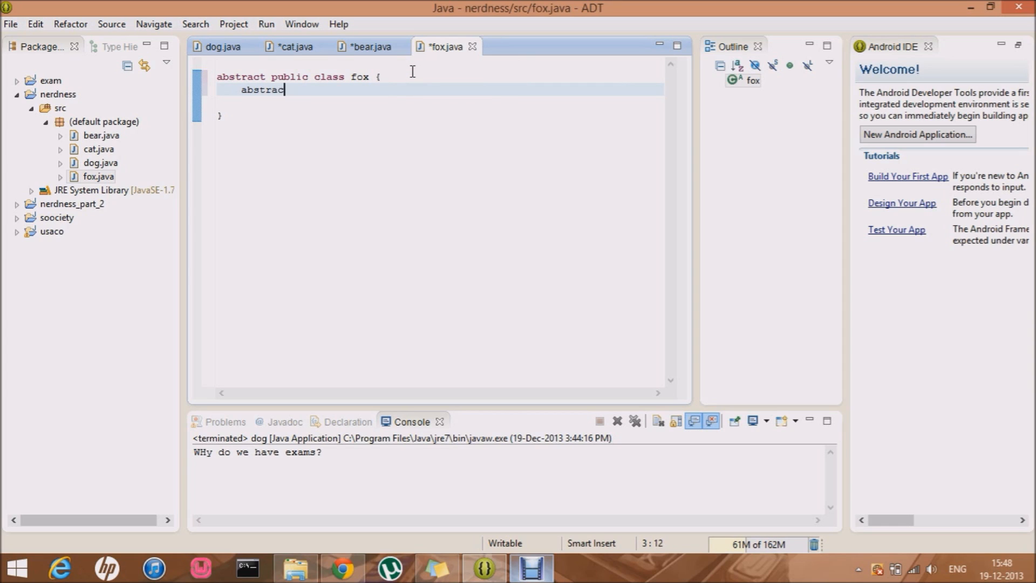
text(method)
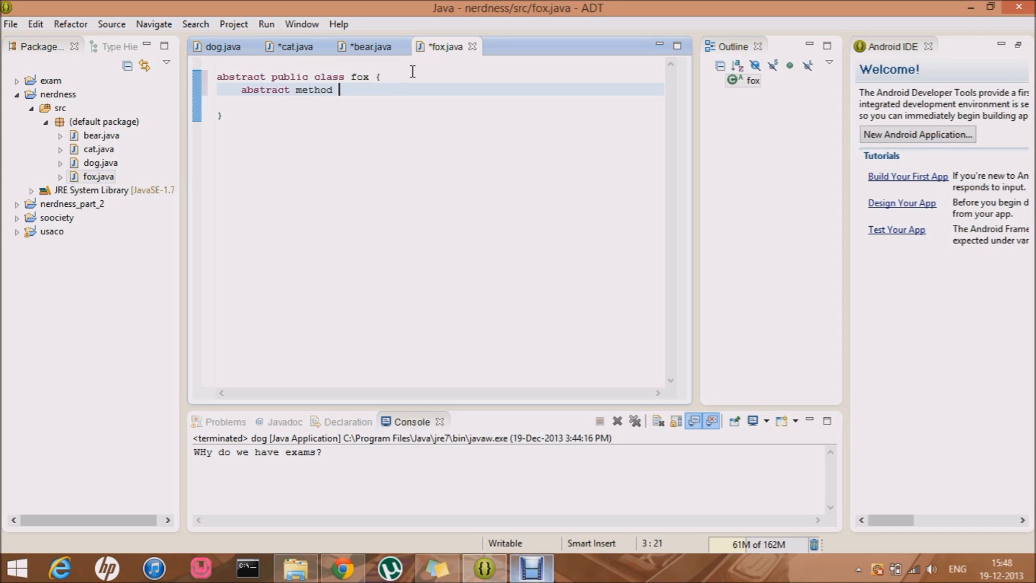
text(mi)
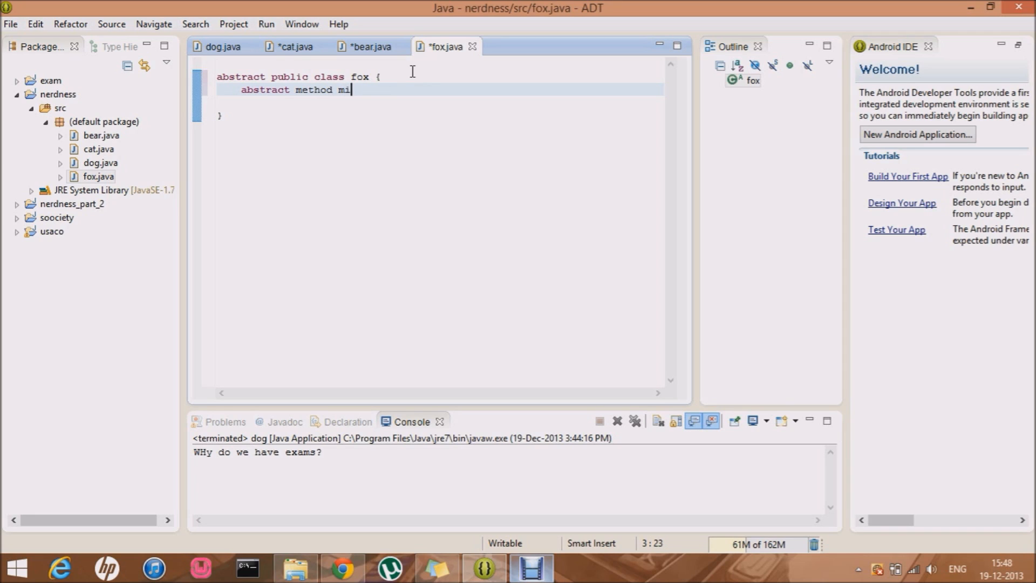
text(lk();)
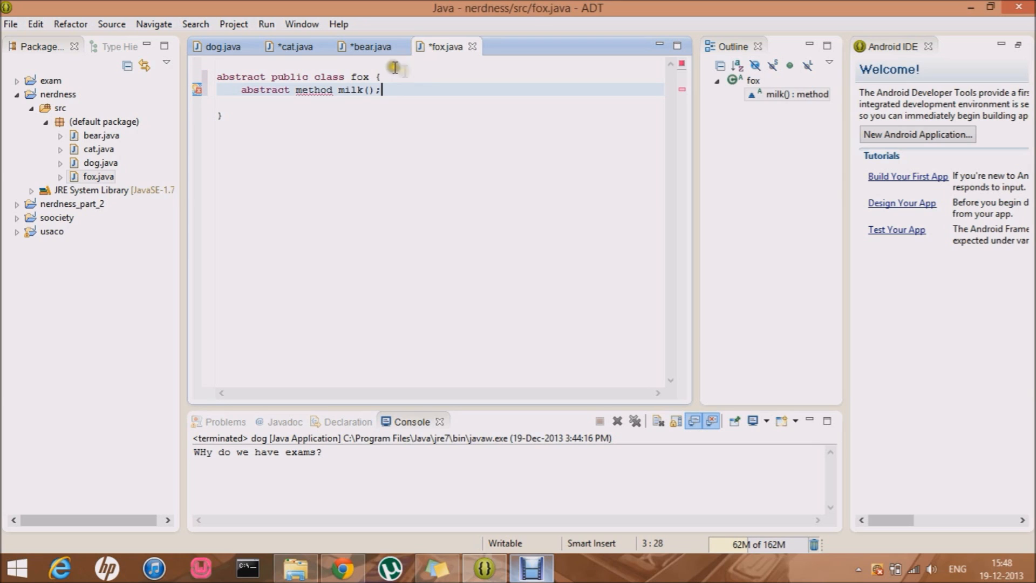
mouse_move(296, 90)
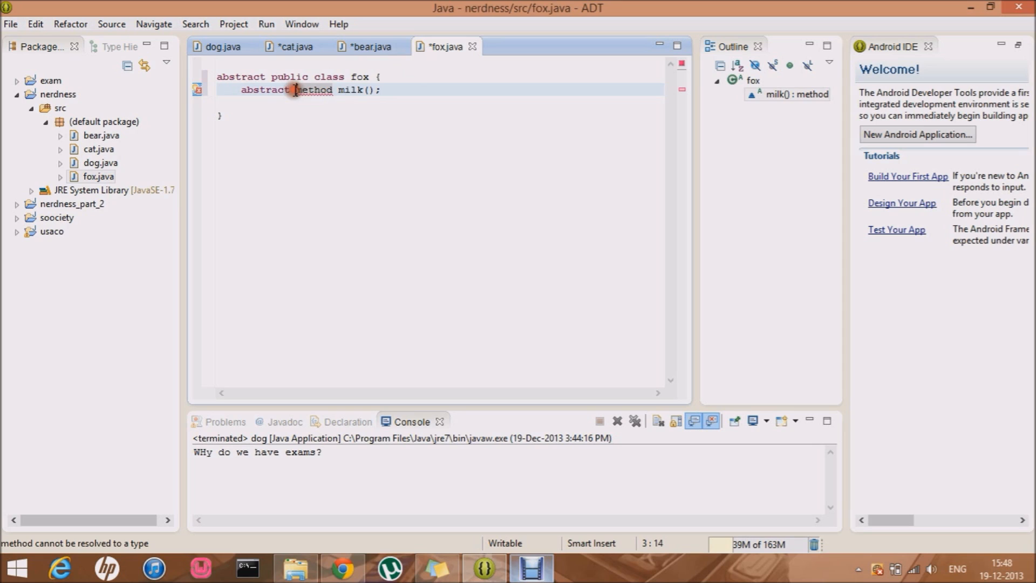
text(void)
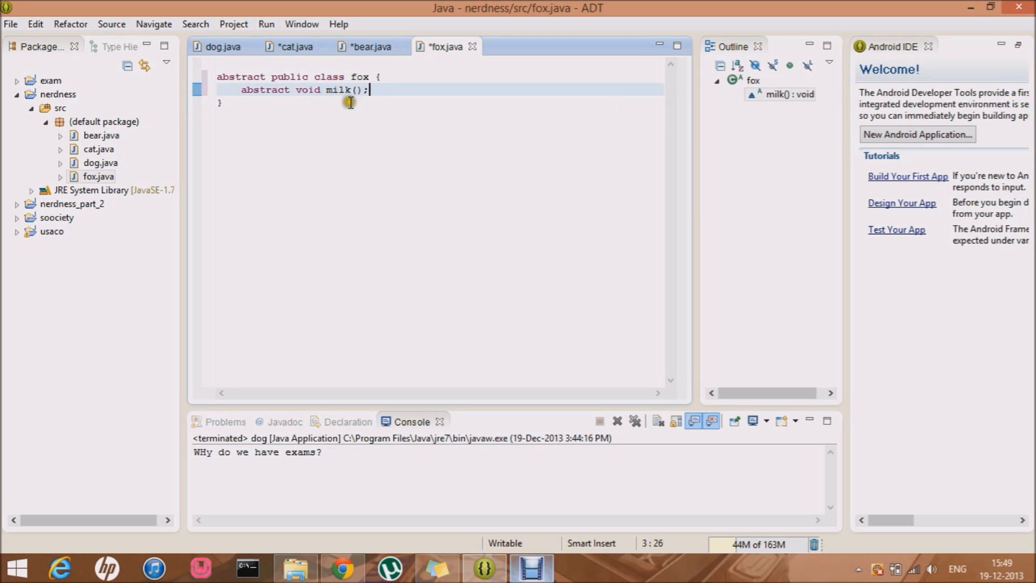
mouse_move(329, 78)
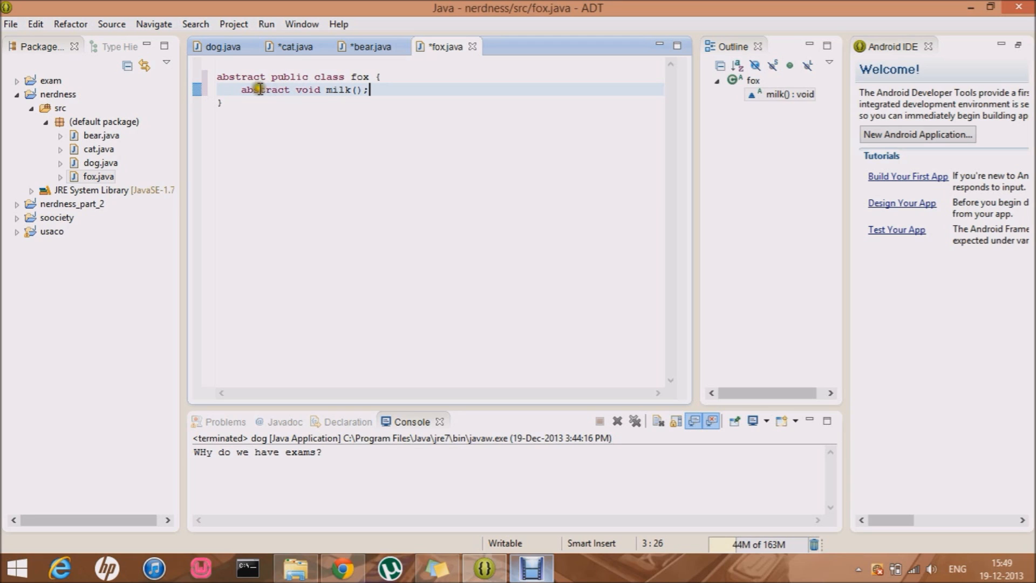
mouse_move(349, 69)
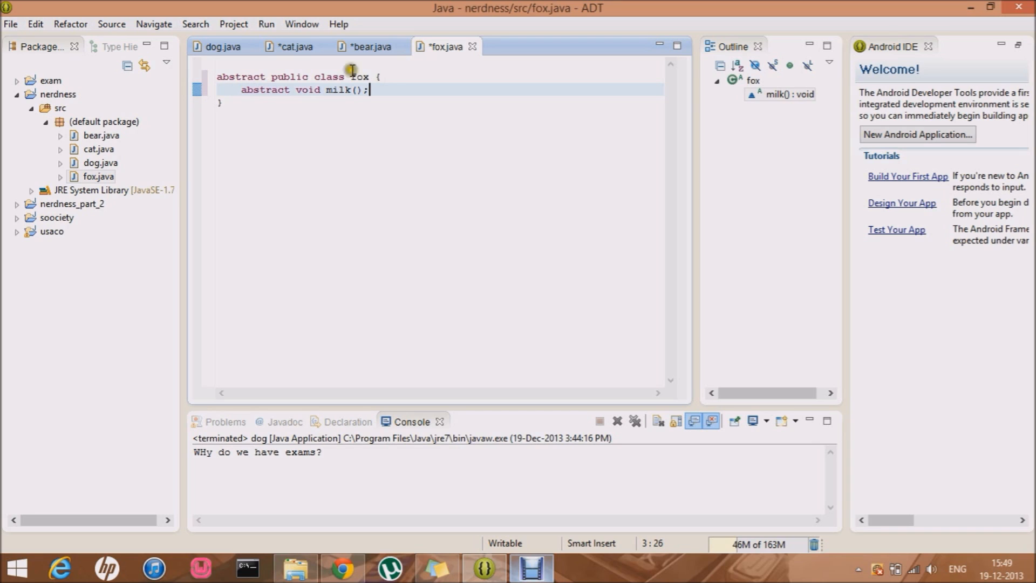
mouse_move(344, 102)
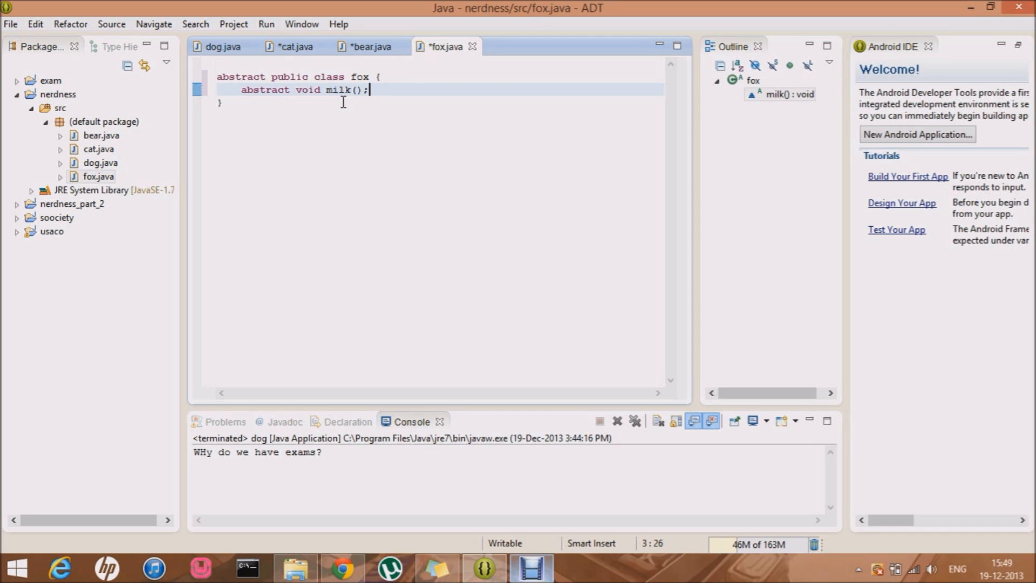
mouse_move(279, 80)
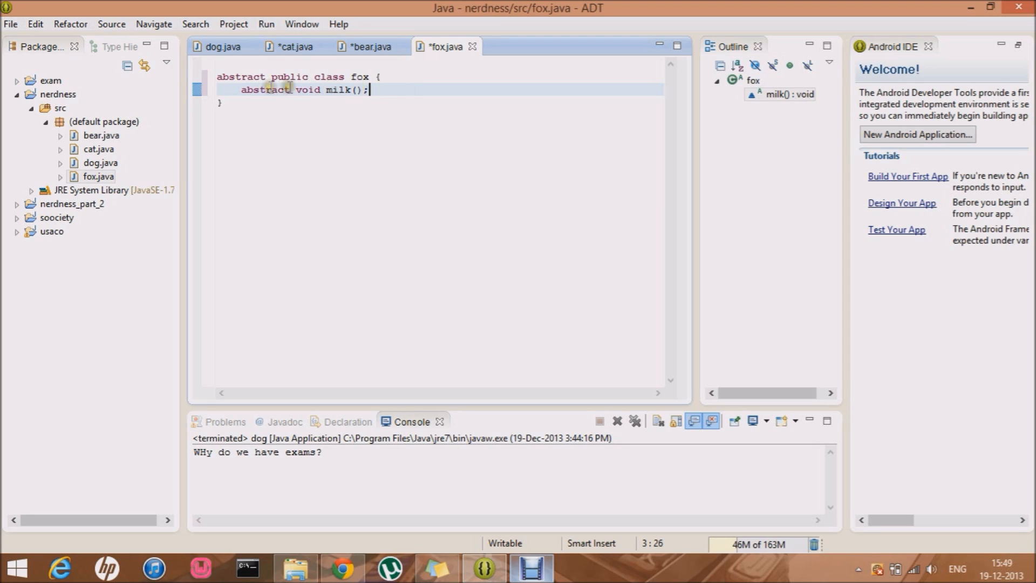
mouse_move(385, 90)
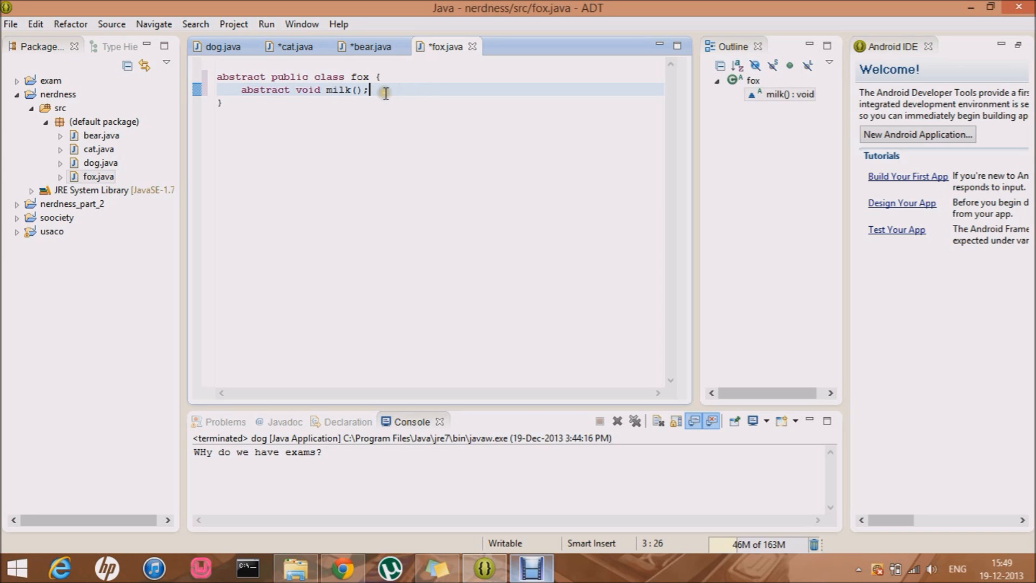
Make the bear class extend fox
click(370, 46)
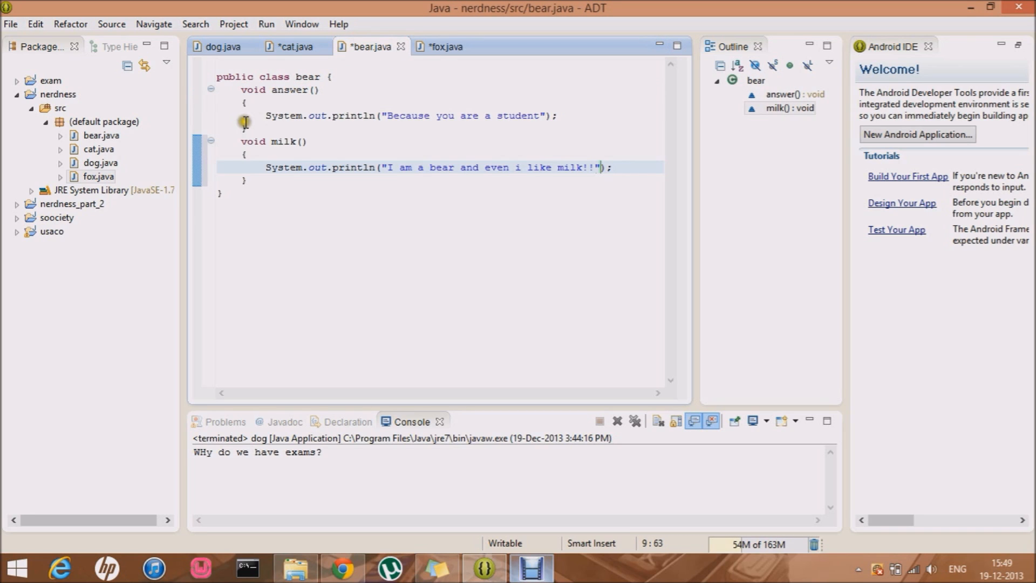
click(311, 76)
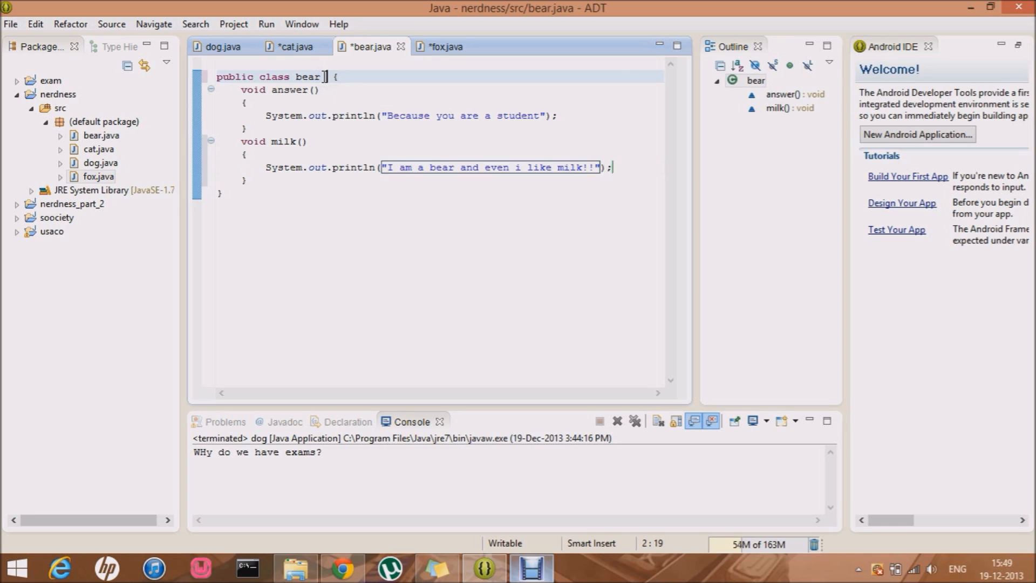
text(extends)
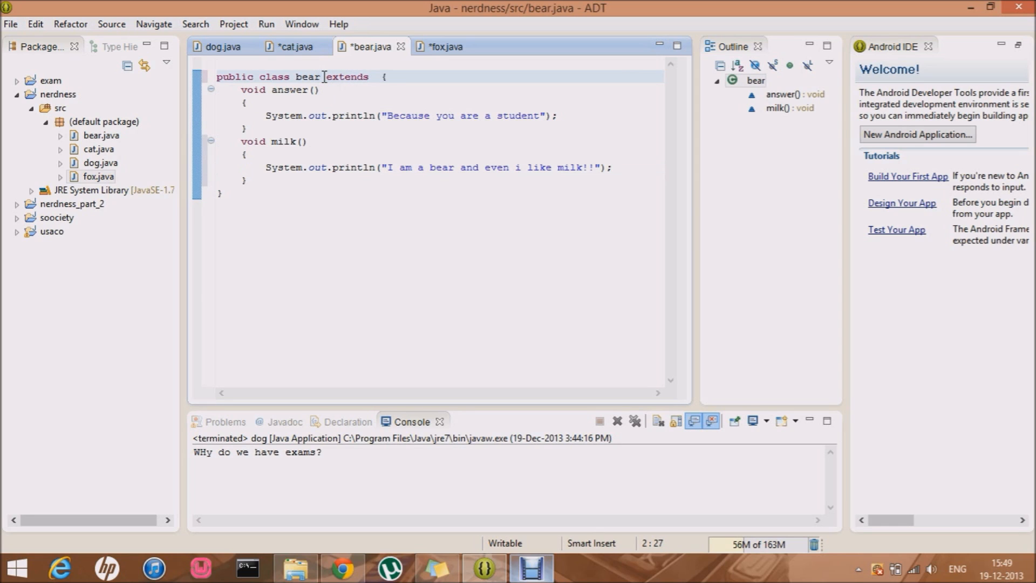
text(fox)
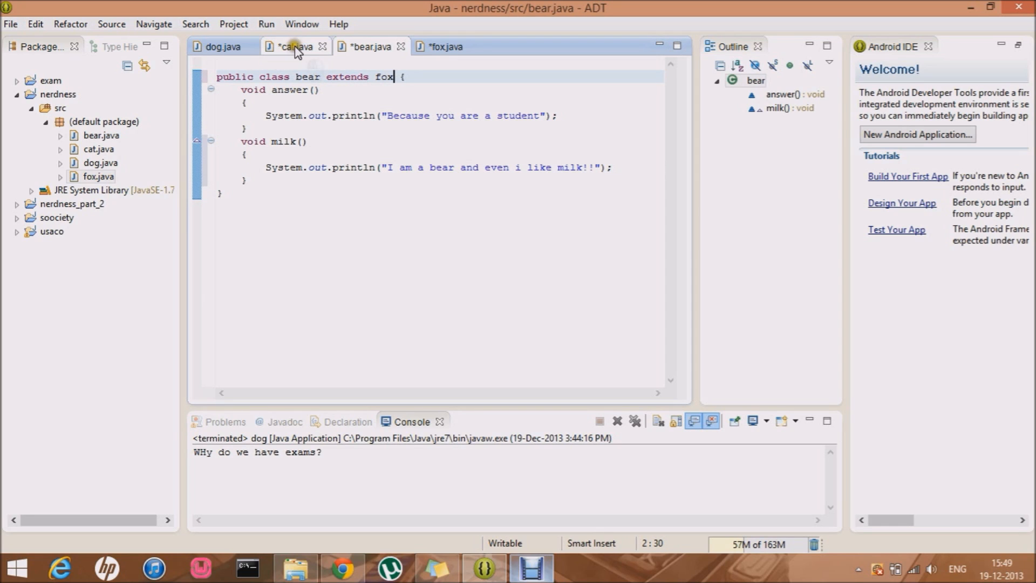
Make the cat class extend fox as well
click(293, 46)
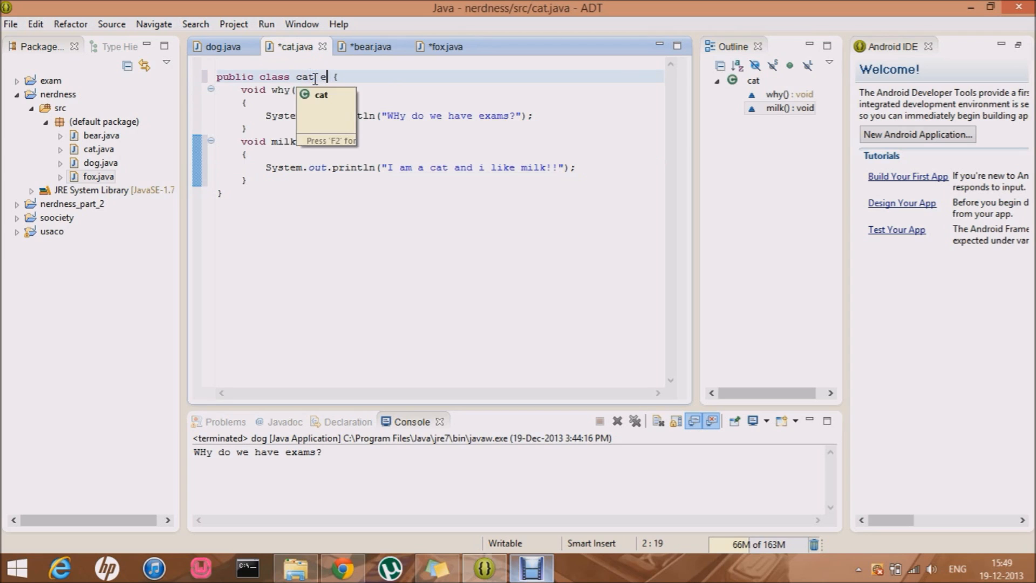
text(extends)
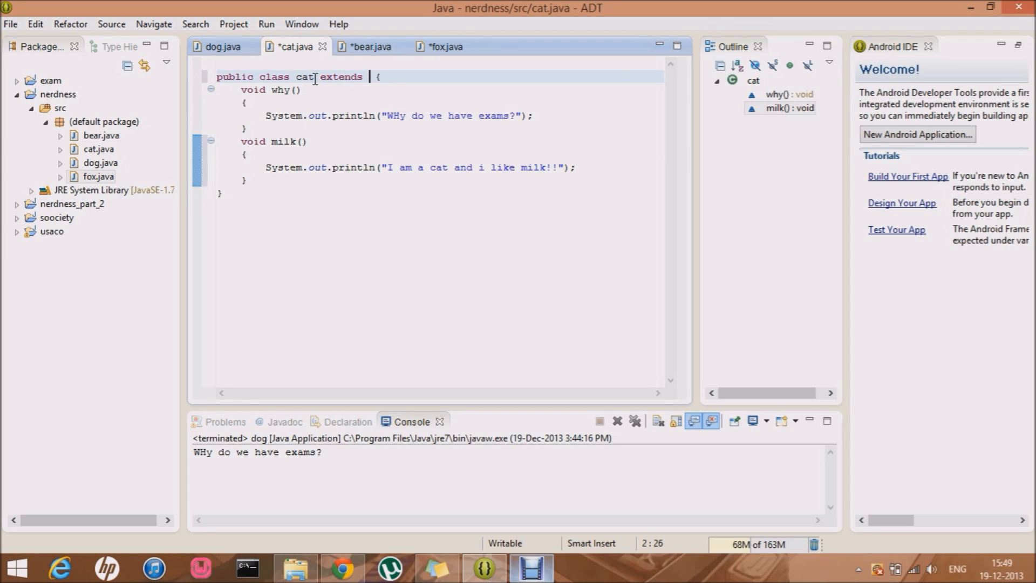
text(fox)
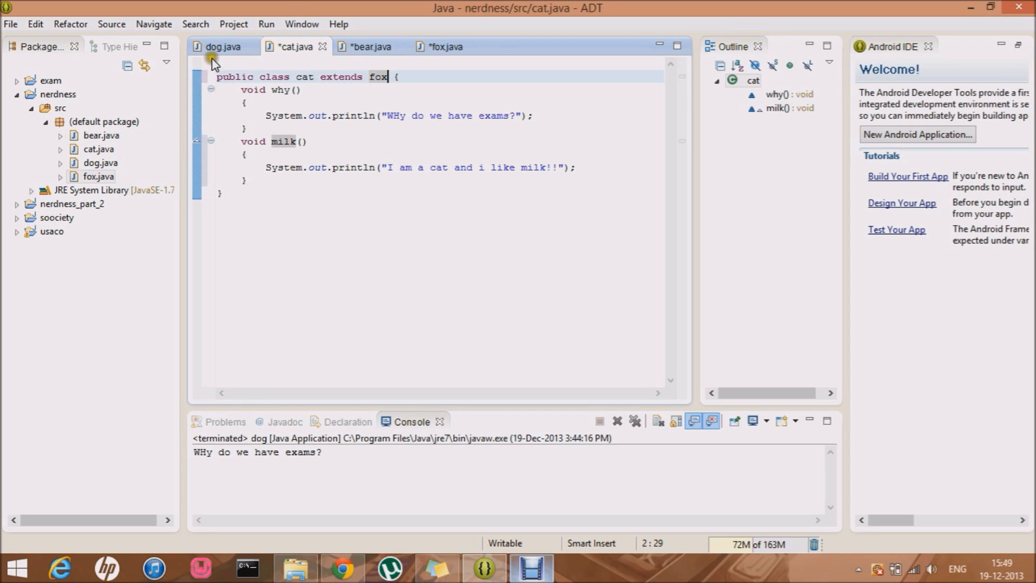
click(223, 47)
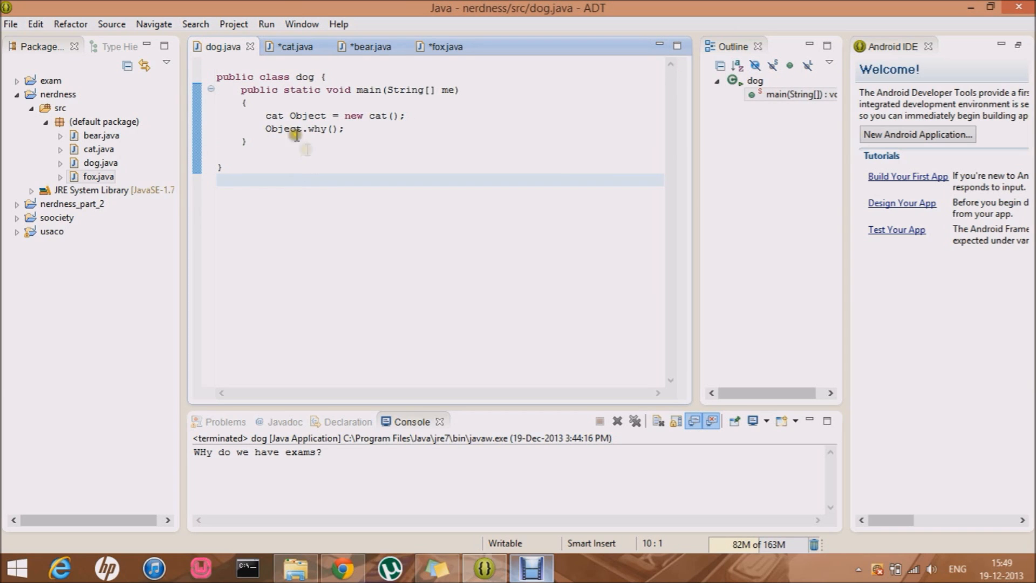
Replace main's old statements with 'fox Object = new cat();'
drag(266, 116, 346, 129)
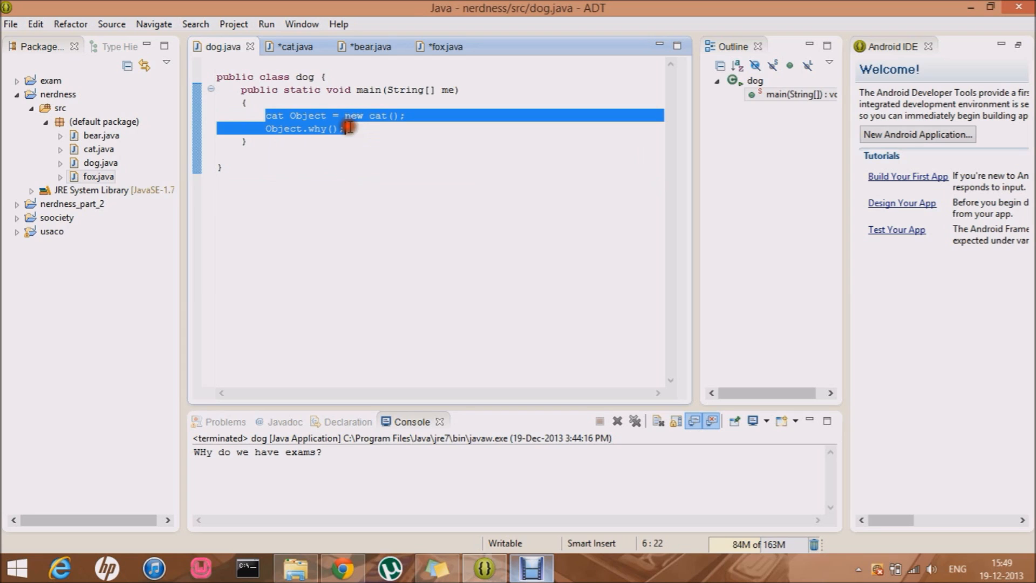
key(Delete)
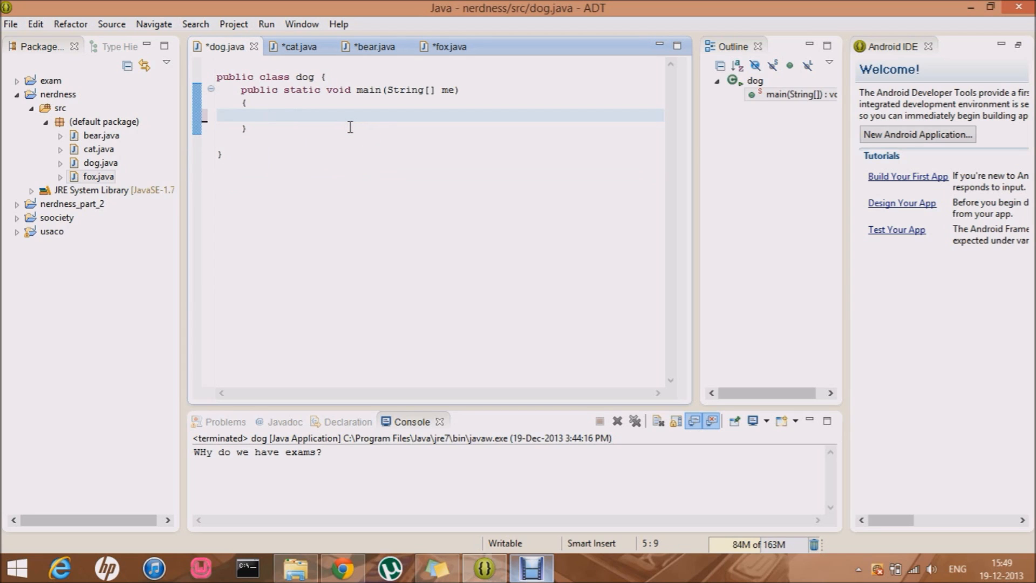
click(265, 116)
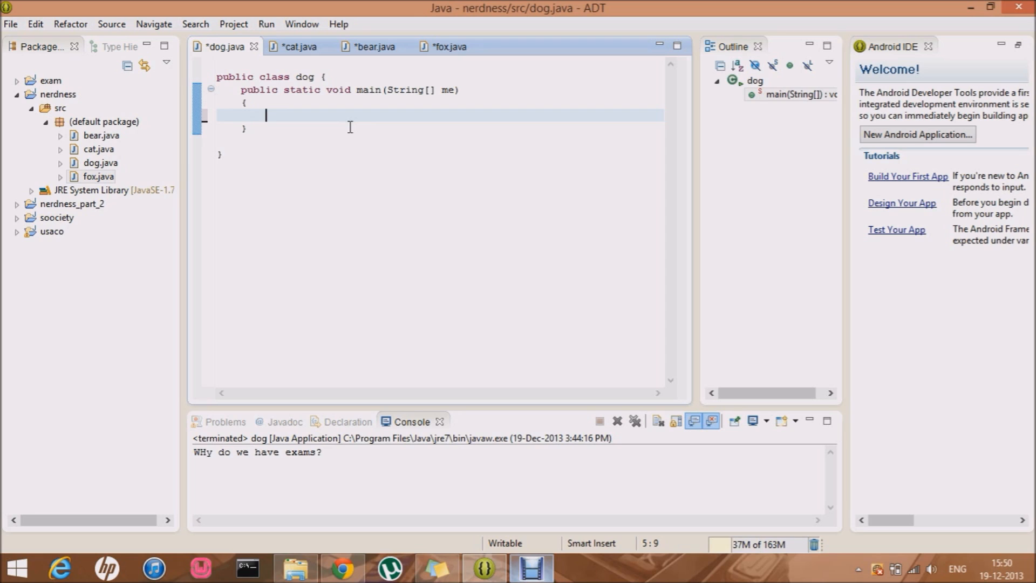
text(fo)
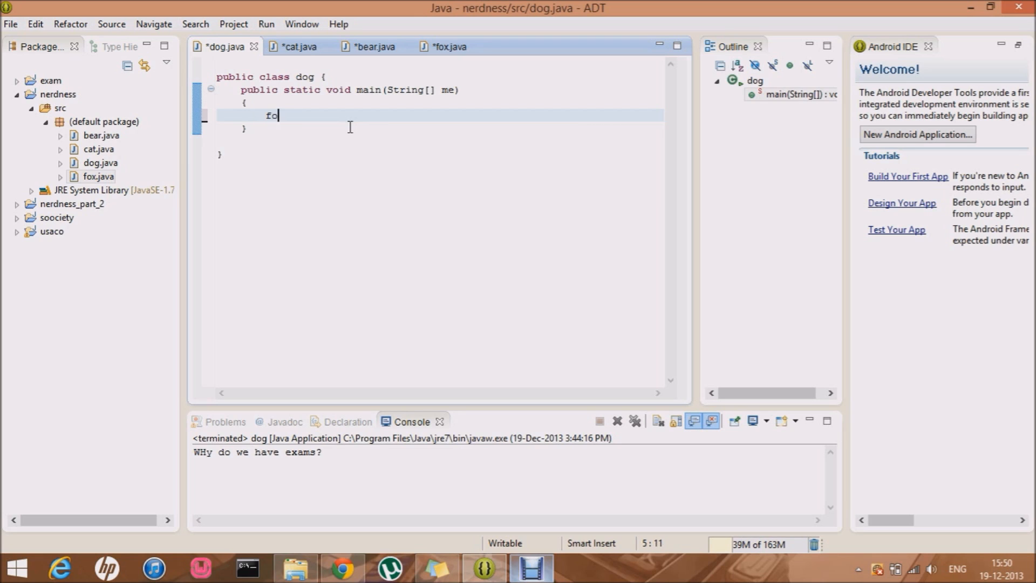
text(x)
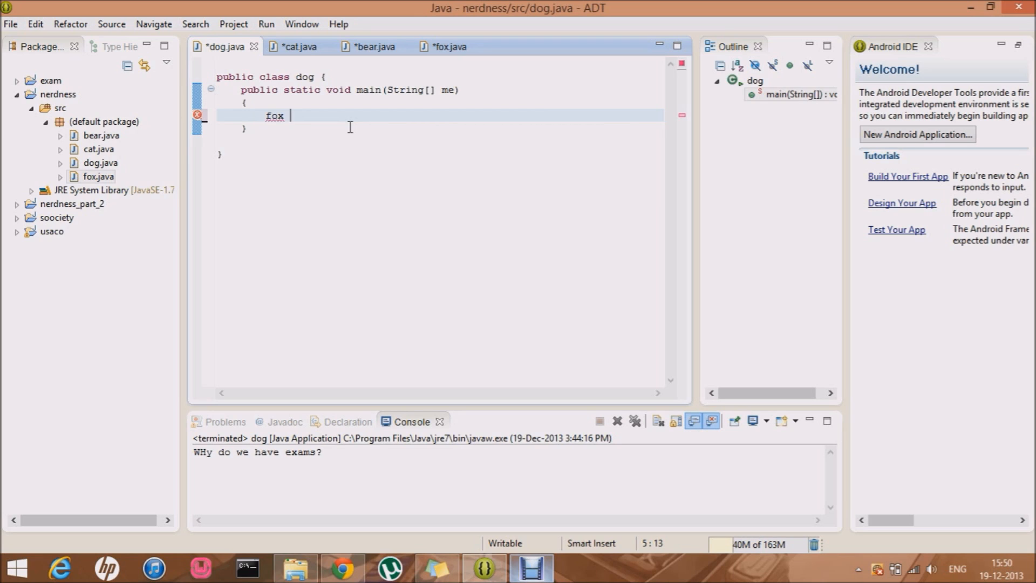
text(P)
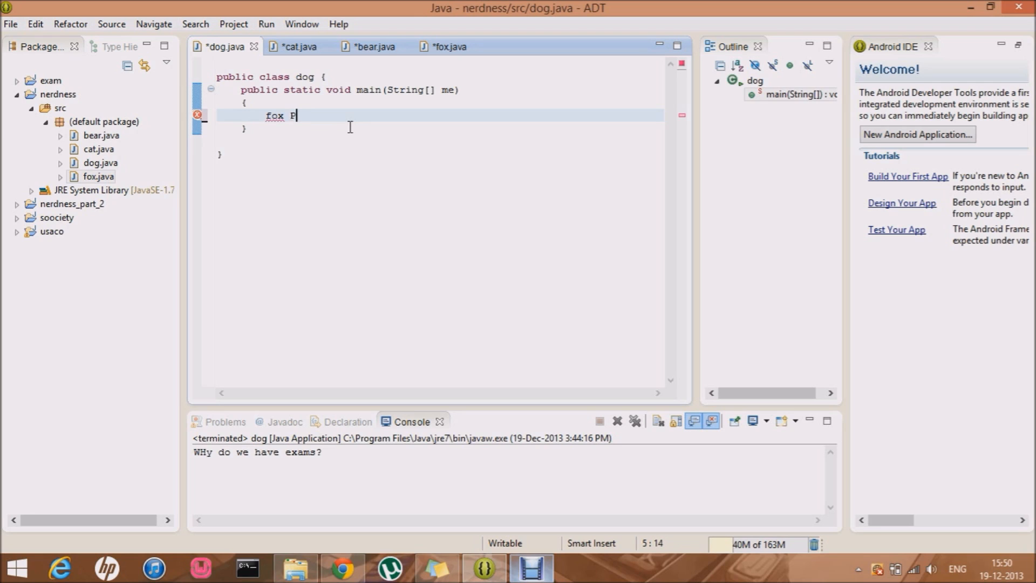
text(bject)
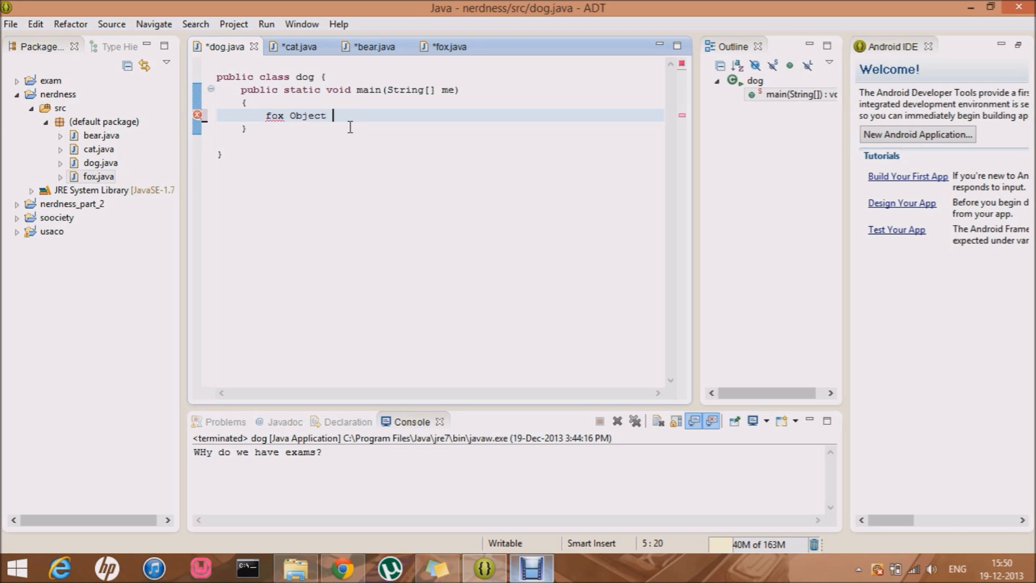
text(= new)
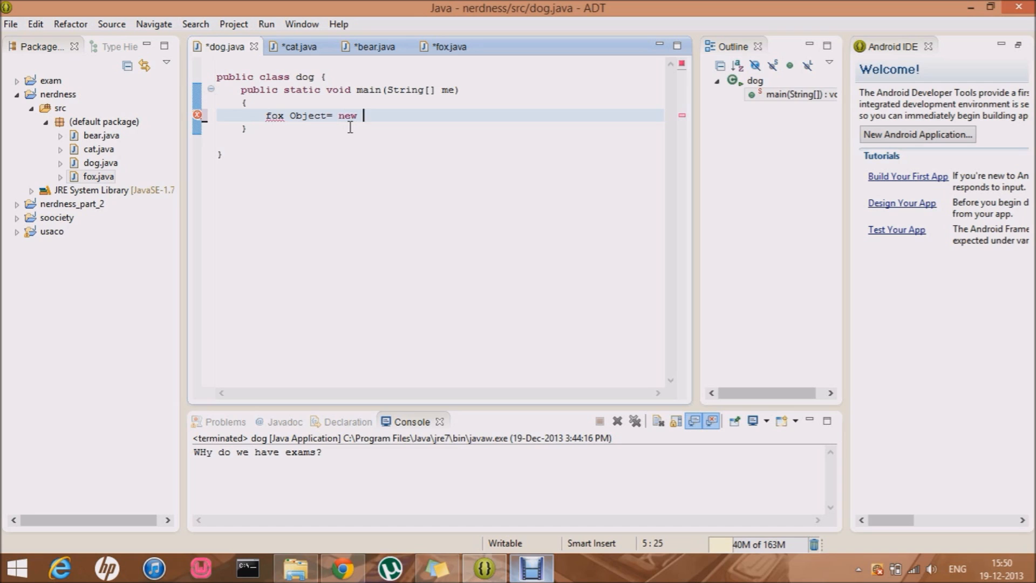
text(cat();)
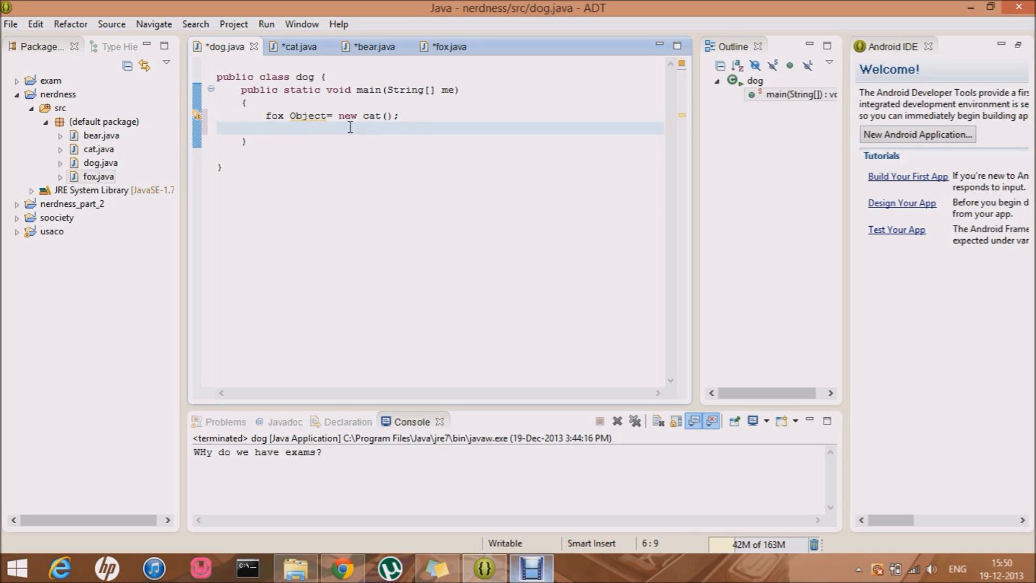
Add 'fox Object2=new bear();' below it and save the dog class
text(fox On)
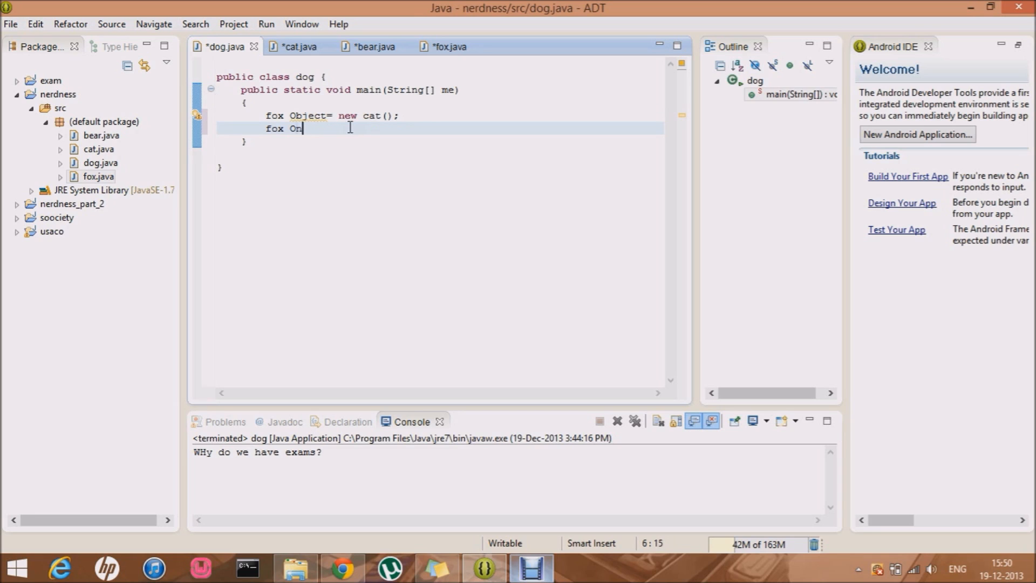
text(bject)
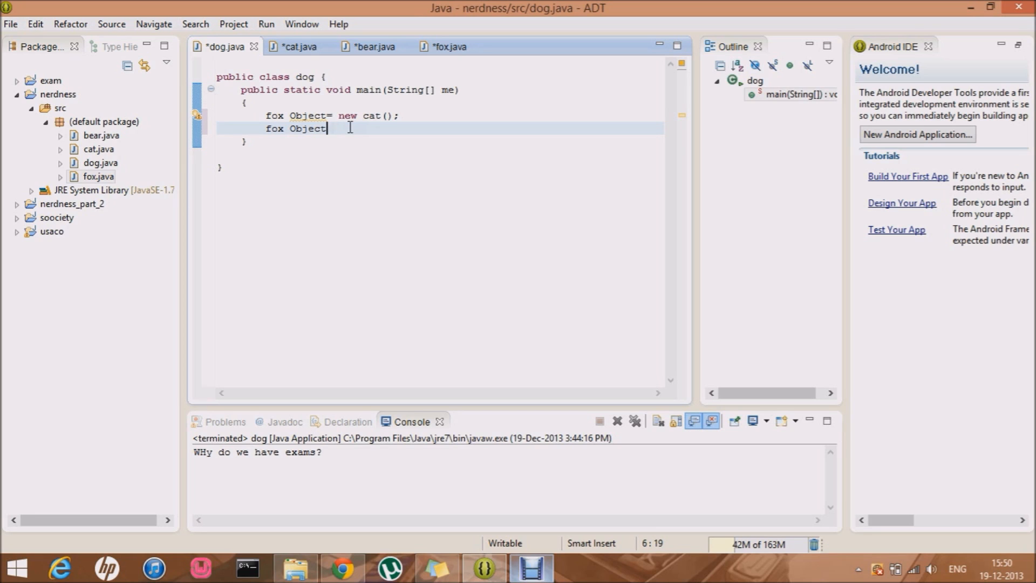
text(2=new)
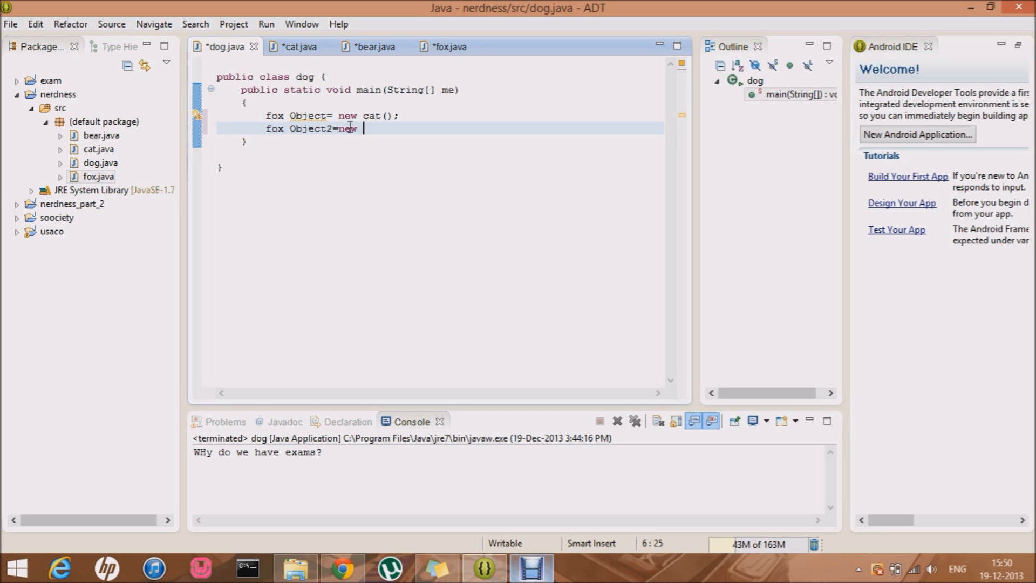
text(bear)
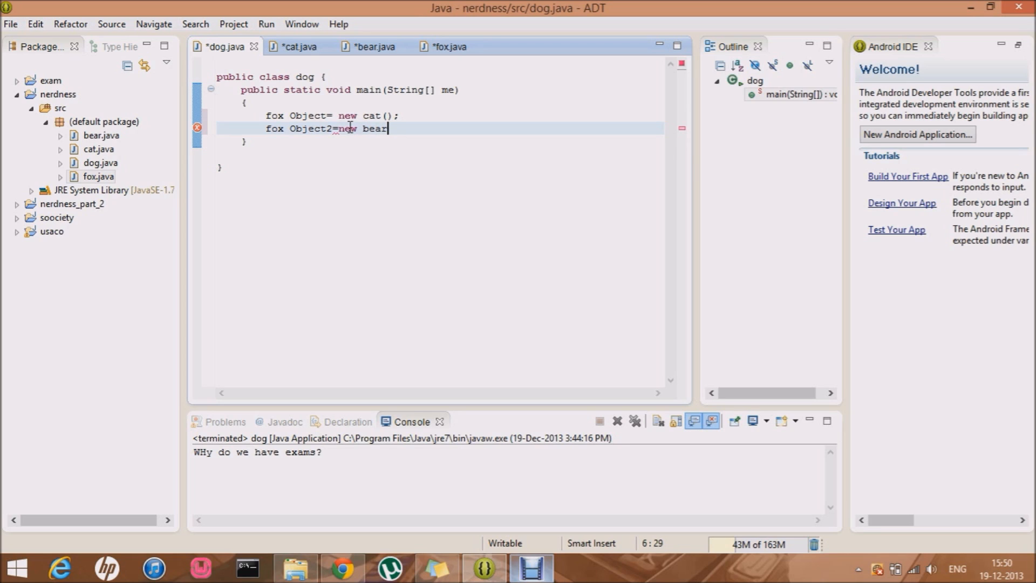
text(();)
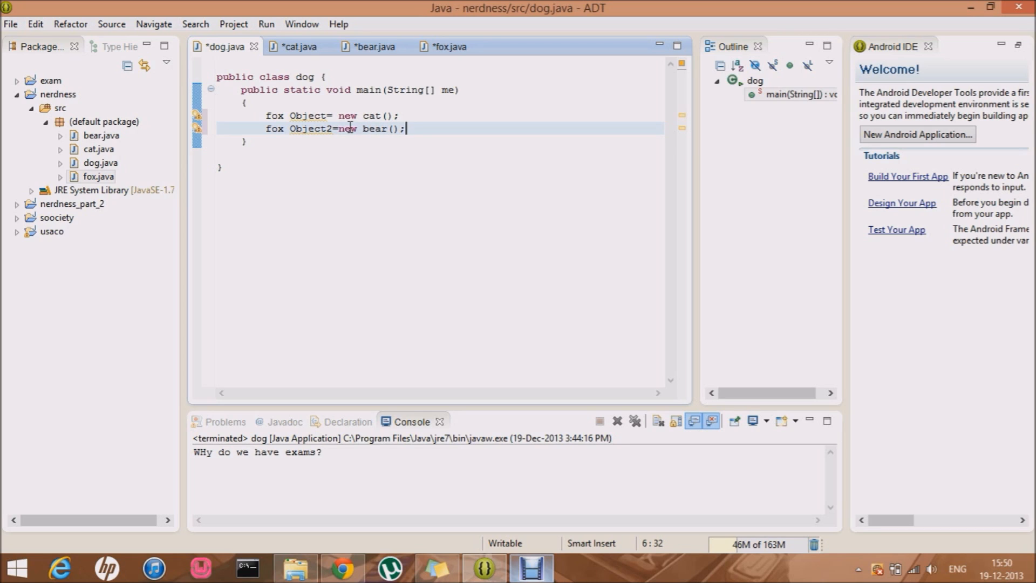
key(ctrl+s)
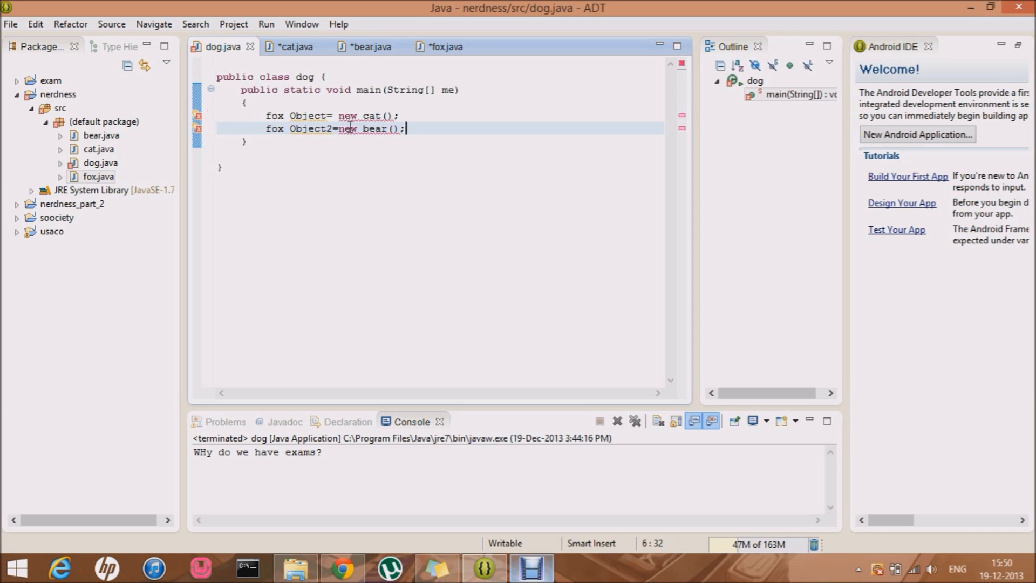
click(370, 116)
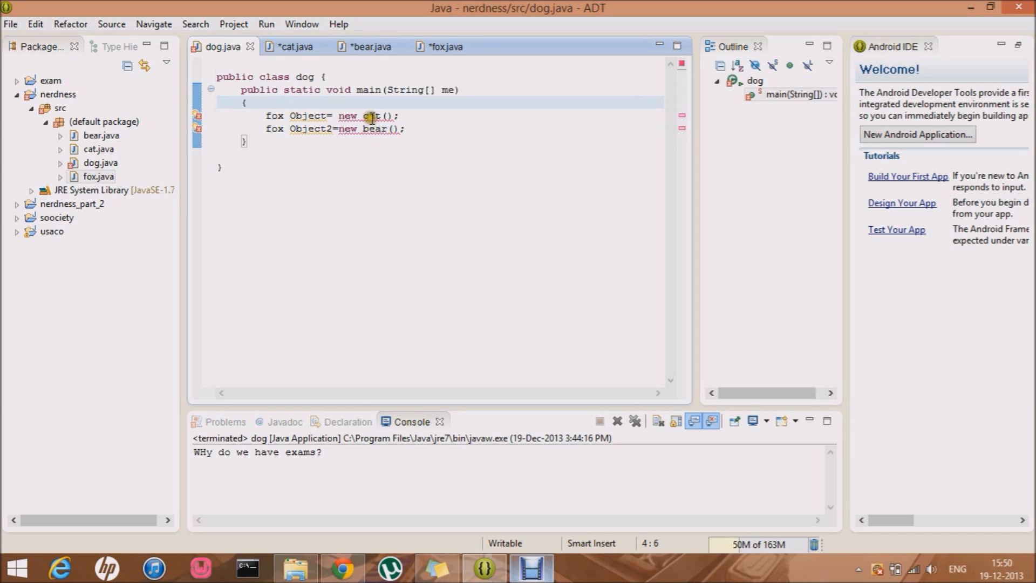
mouse_move(197, 120)
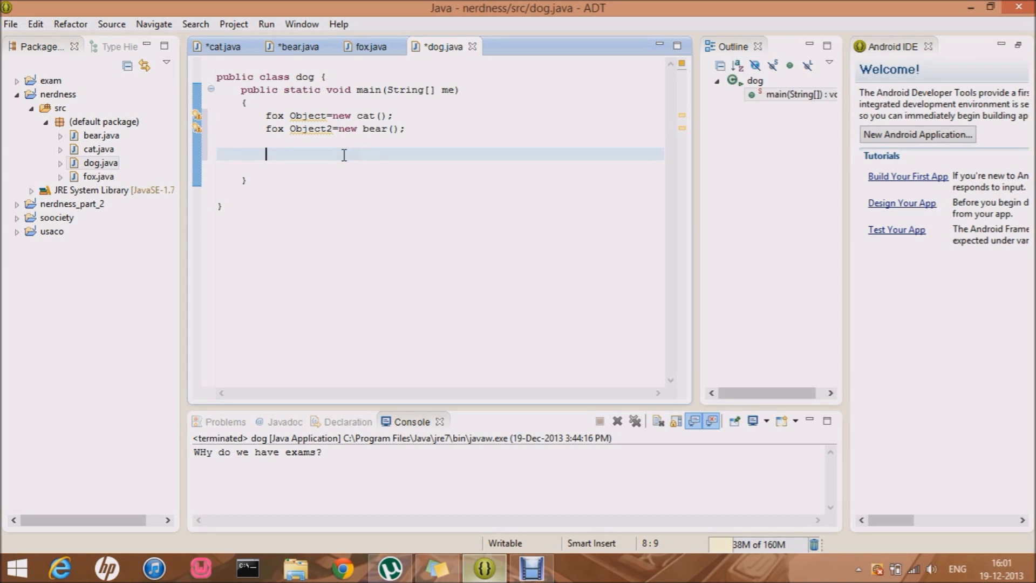
mouse_move(263, 114)
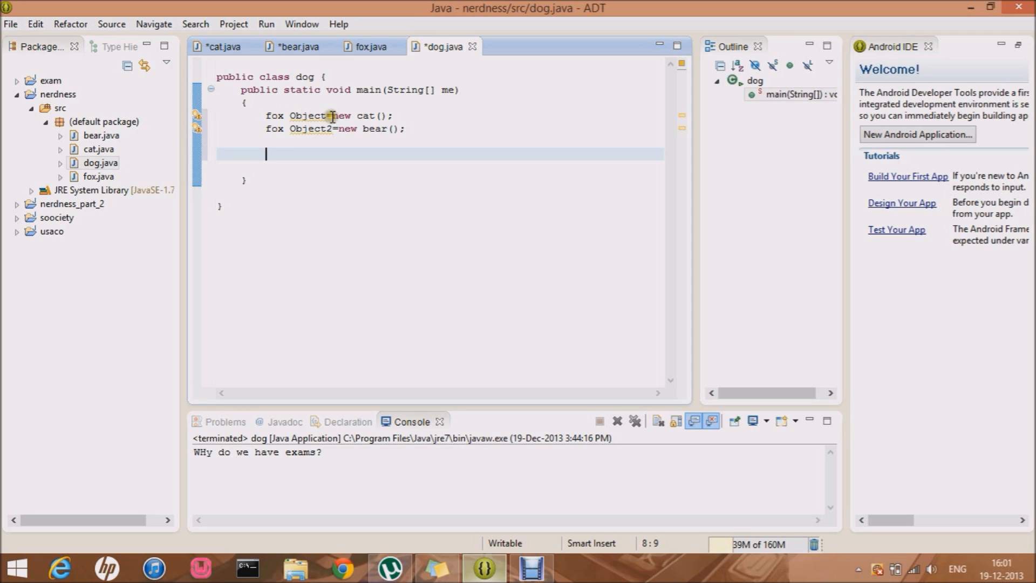
mouse_move(284, 140)
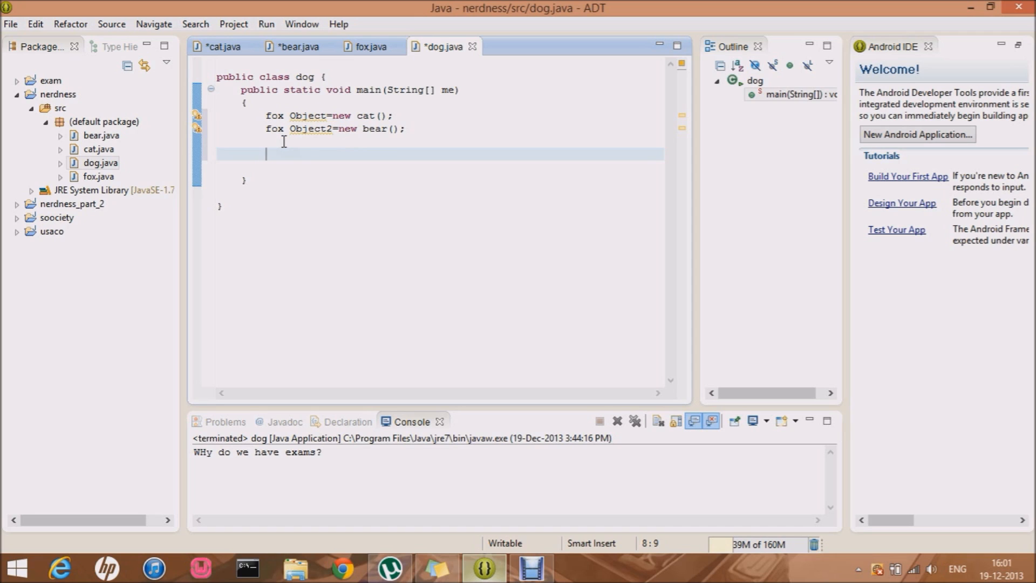
mouse_move(347, 106)
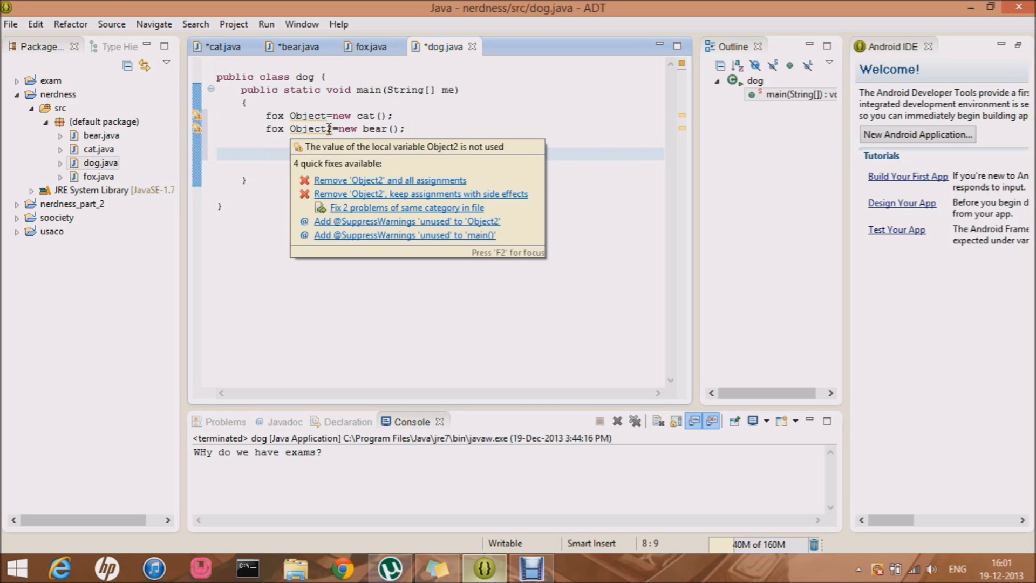
Call Object.milk() in main and start the Object2.milk() call beneath it
text(Object.milk();)
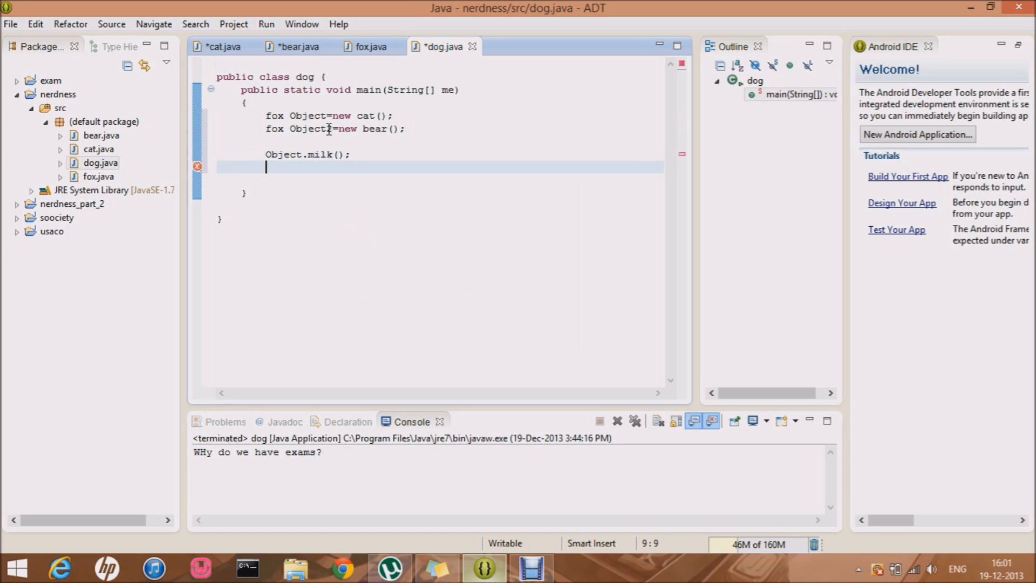
text(Object)
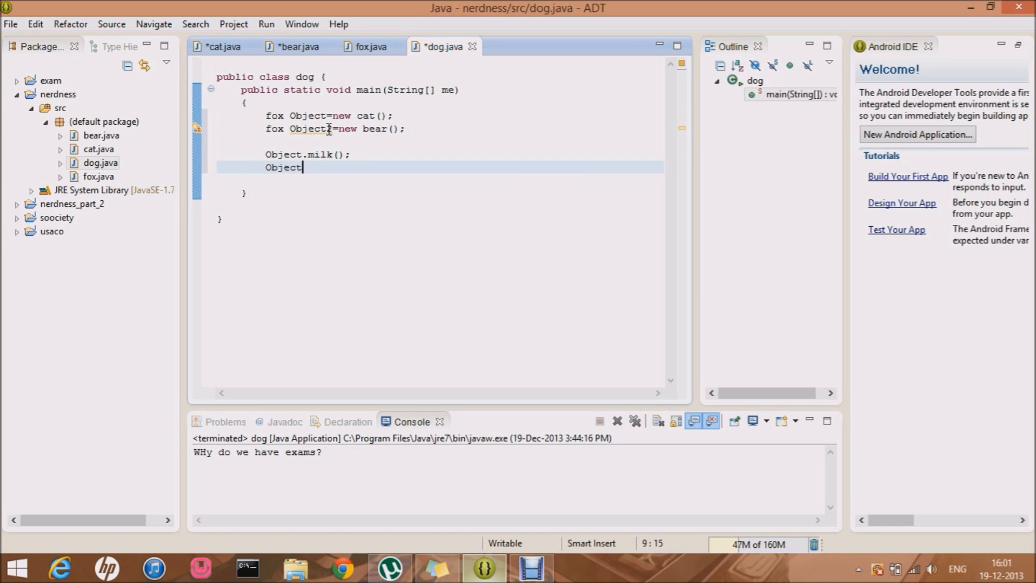
text(2.milk();)
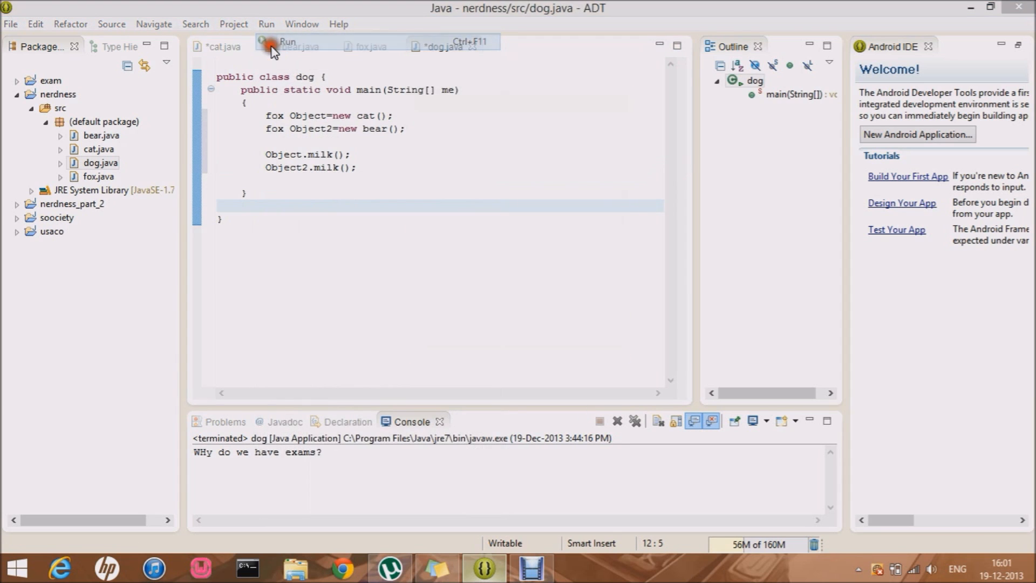
Run dog, saving the modified files, so the console prints both milk messages
click(270, 51)
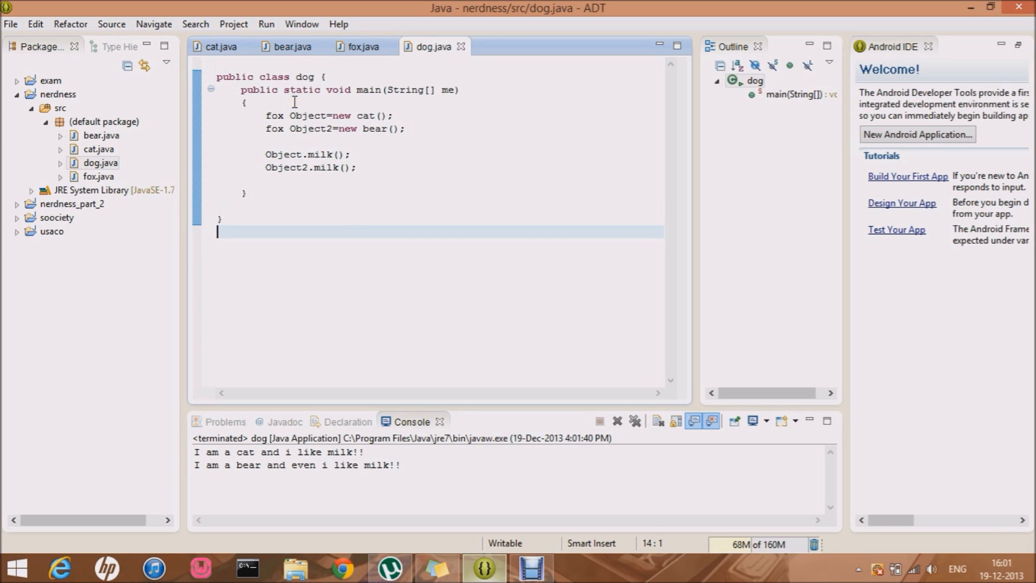
Compare the milk() messages in bear.java and cat.java, finishing on cat.java
click(290, 46)
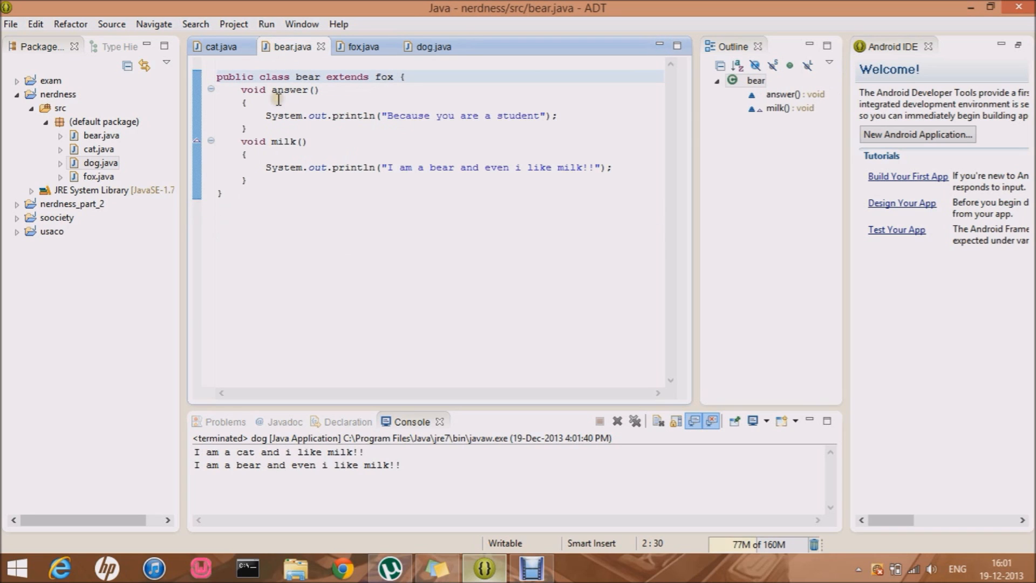
mouse_move(296, 108)
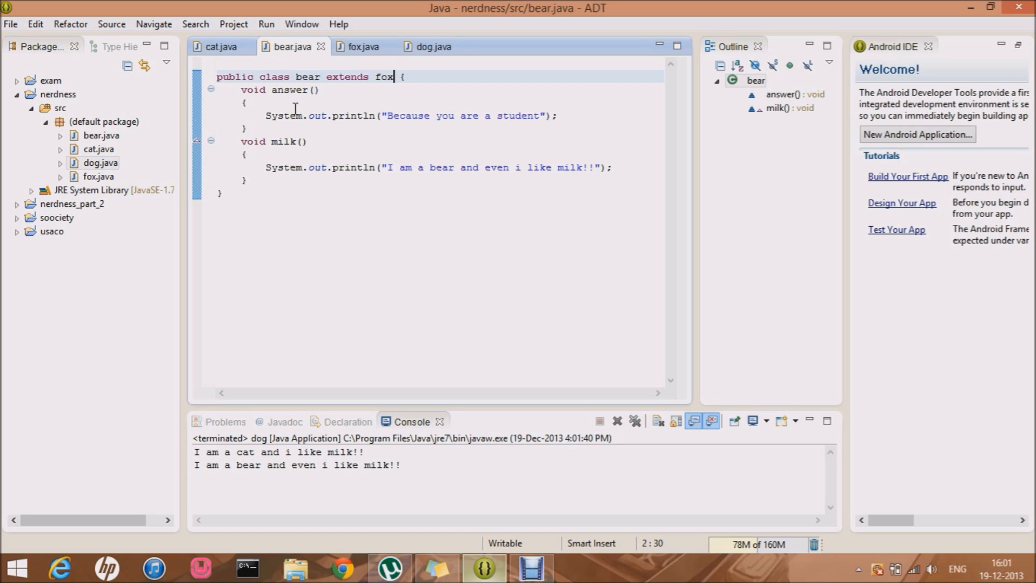
mouse_move(221, 46)
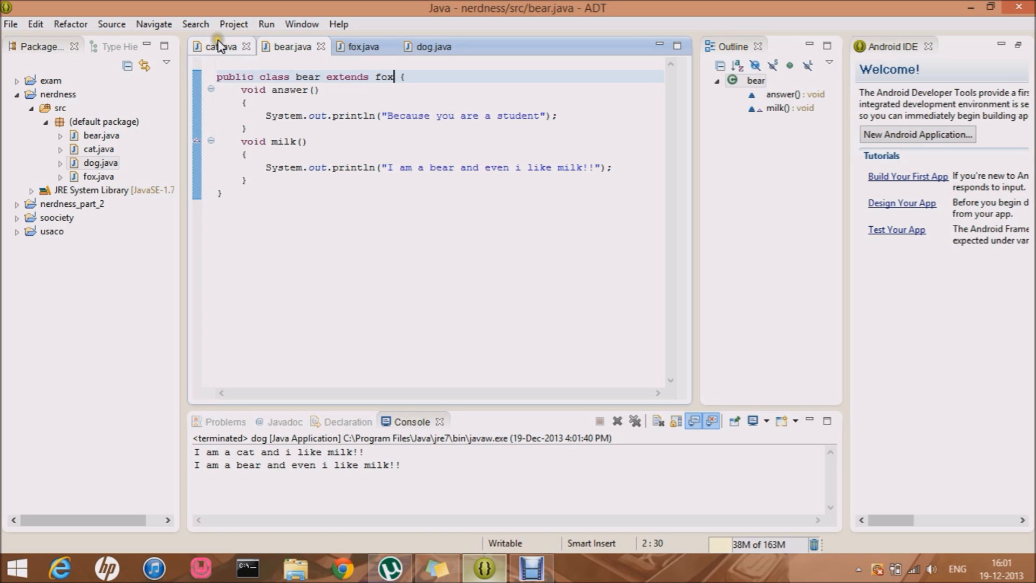
click(218, 46)
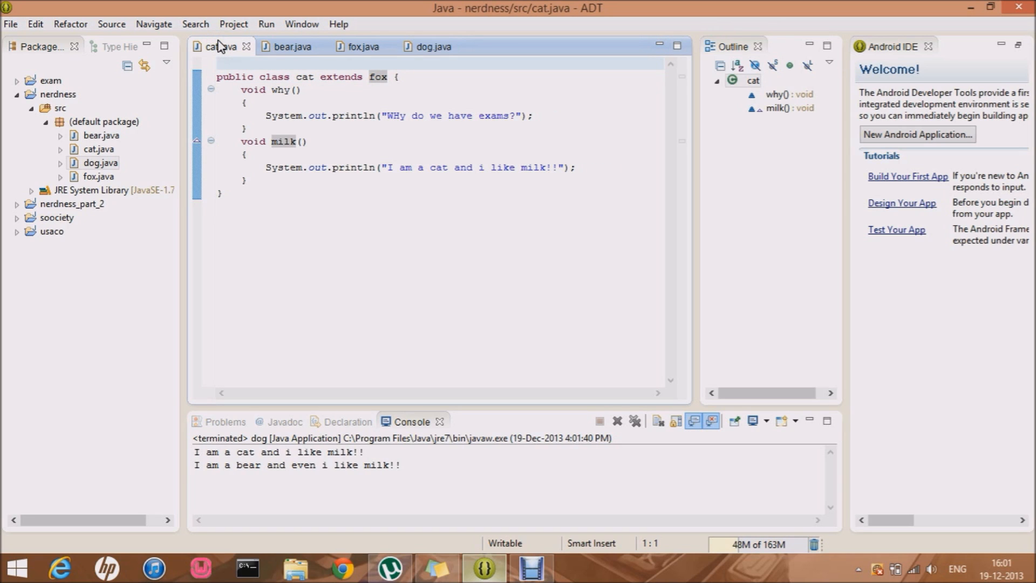
click(218, 63)
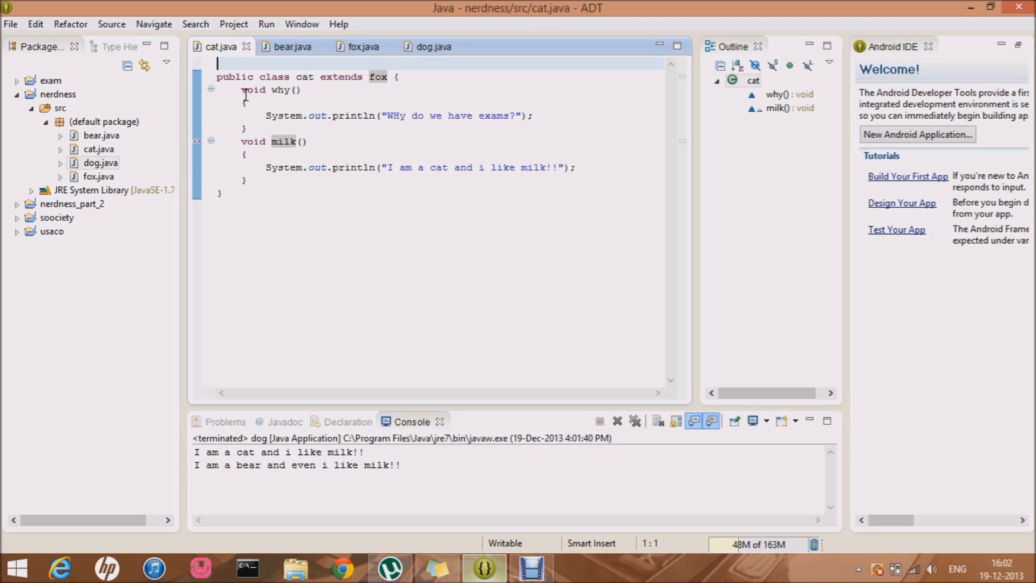
mouse_move(337, 80)
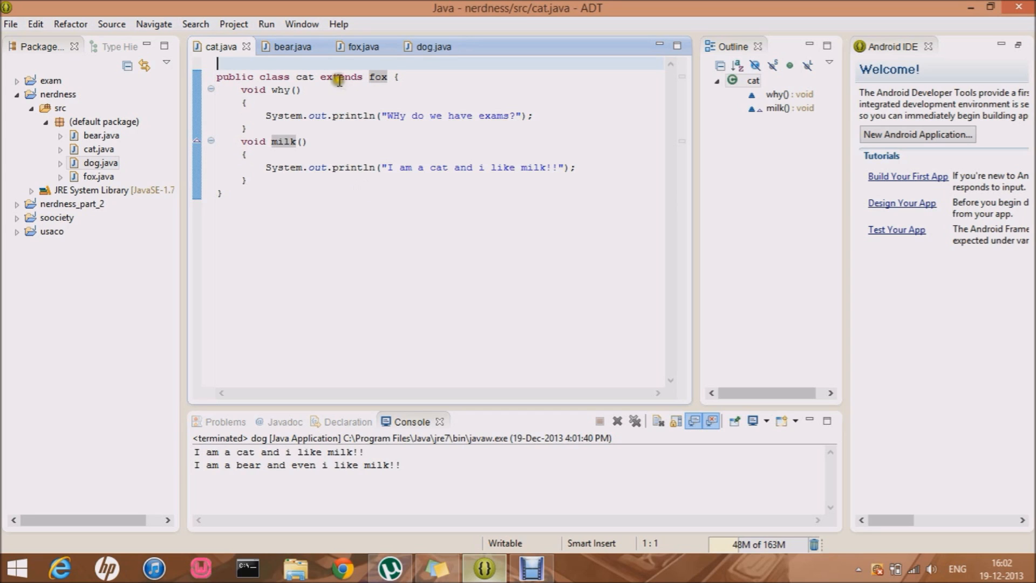
mouse_move(292, 46)
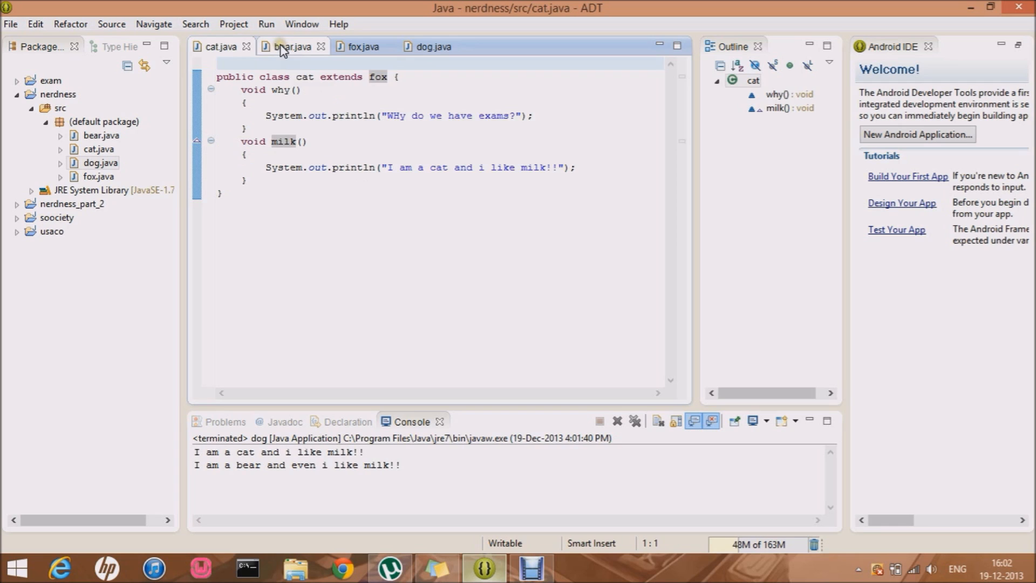
click(289, 46)
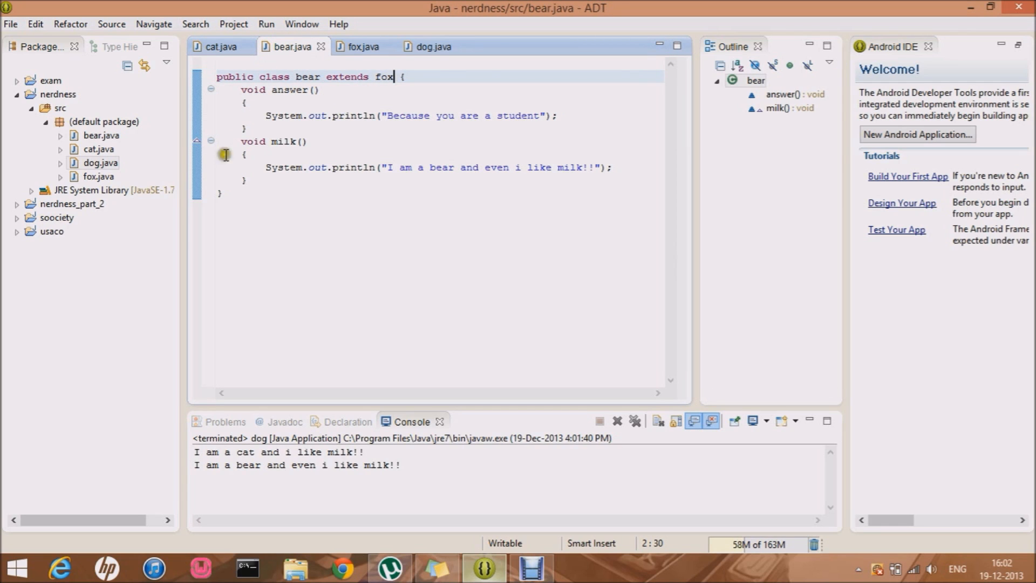
mouse_move(514, 147)
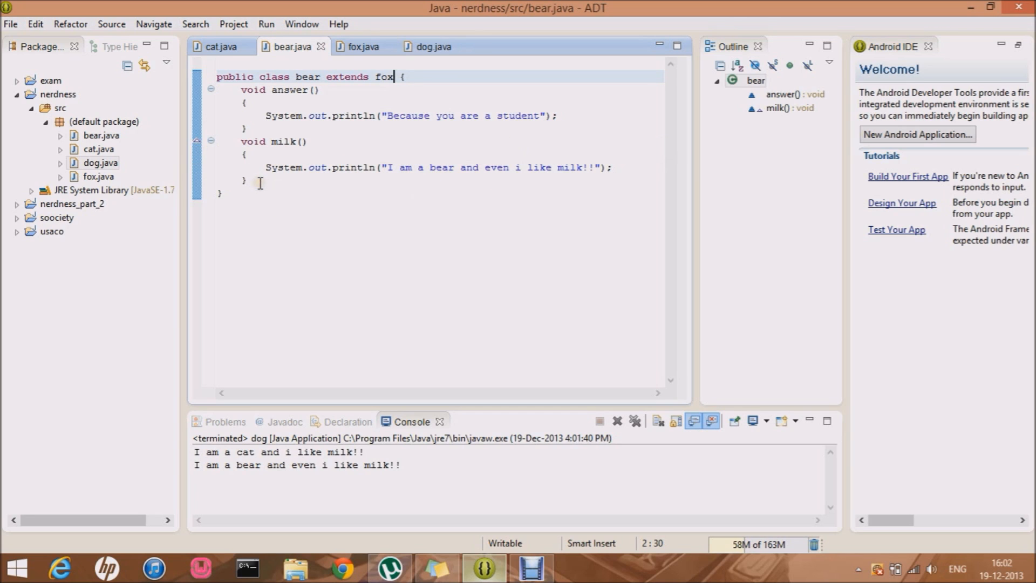
click(220, 47)
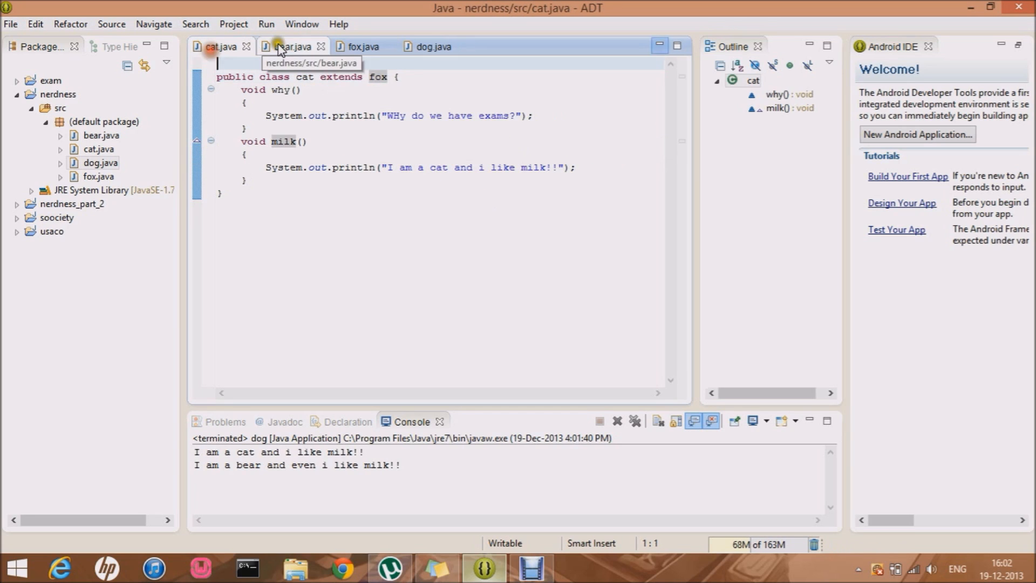
Flip between the abstract fox class and dog's main to review how they relate
click(363, 46)
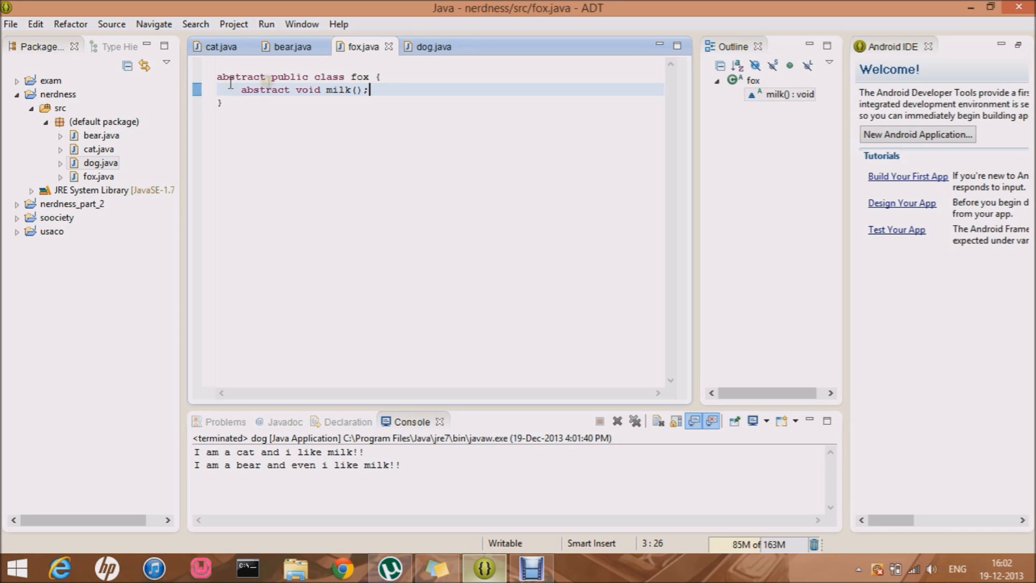
click(434, 47)
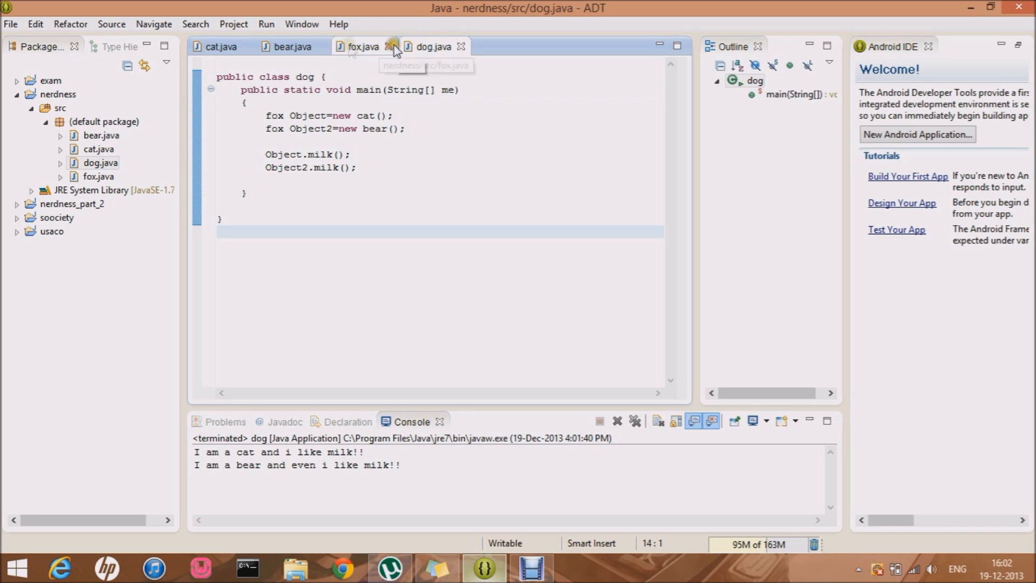
click(363, 46)
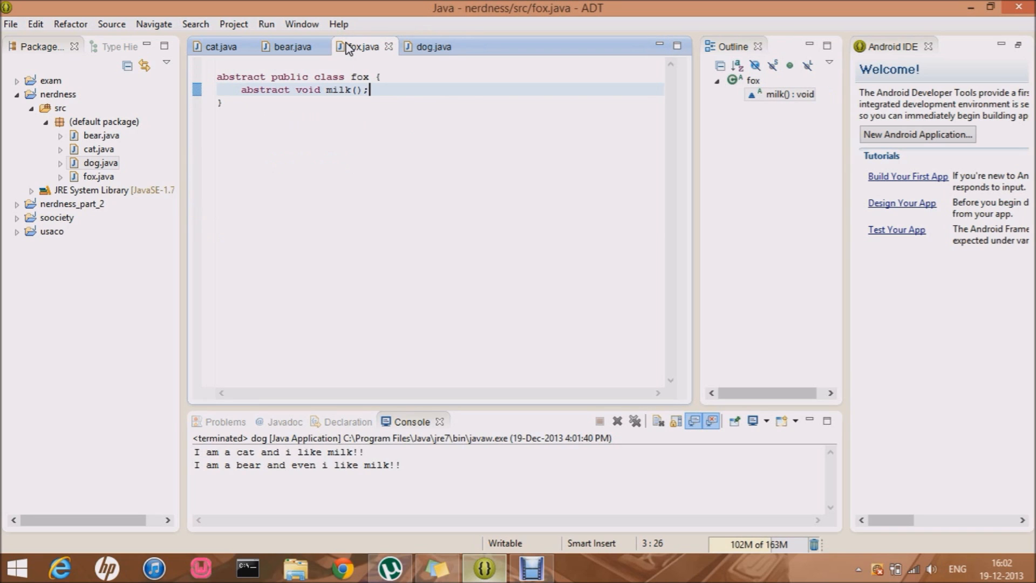
mouse_move(321, 45)
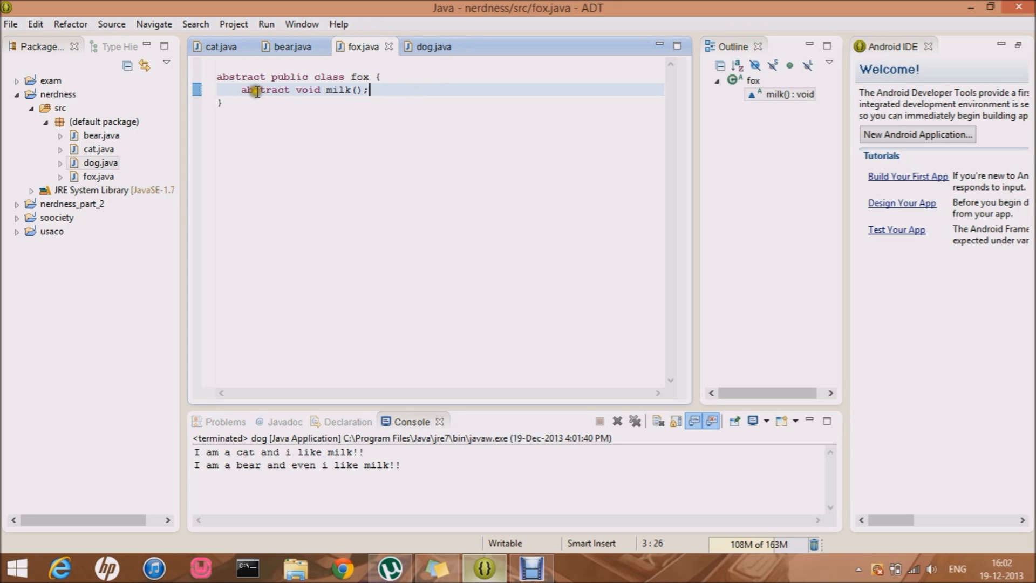
mouse_move(440, 86)
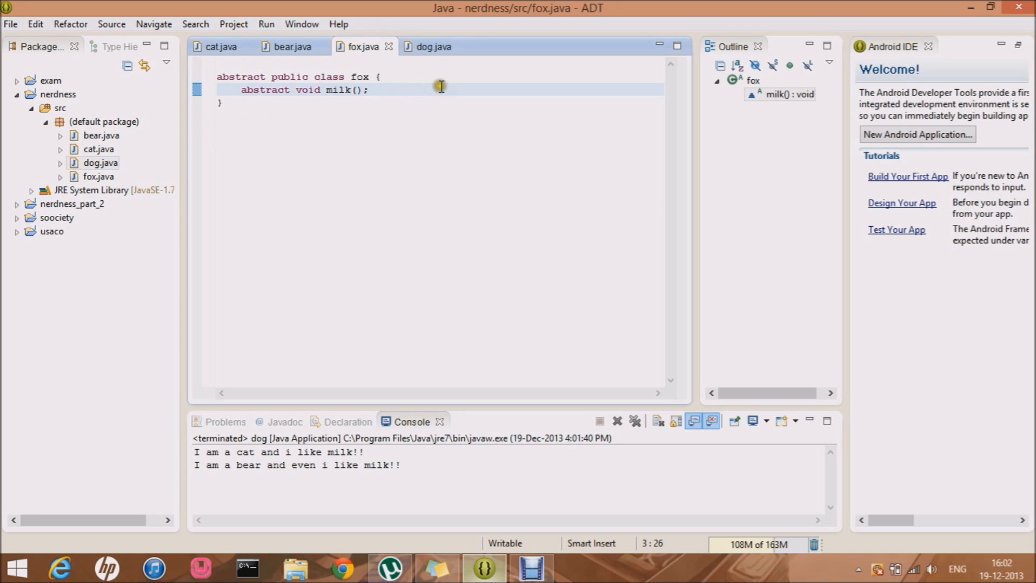
click(430, 46)
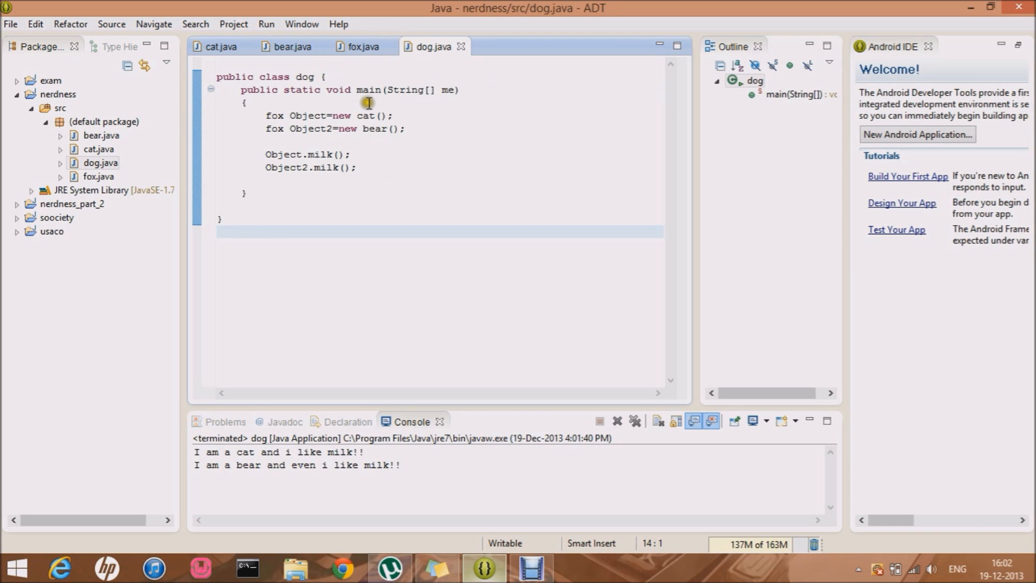
mouse_move(362, 47)
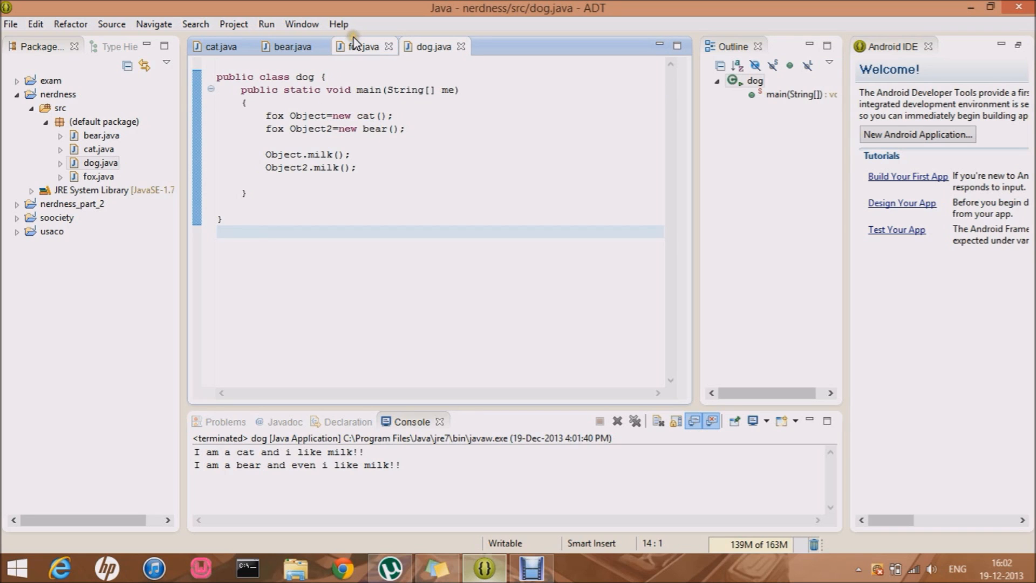
click(363, 47)
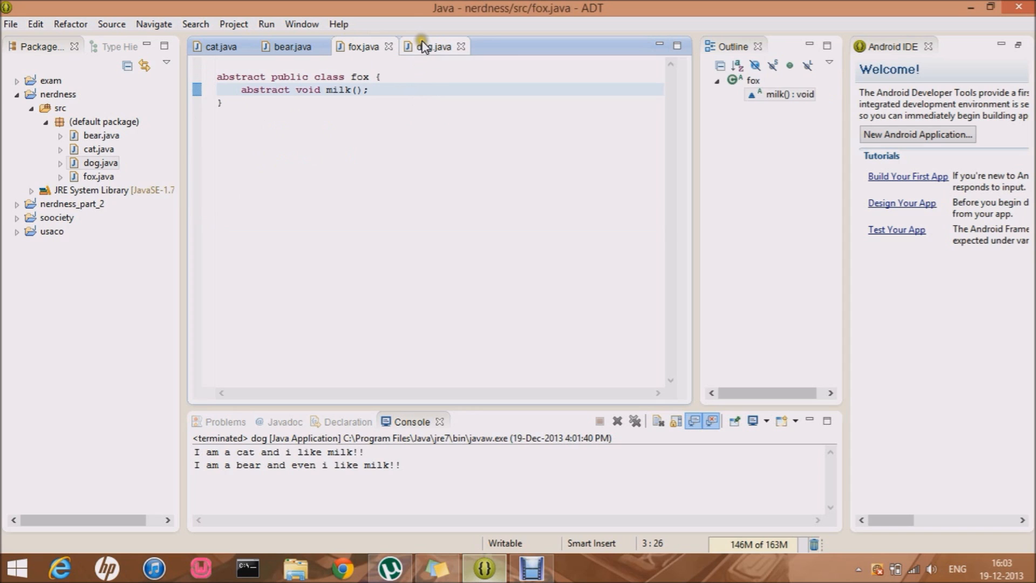
click(433, 47)
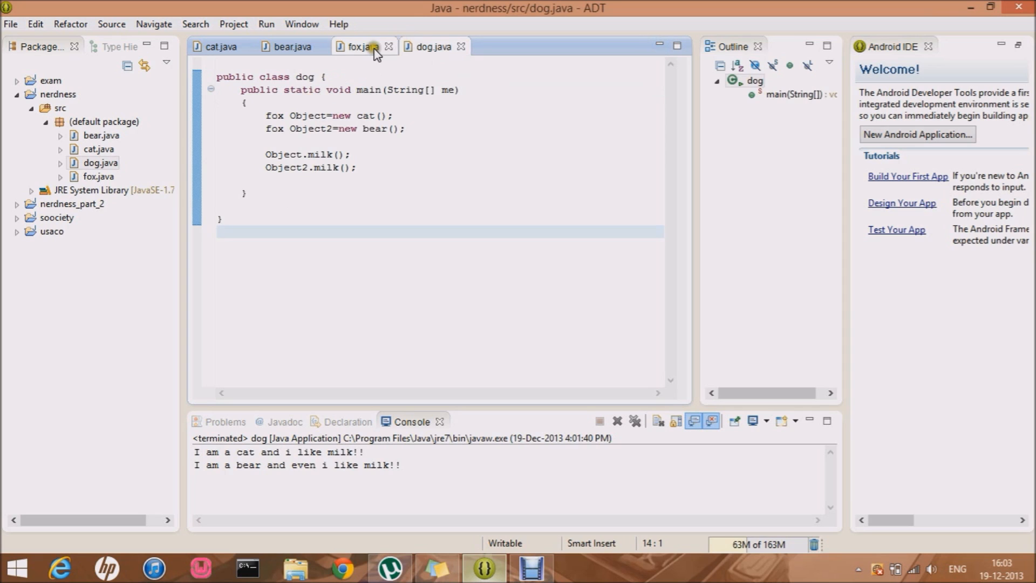
click(358, 47)
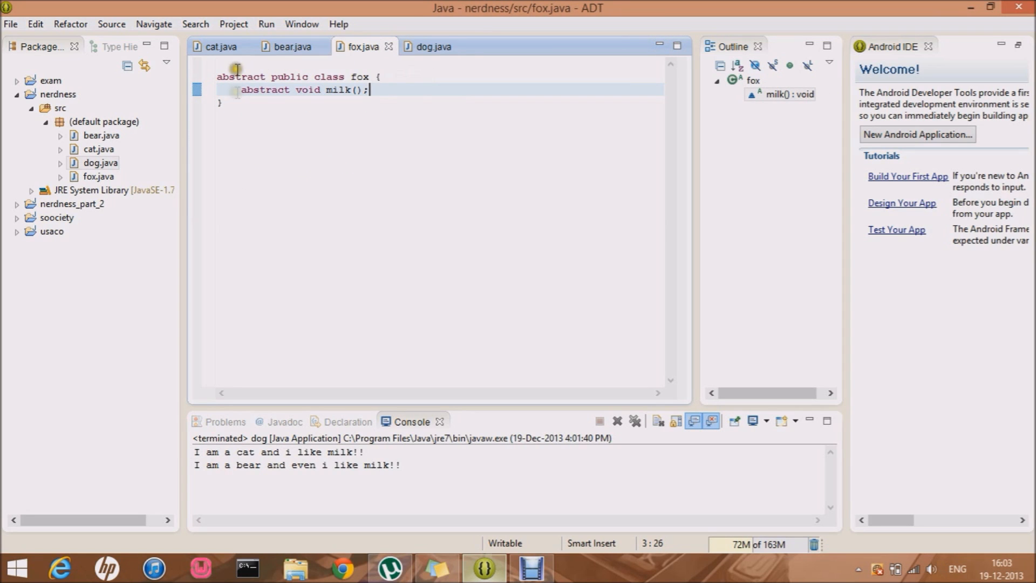
mouse_move(363, 46)
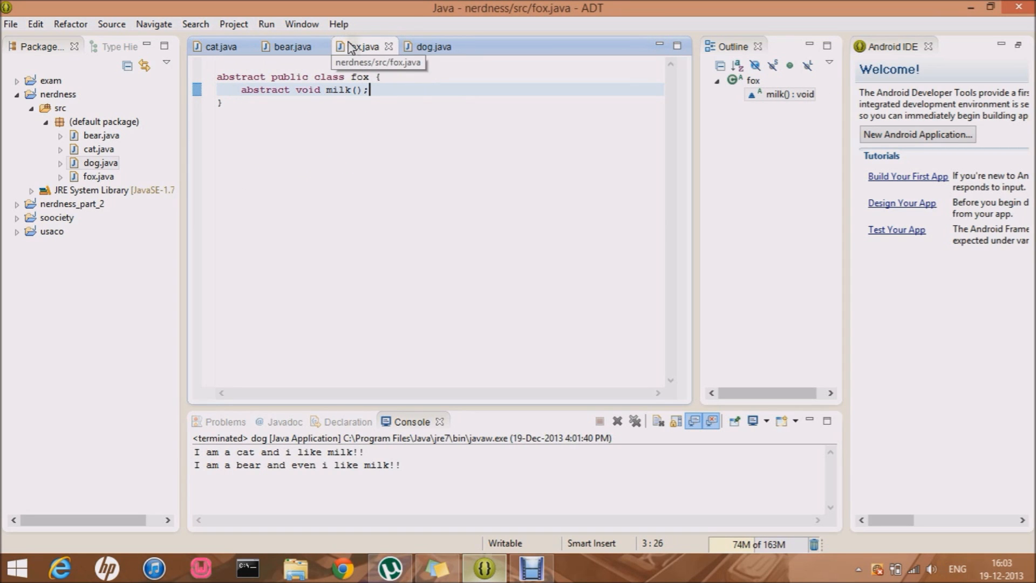
mouse_move(433, 47)
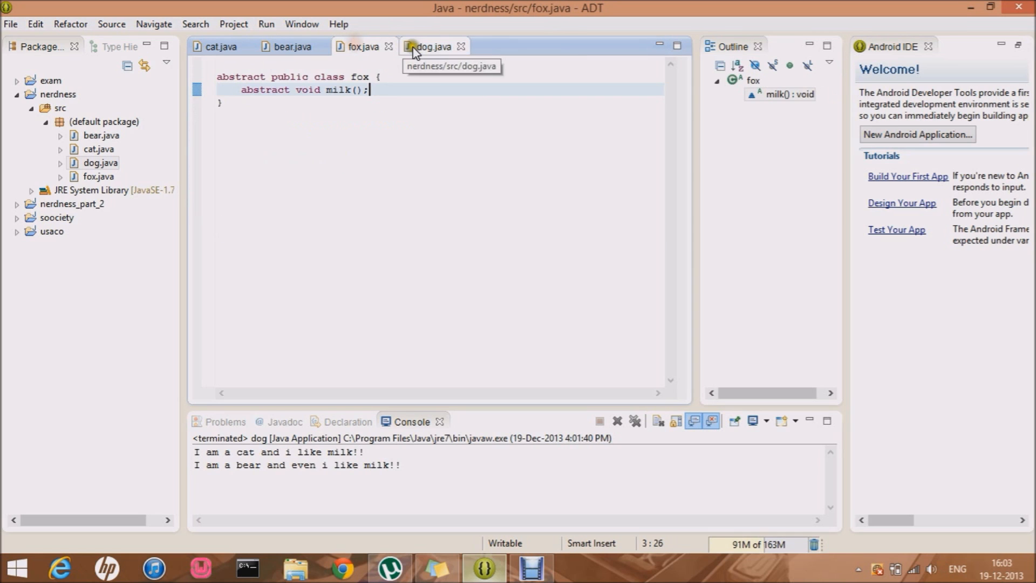
mouse_move(355, 92)
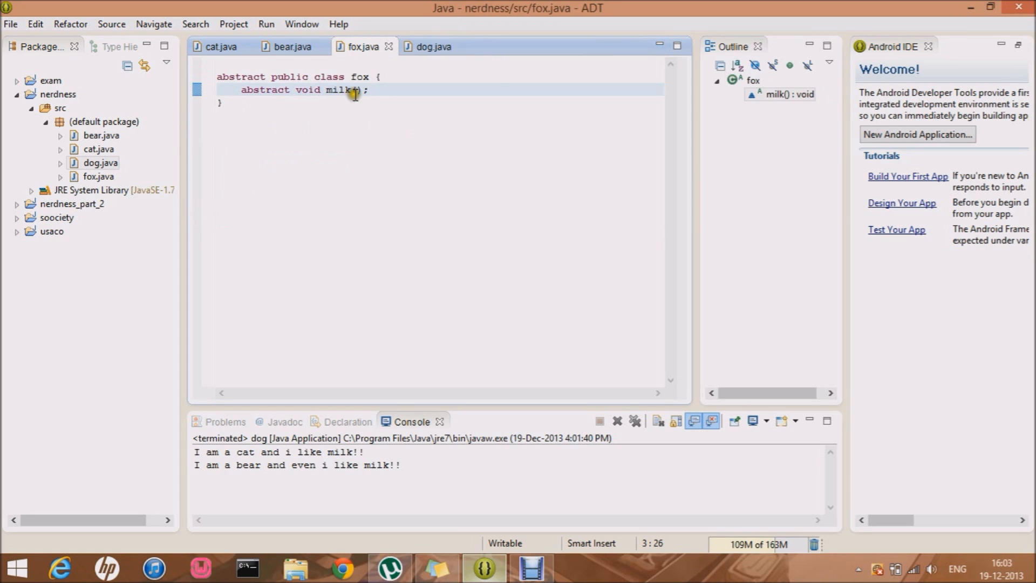
click(433, 46)
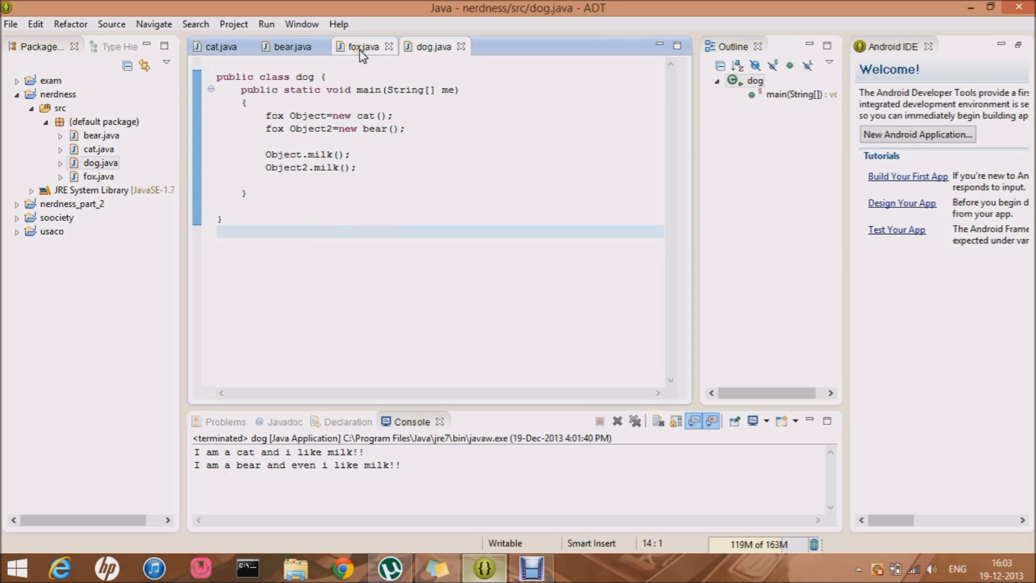
Review the cat class against abstract fox, then land on dog.java with main
click(362, 46)
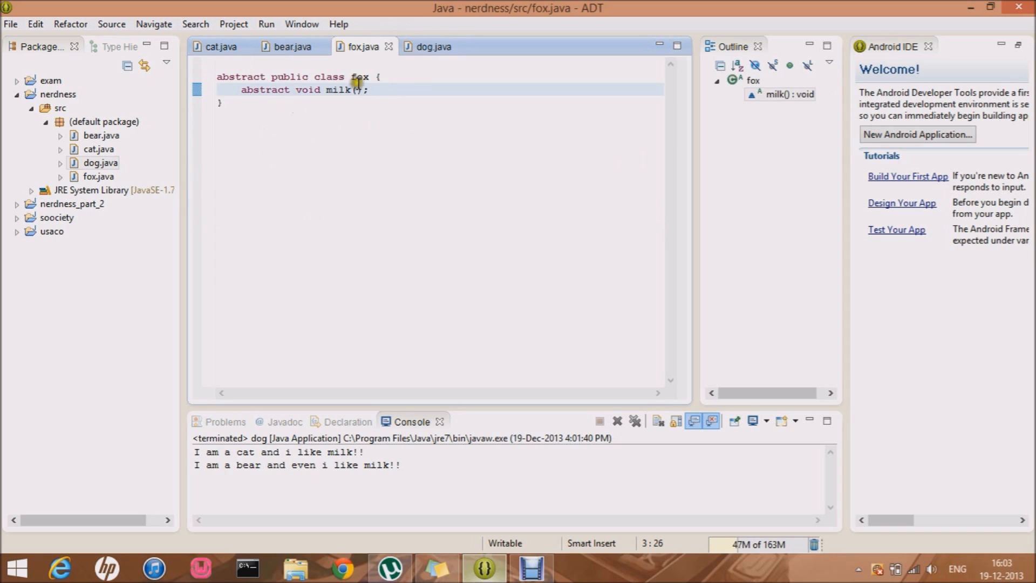
click(218, 47)
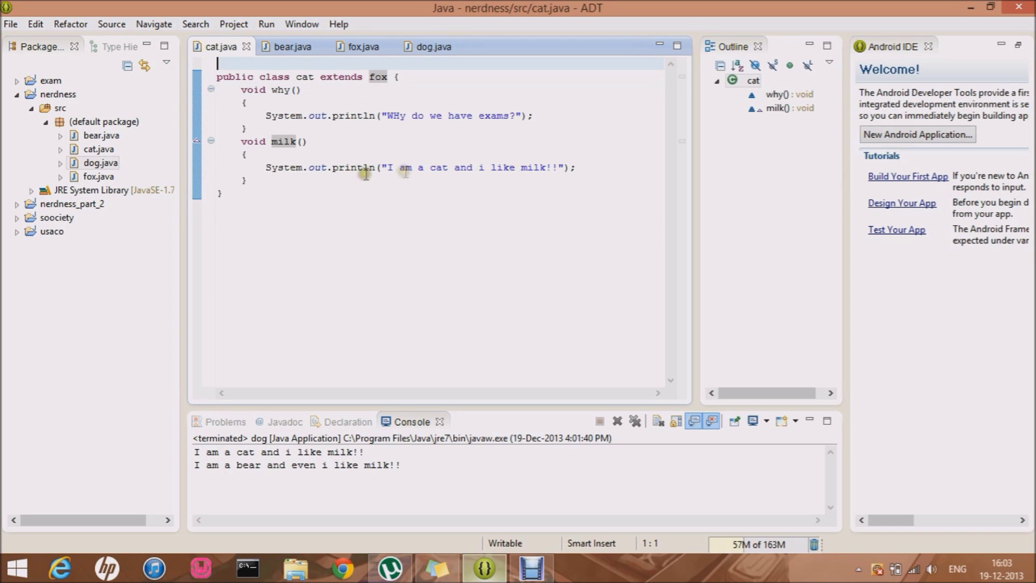
mouse_move(496, 177)
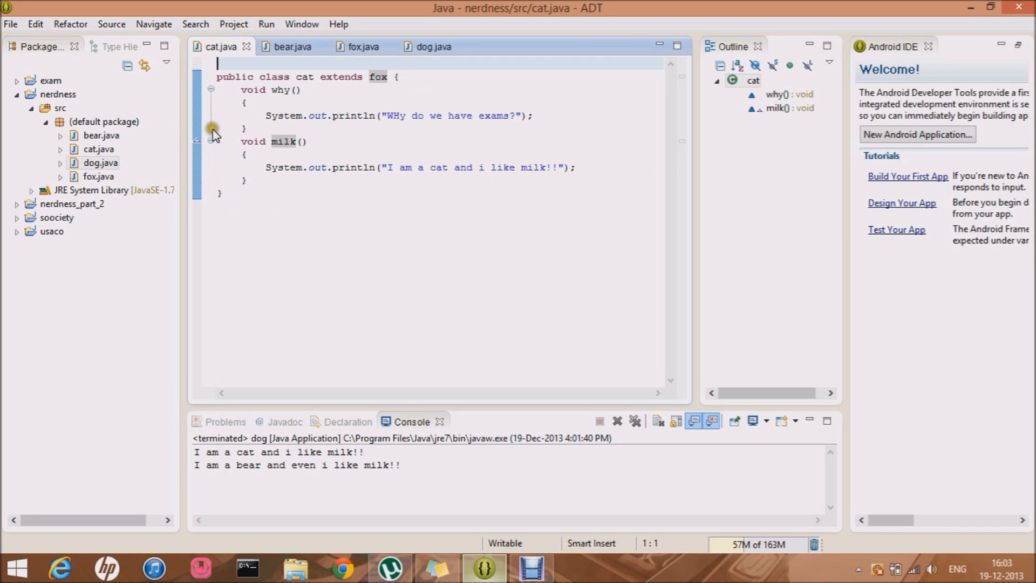
click(361, 46)
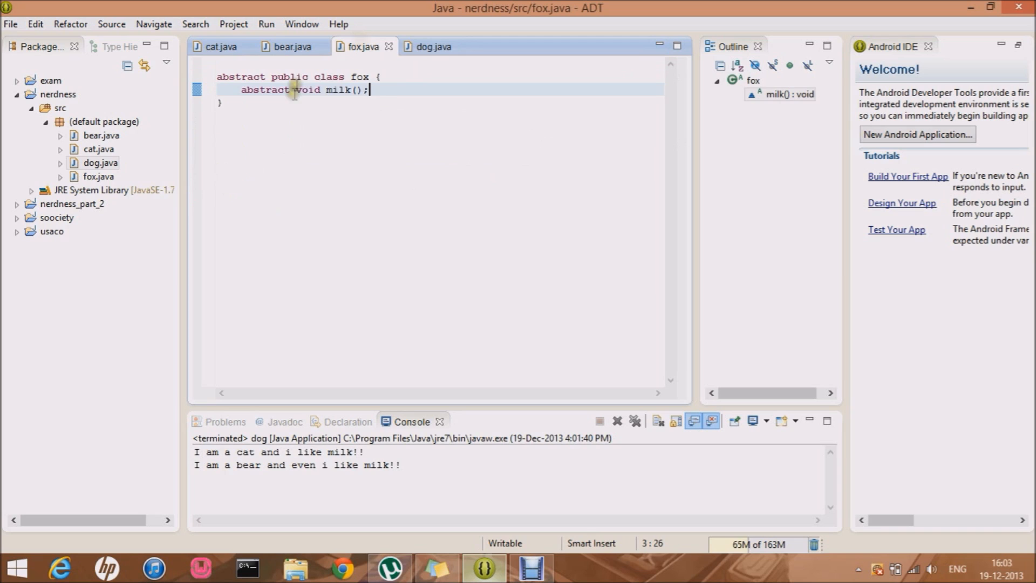
mouse_move(347, 46)
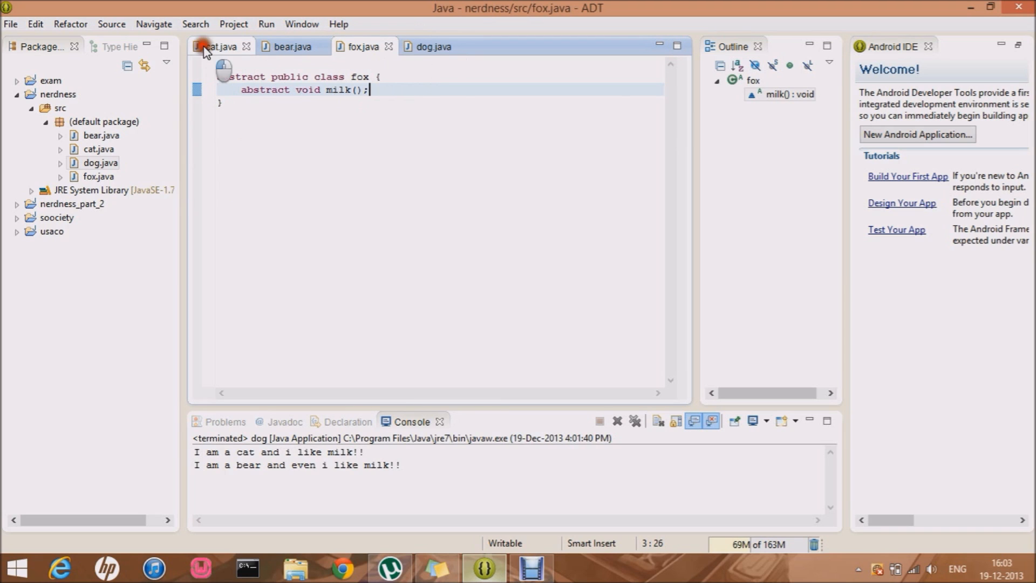
click(221, 47)
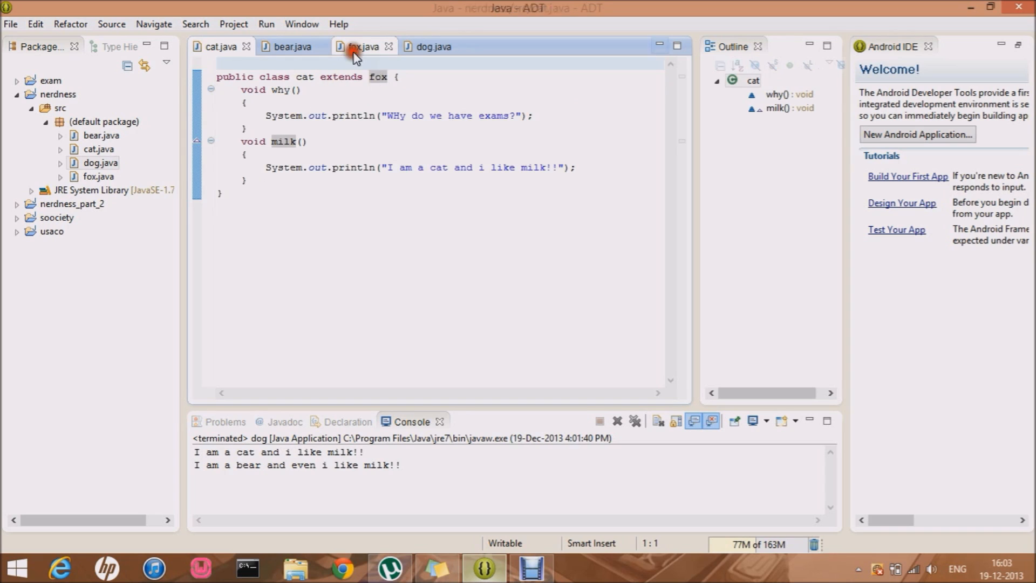
click(363, 47)
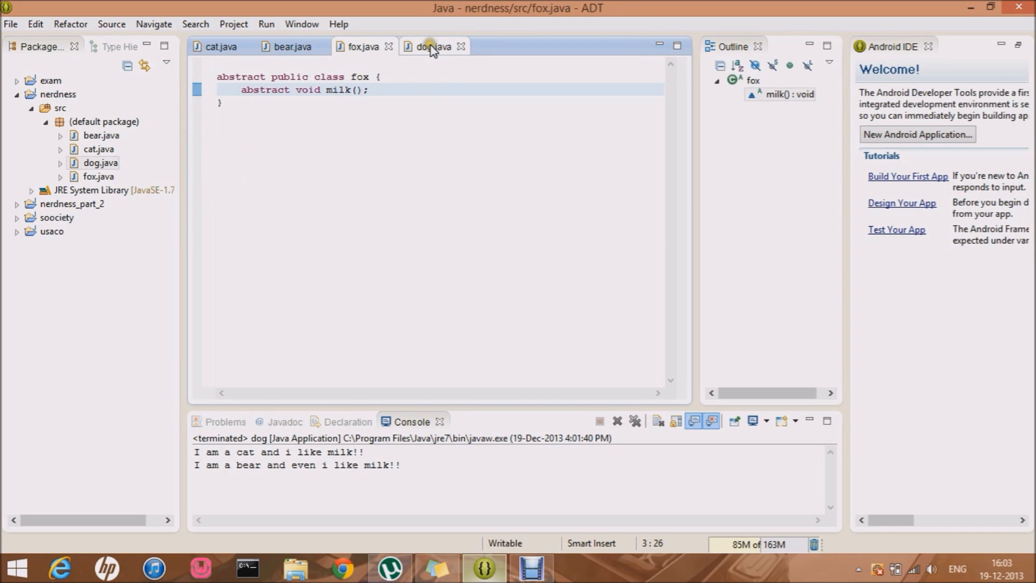
click(430, 46)
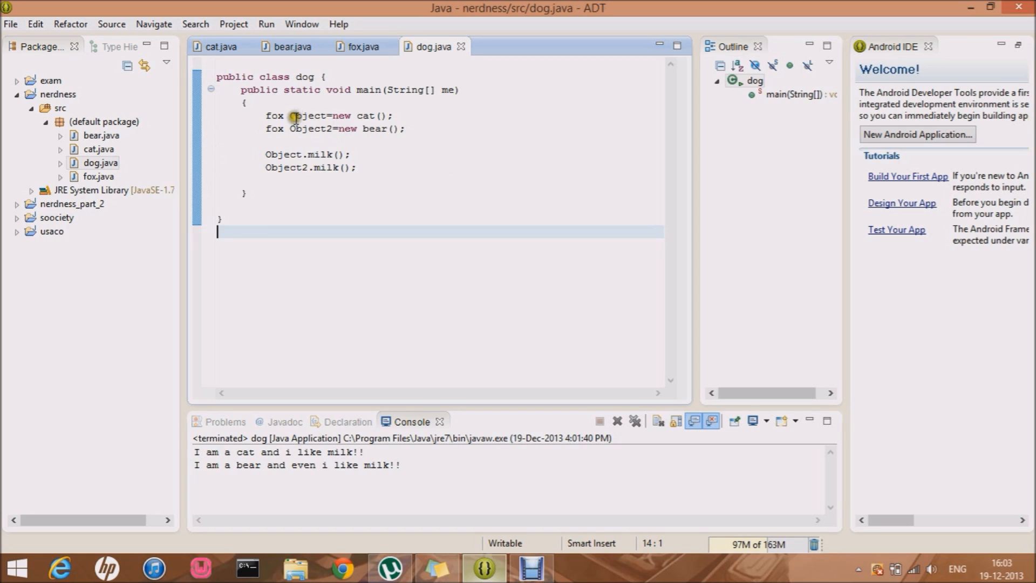
Select the four cat/bear creation and milk() statements in dog's main
click(371, 116)
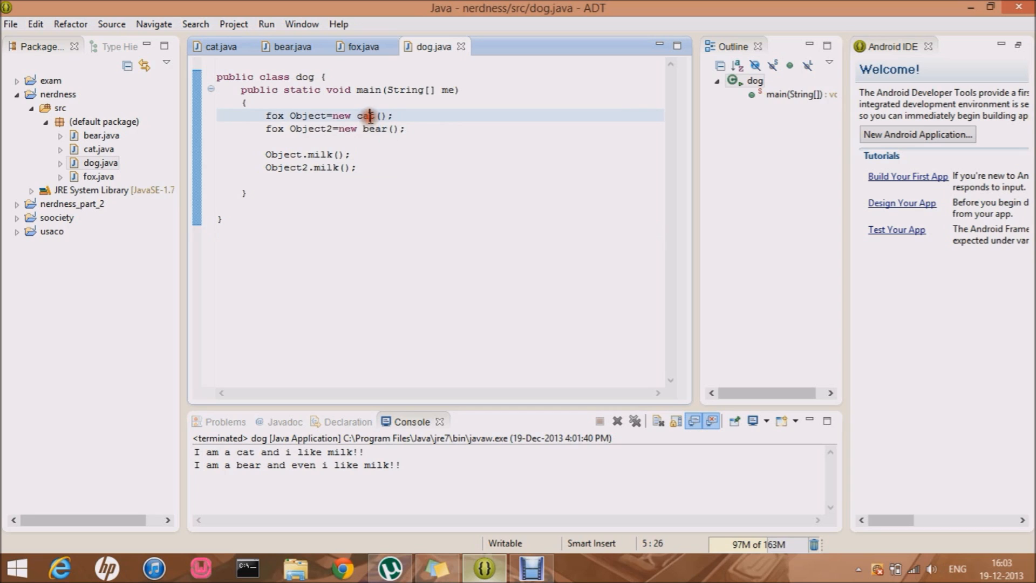
click(377, 128)
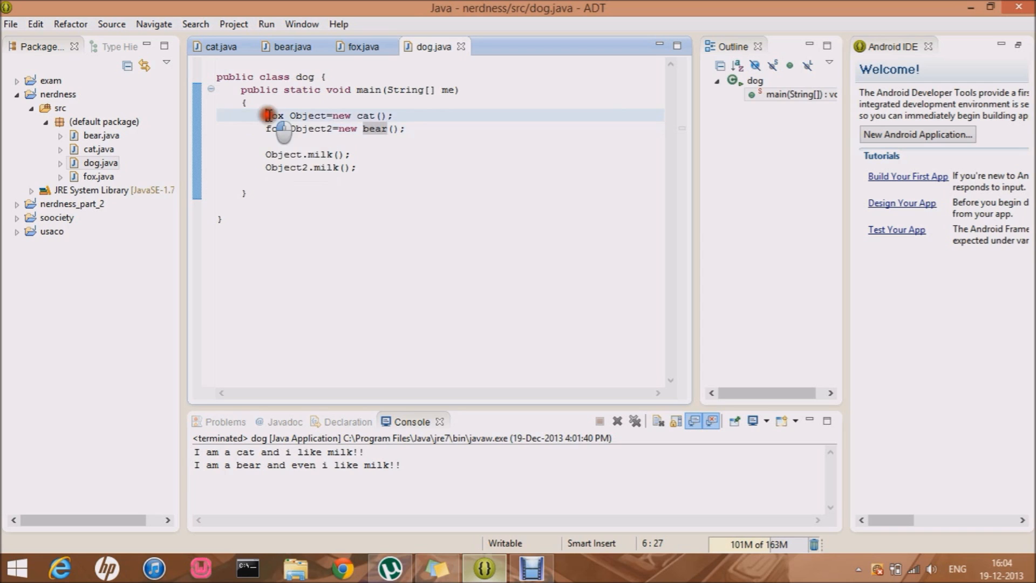
drag(267, 115, 357, 167)
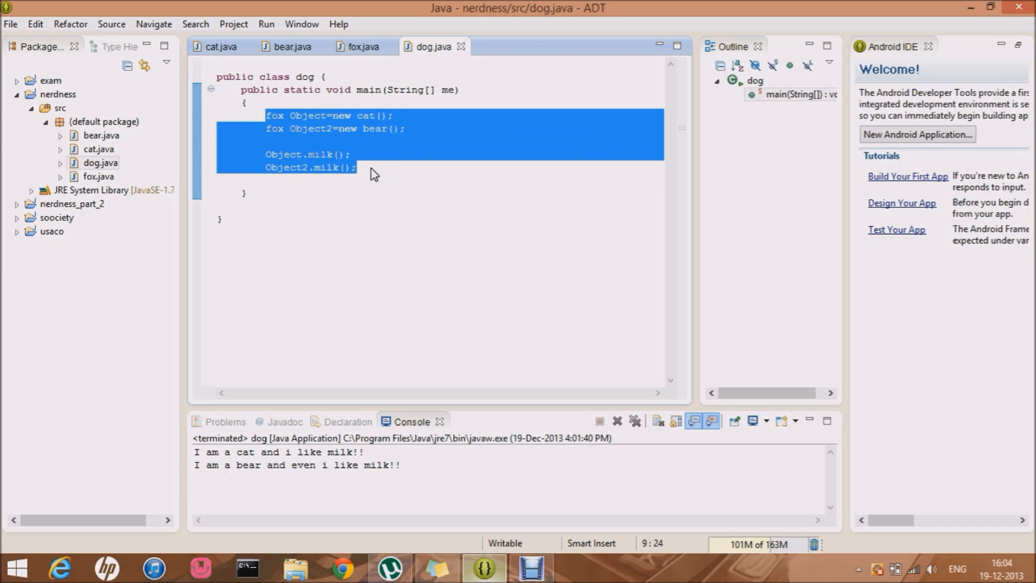
Replace the selection with the declaration fox Object[]=new fox[2];
text(fox)
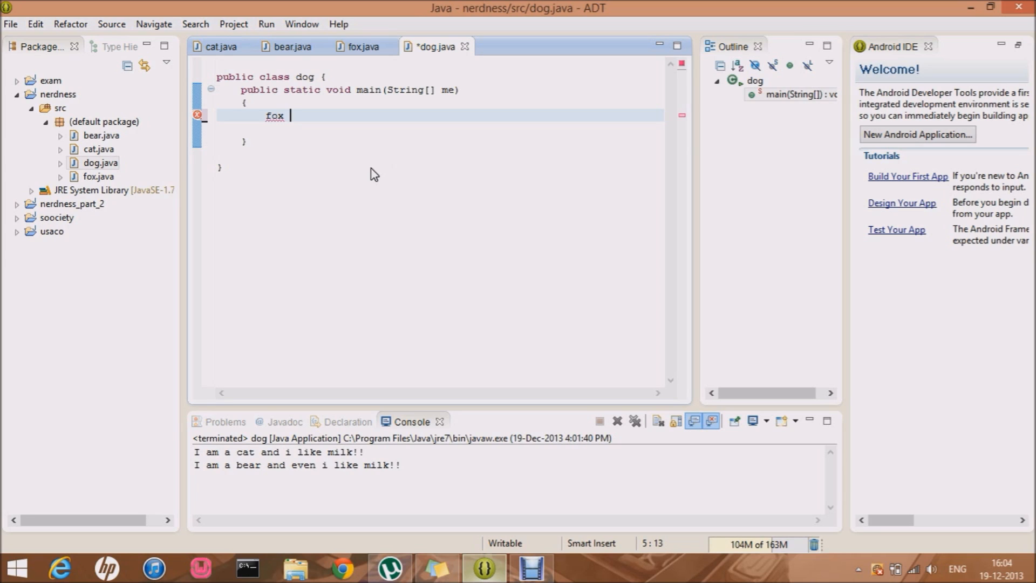
text(Object)
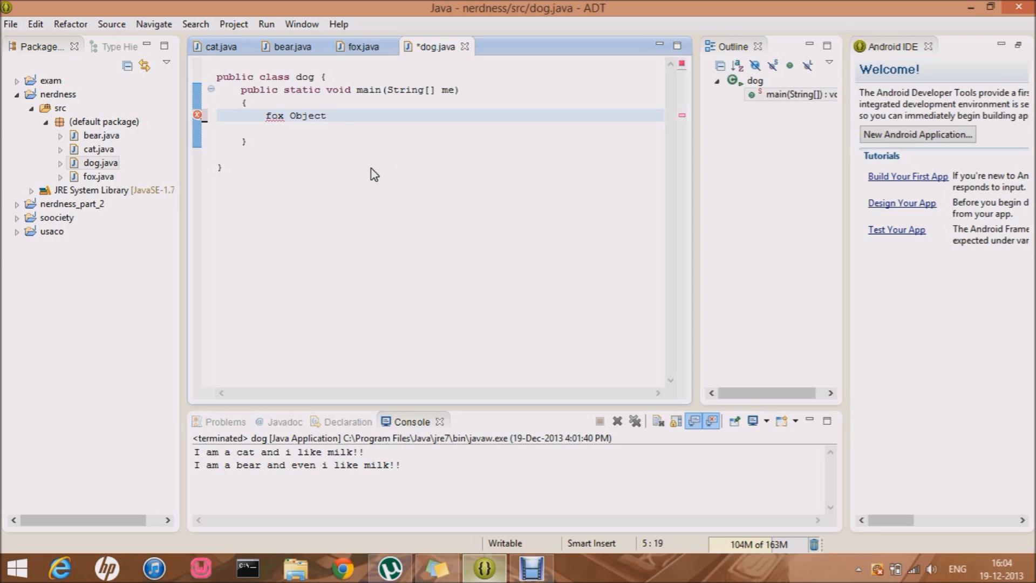
text([]=new)
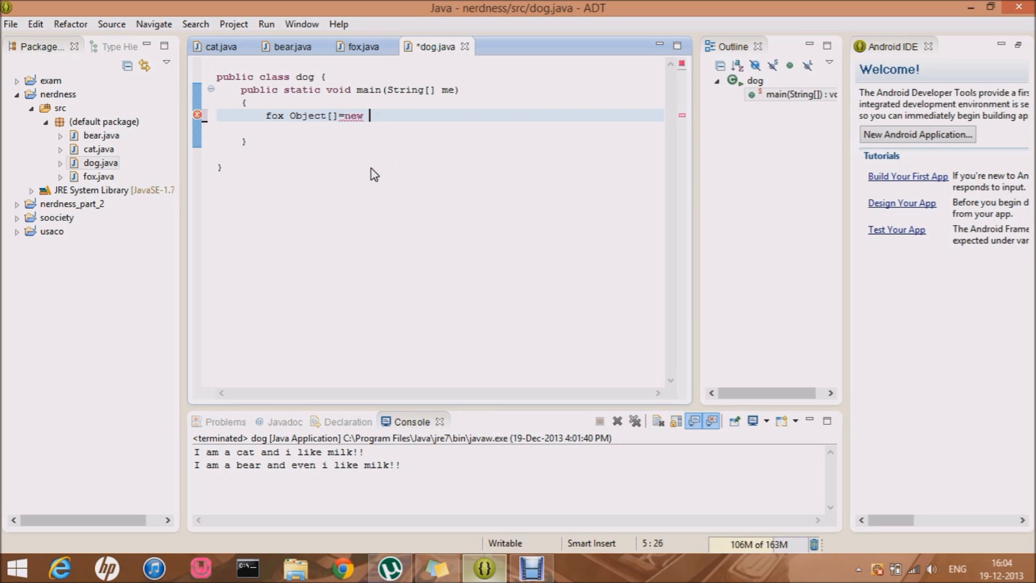
text(fox[2])
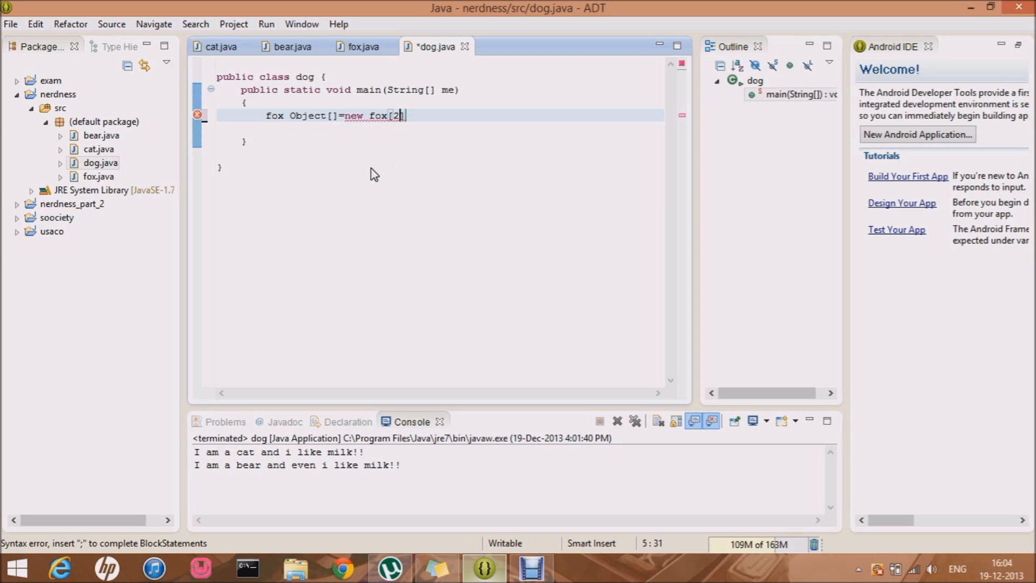
text(;)
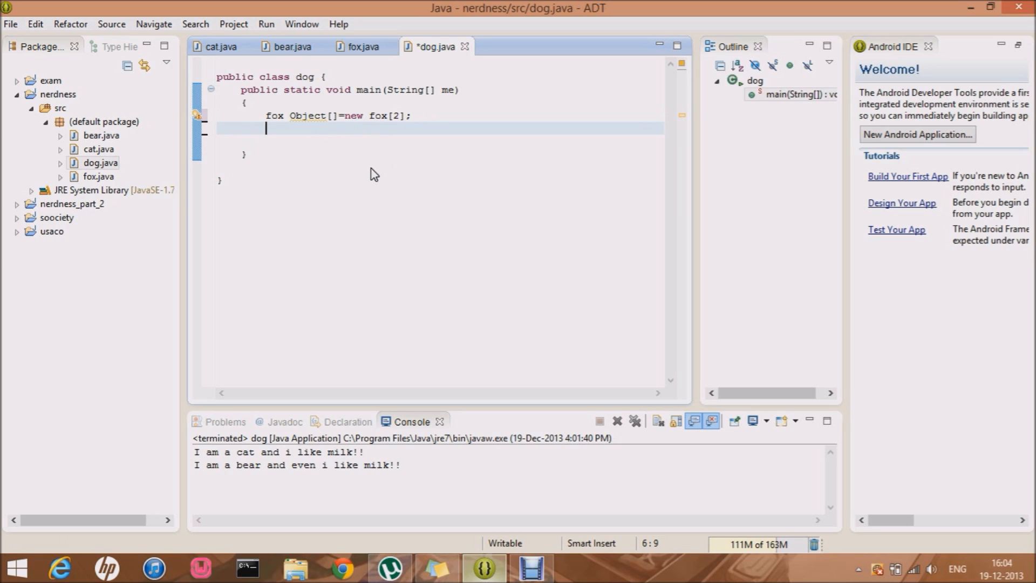
Assign Object[1]=new cat(); and Object[0]=new bear() into the array
text(Object)
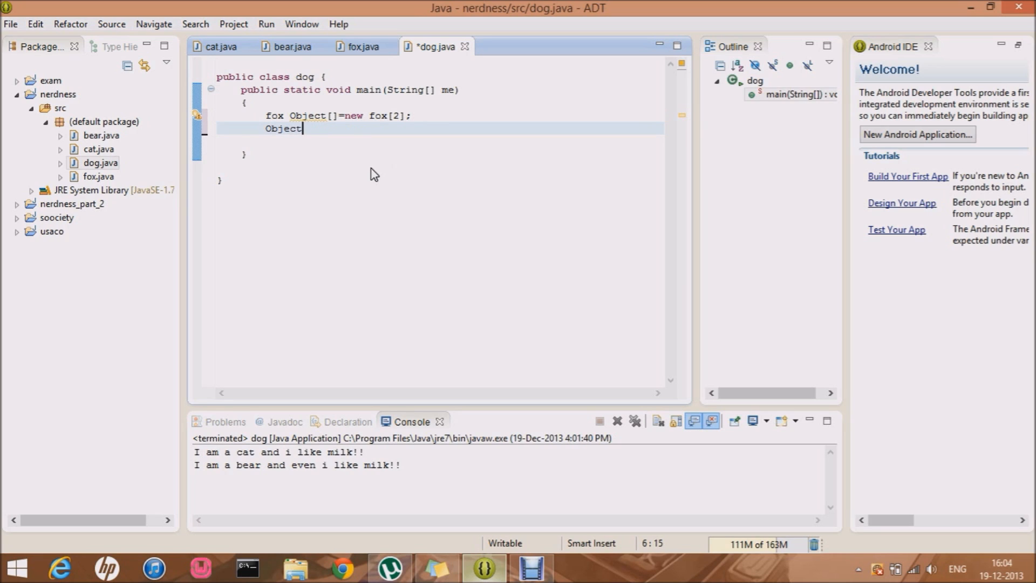
text([1]=)
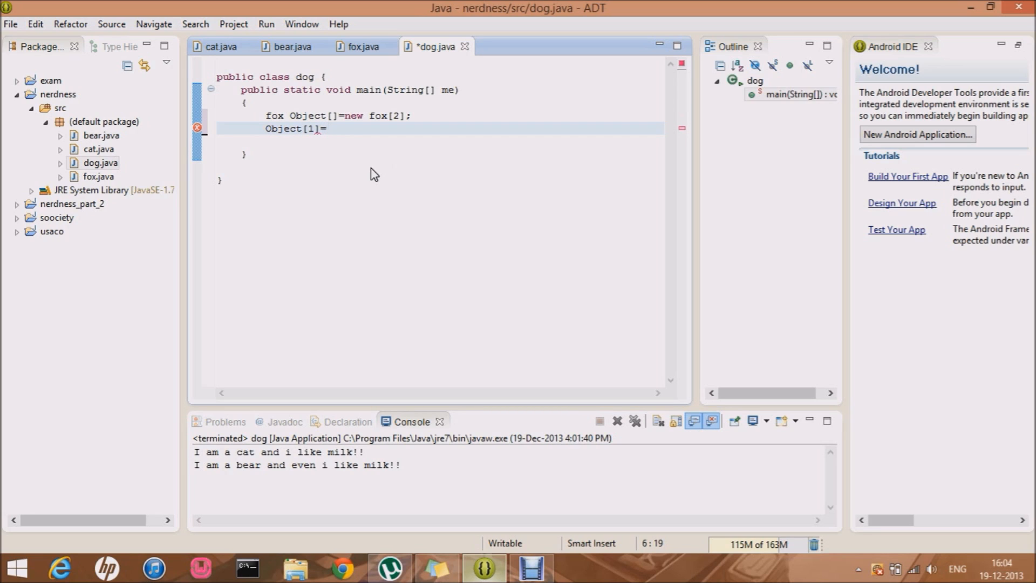
text(new)
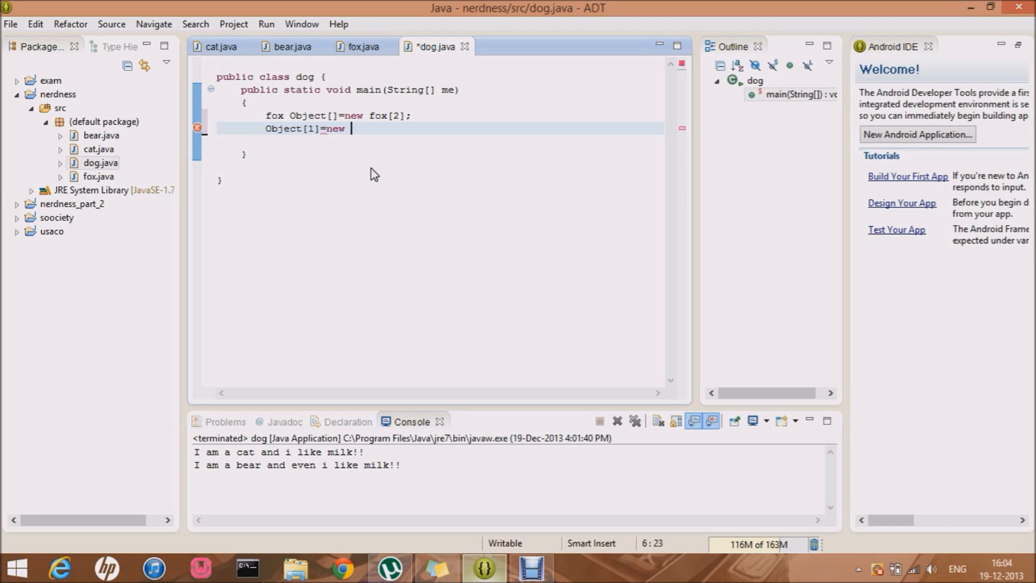
text(cat();)
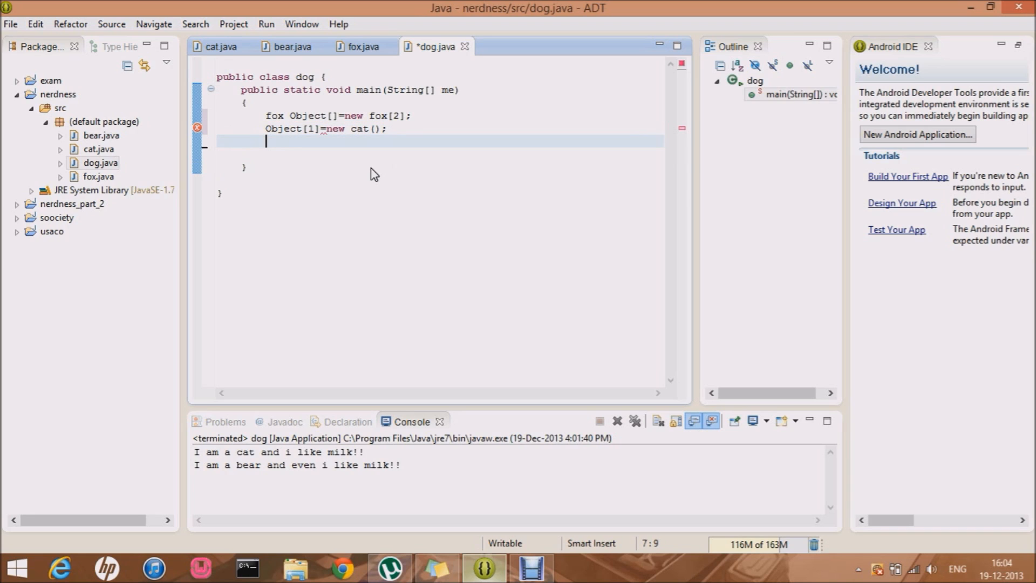
text(Object[)
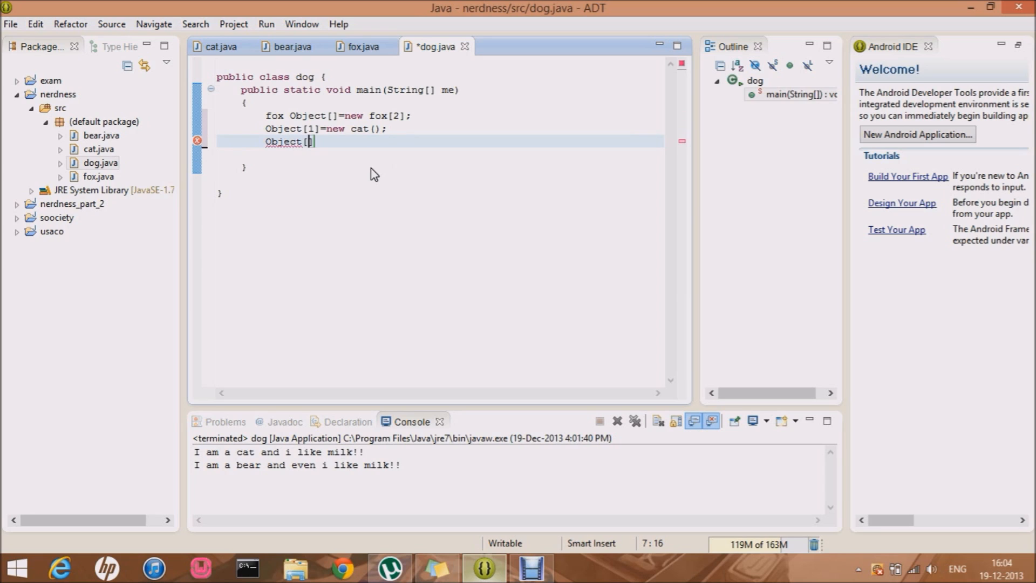
text(0]=)
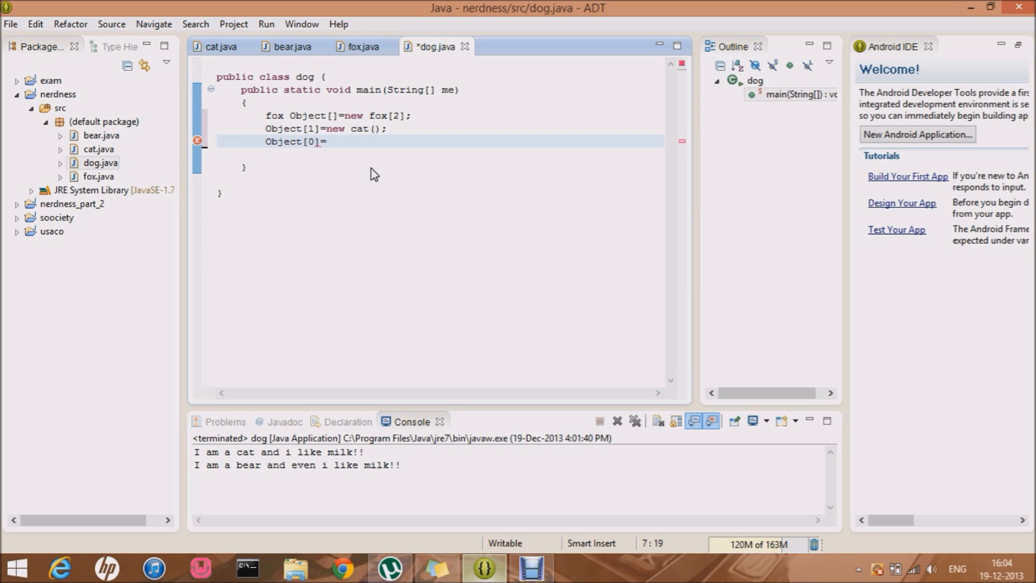
text(new)
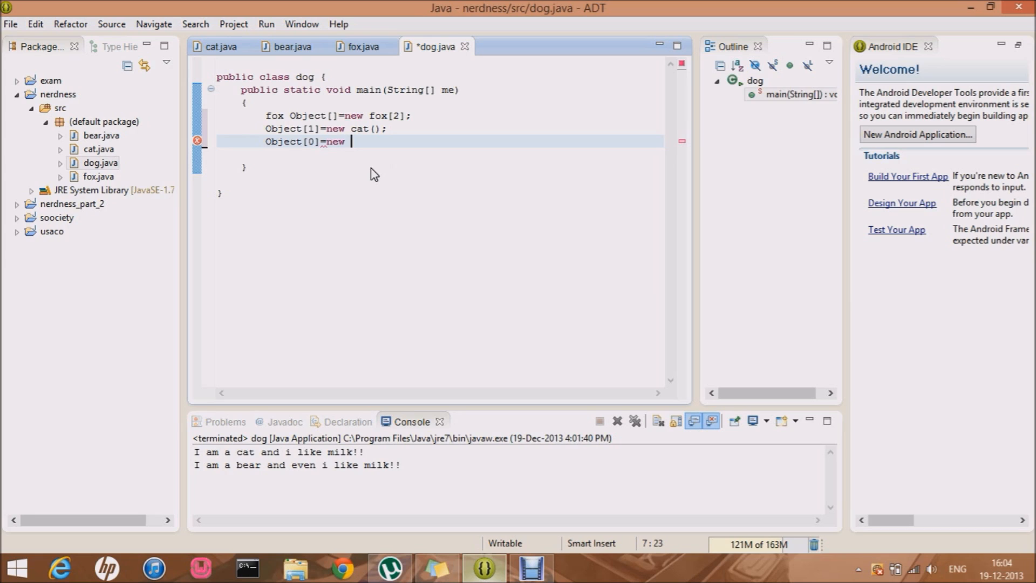
text(bear();)
text(for ()
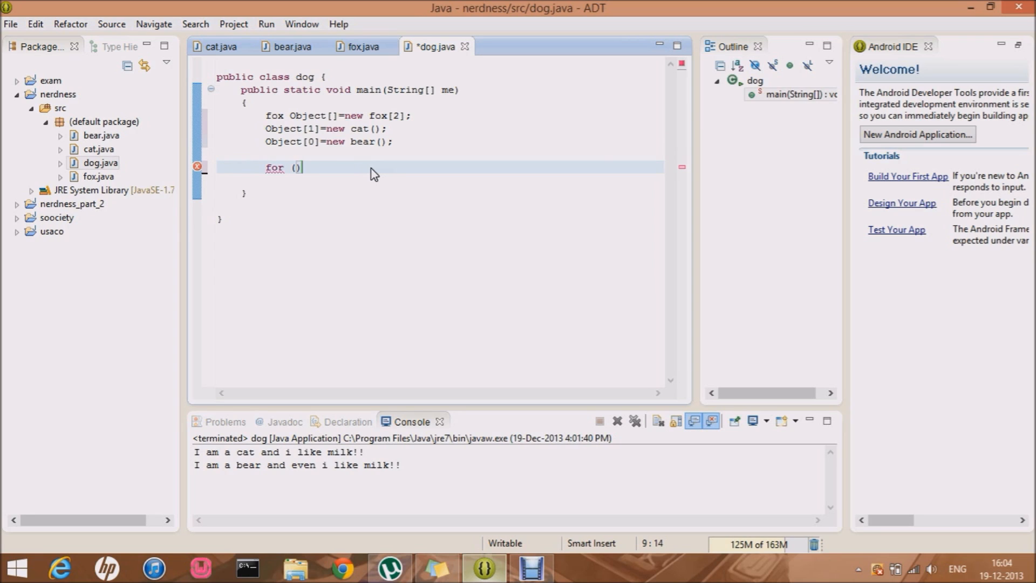
Write the loop header for(int i=0; i<Object.length; i++)
text(int)
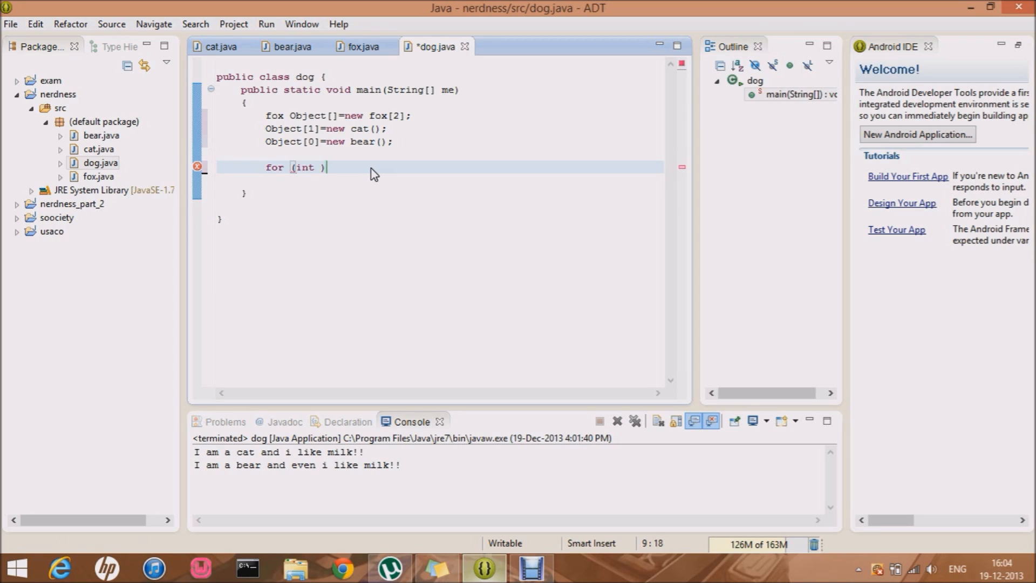
text(i=0)
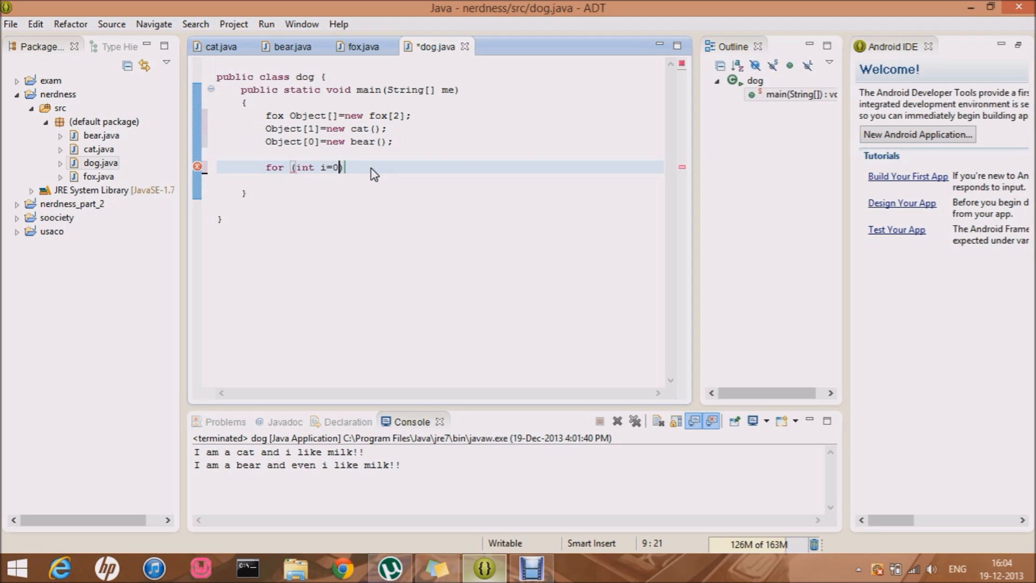
text(; i<0)
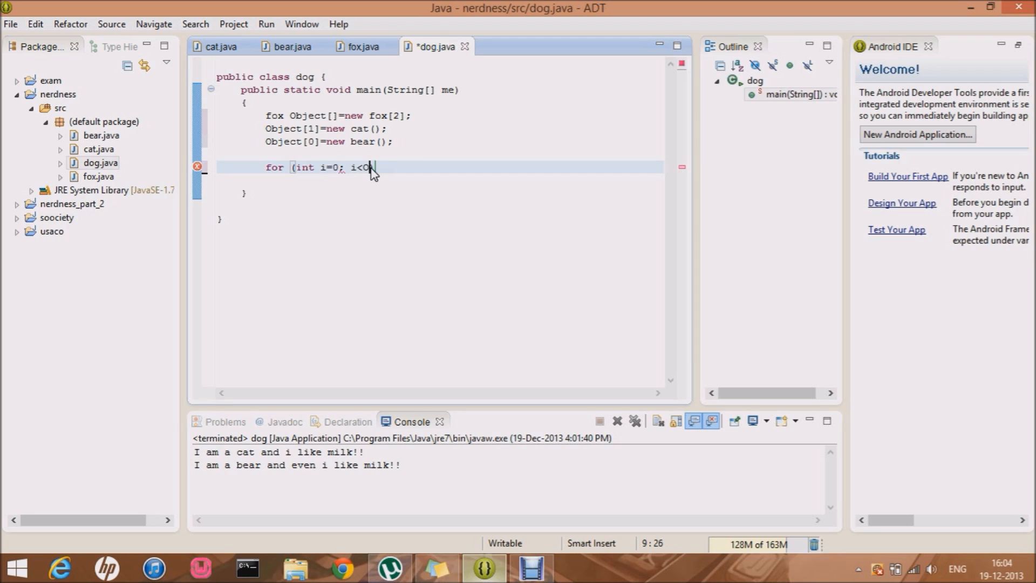
text(bject.leng)
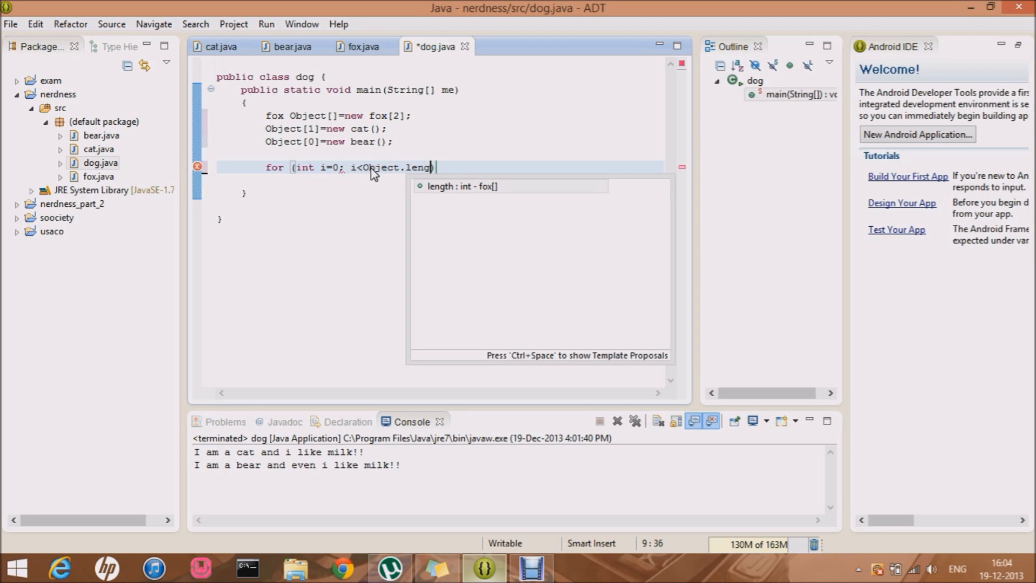
text(th)
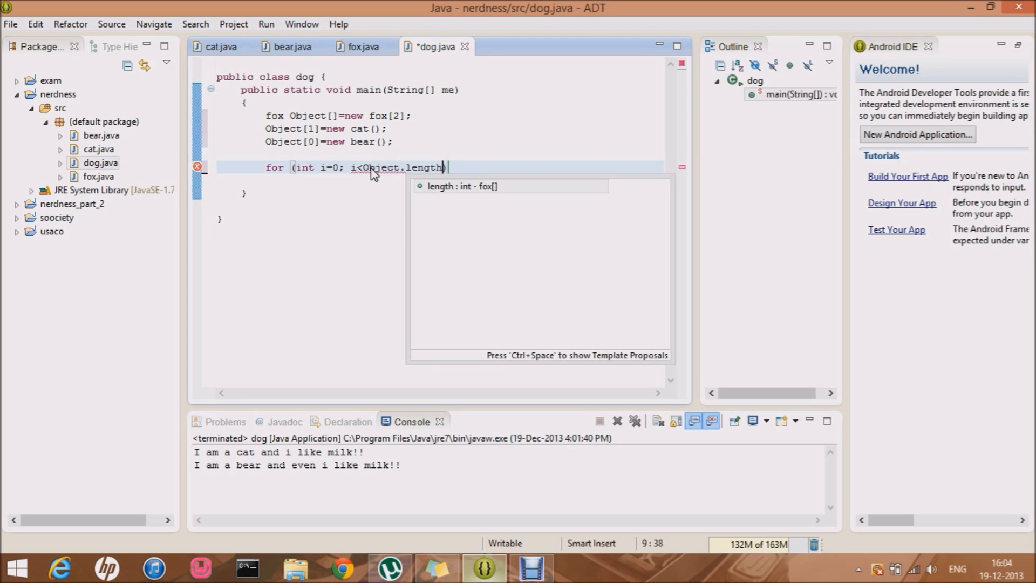
text(; i++))
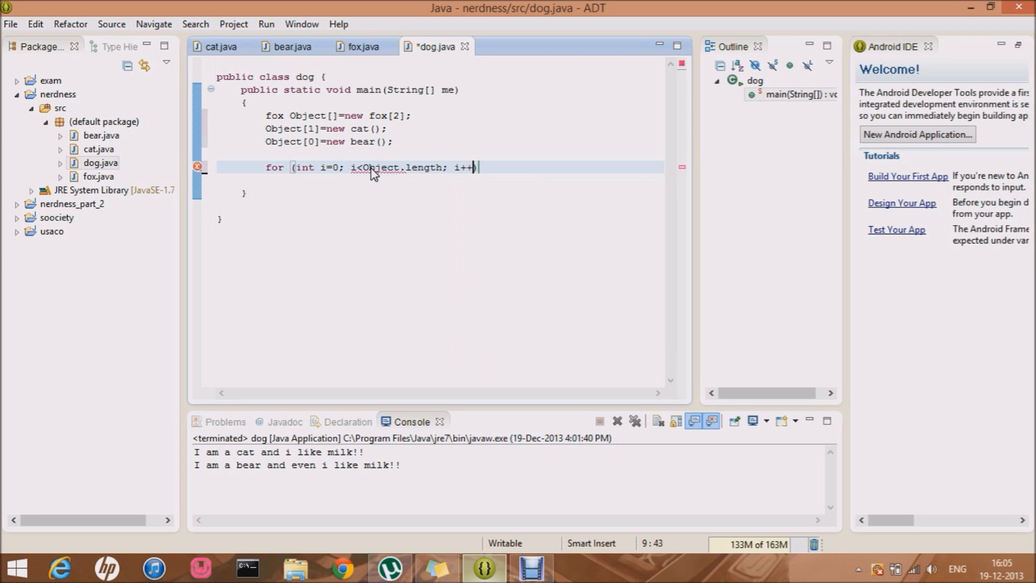
Inside the loop body call Object[i].milk(); using code completion
key(Return)
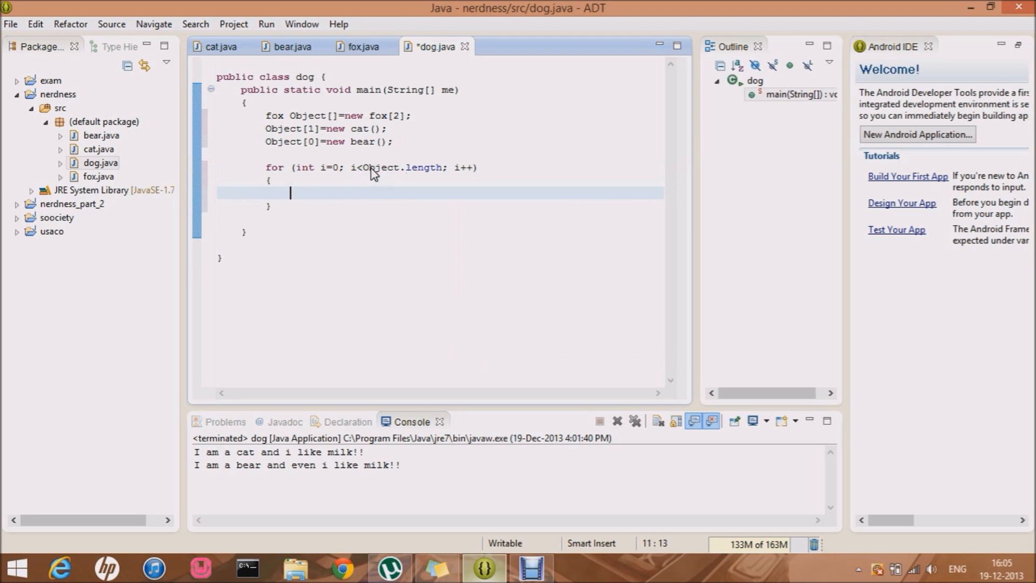
text(o)
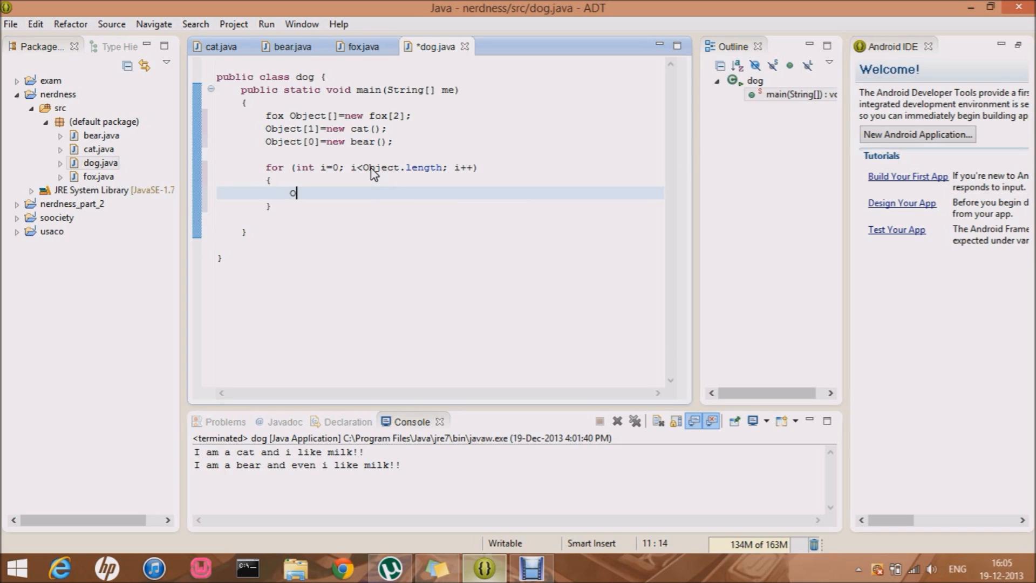
text(bject)
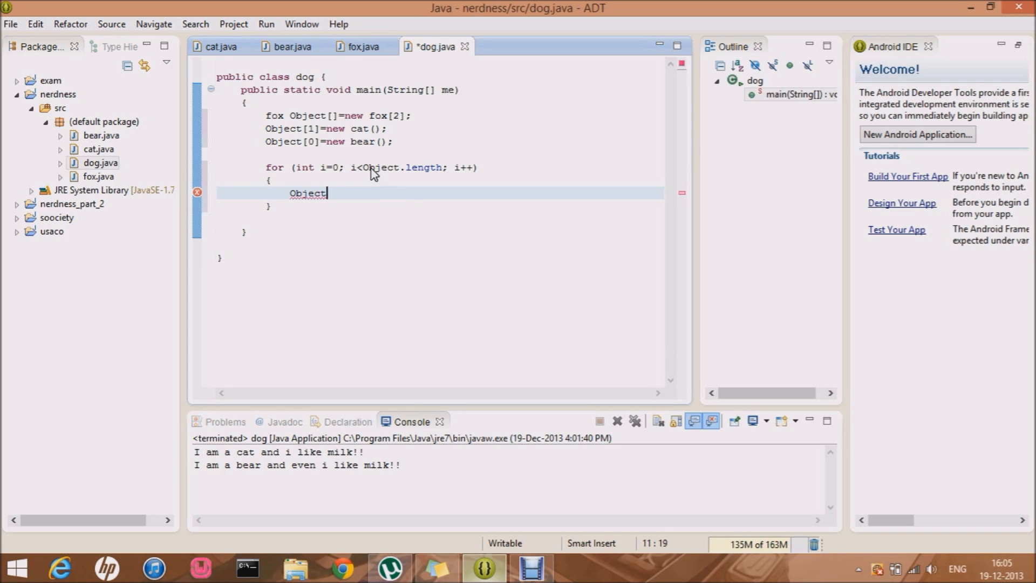
key(ctrl+space)
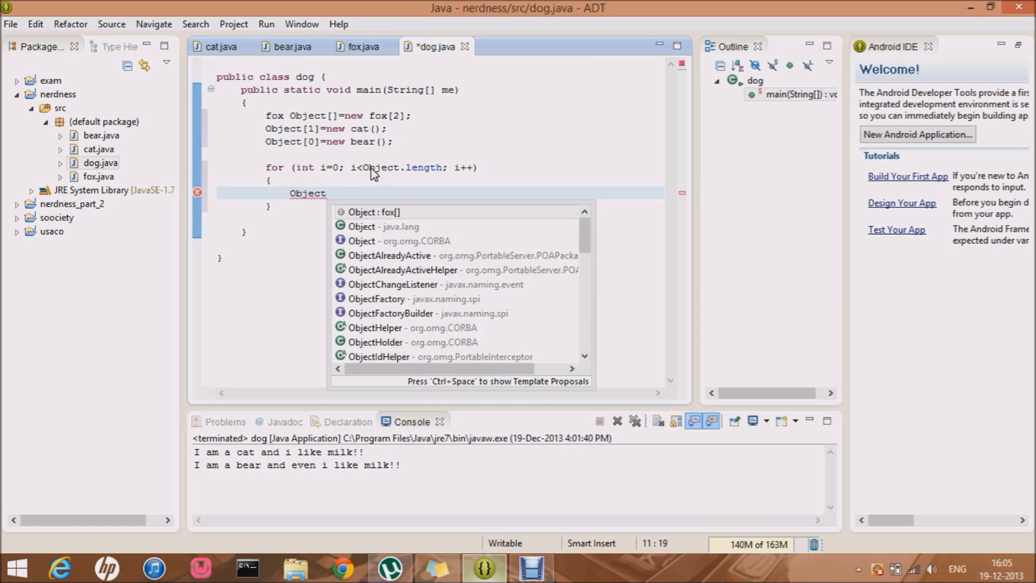
text([i].milk();)
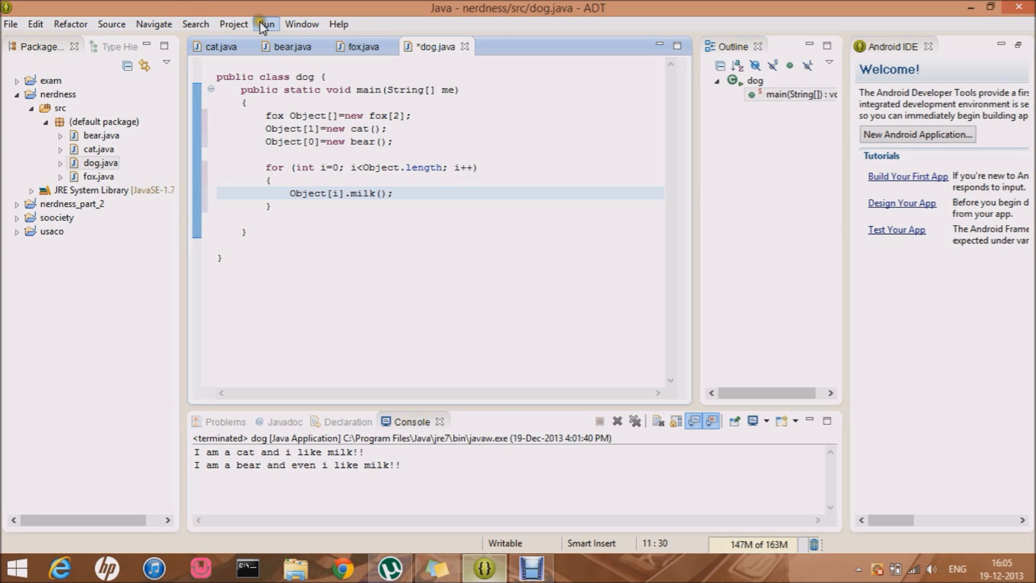
Run dog so the console prints the bear's milk message, then the cat's
click(266, 23)
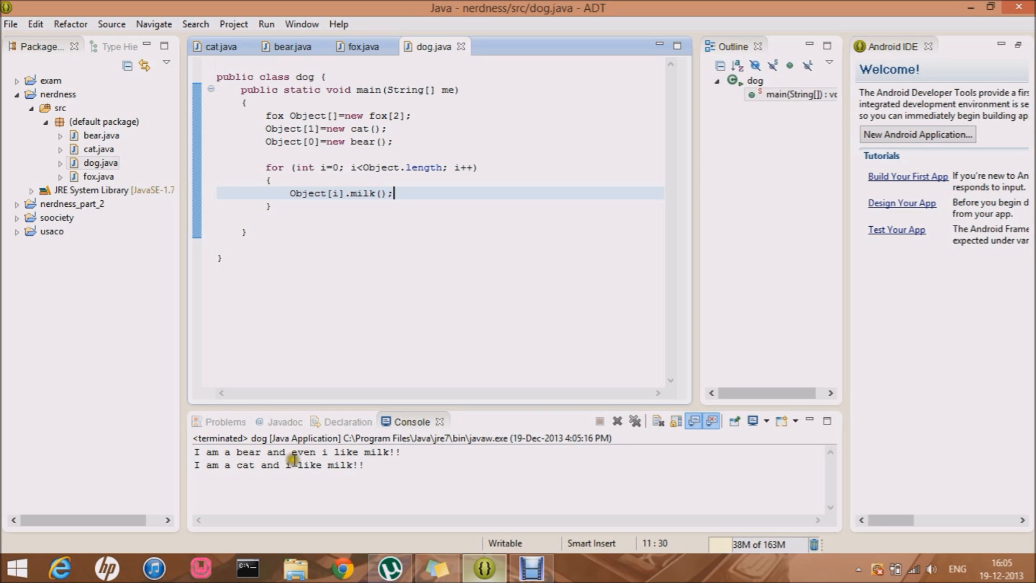
mouse_move(351, 486)
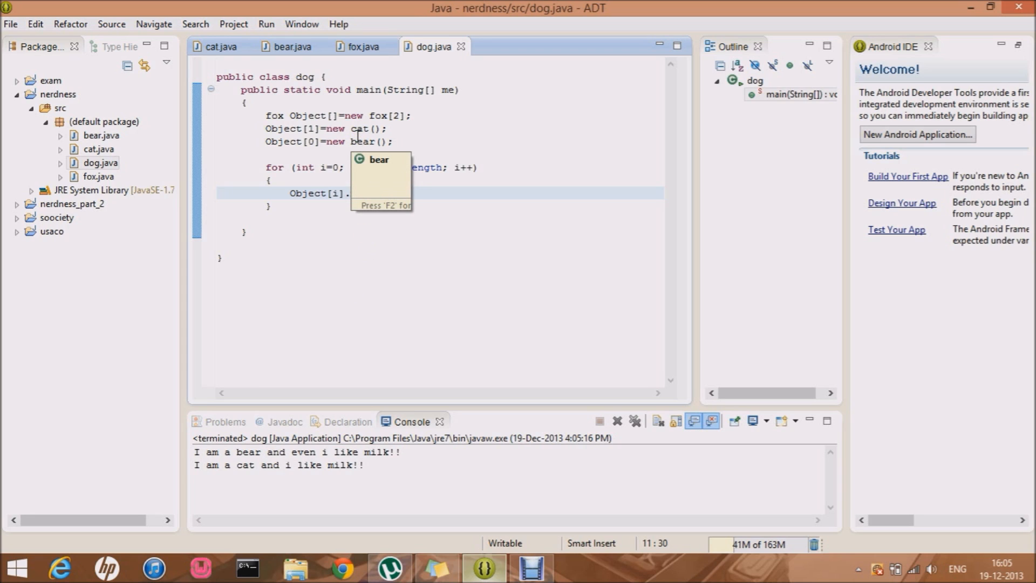
click(364, 47)
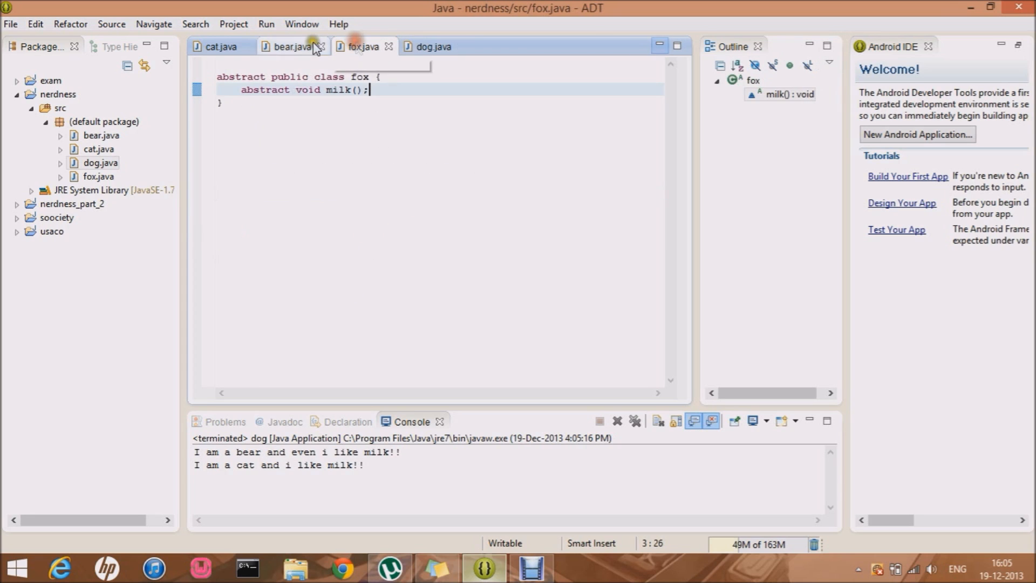
mouse_move(336, 105)
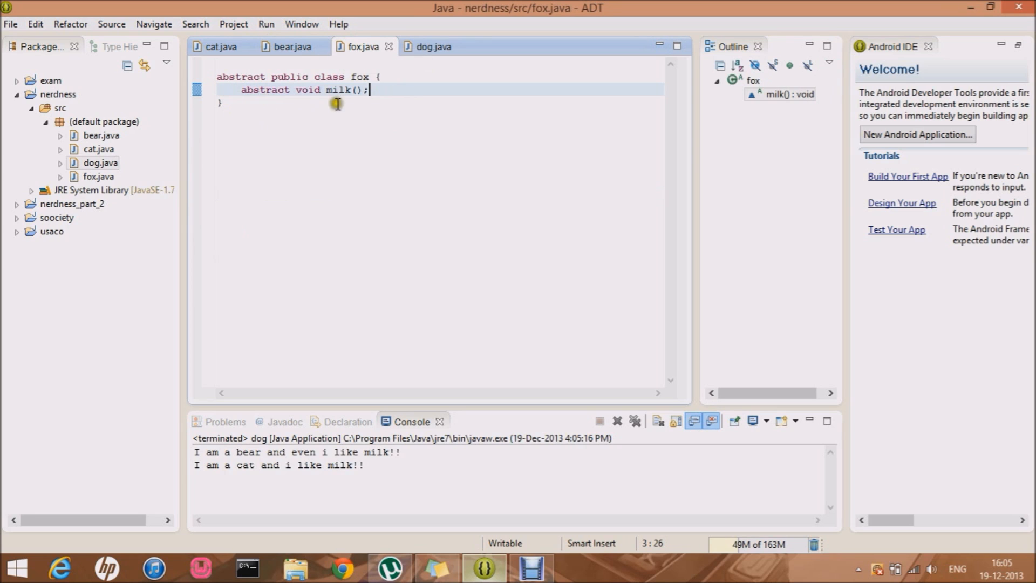
mouse_move(358, 47)
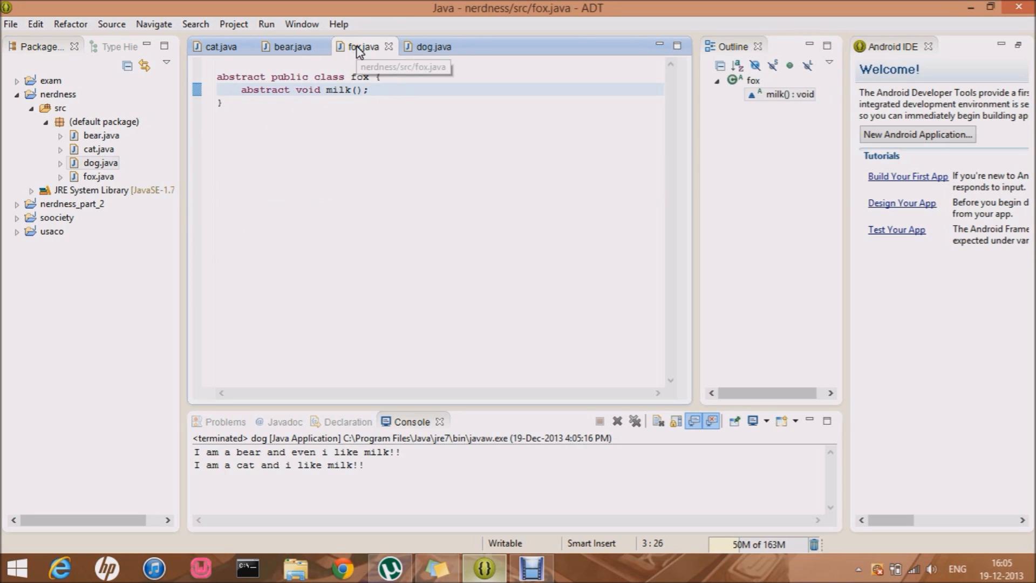
mouse_move(336, 89)
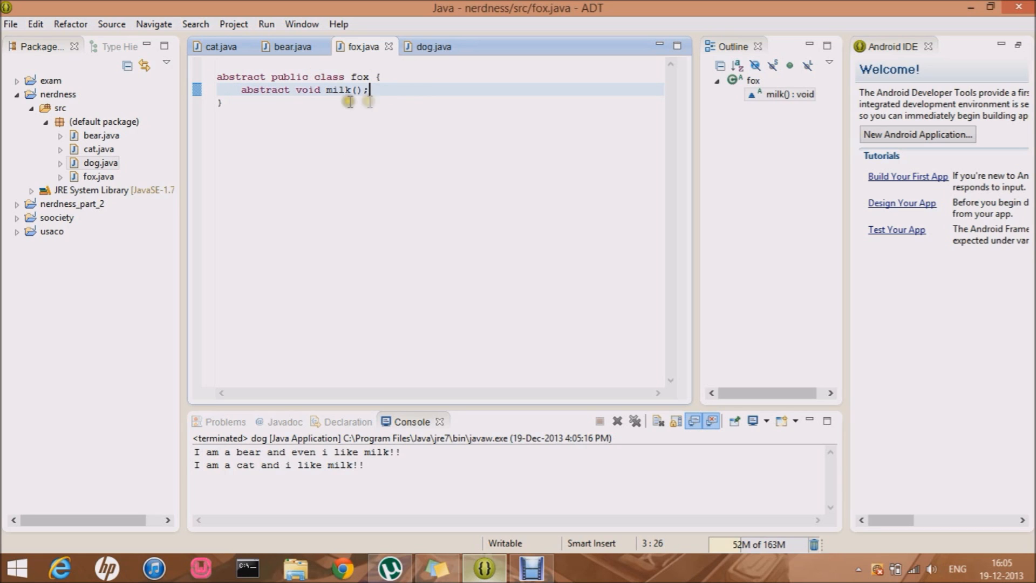
click(290, 46)
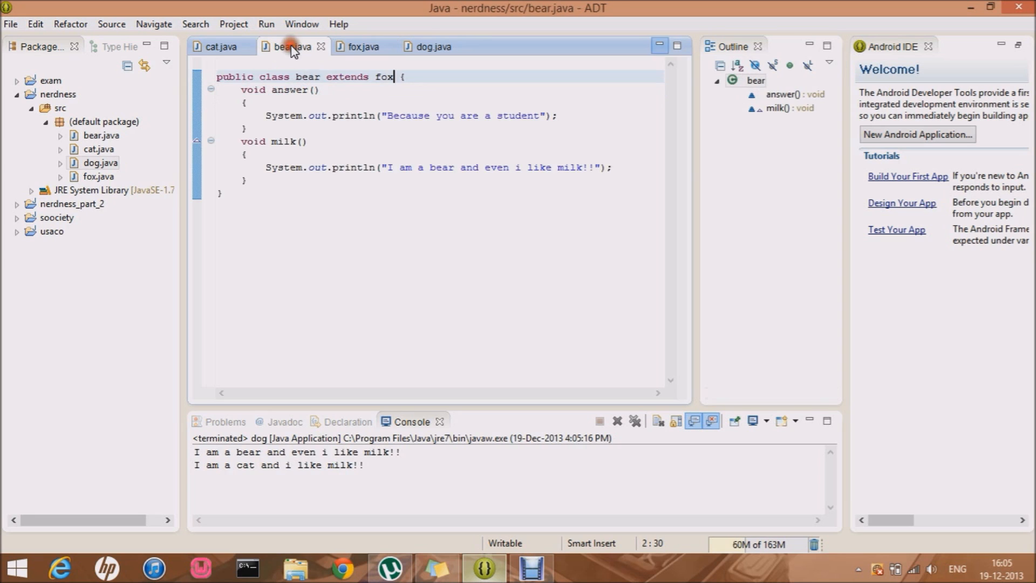
click(221, 47)
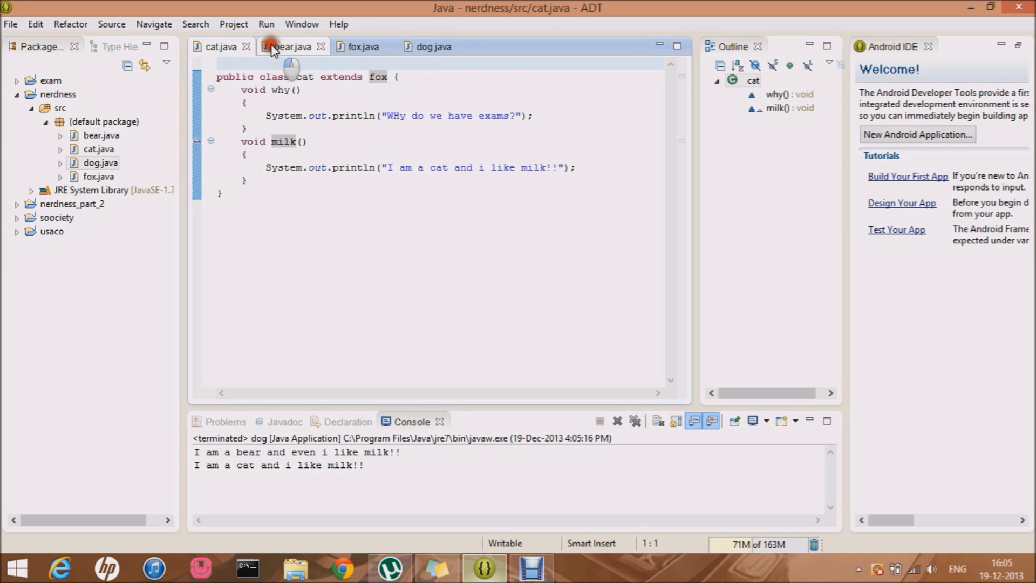
click(289, 46)
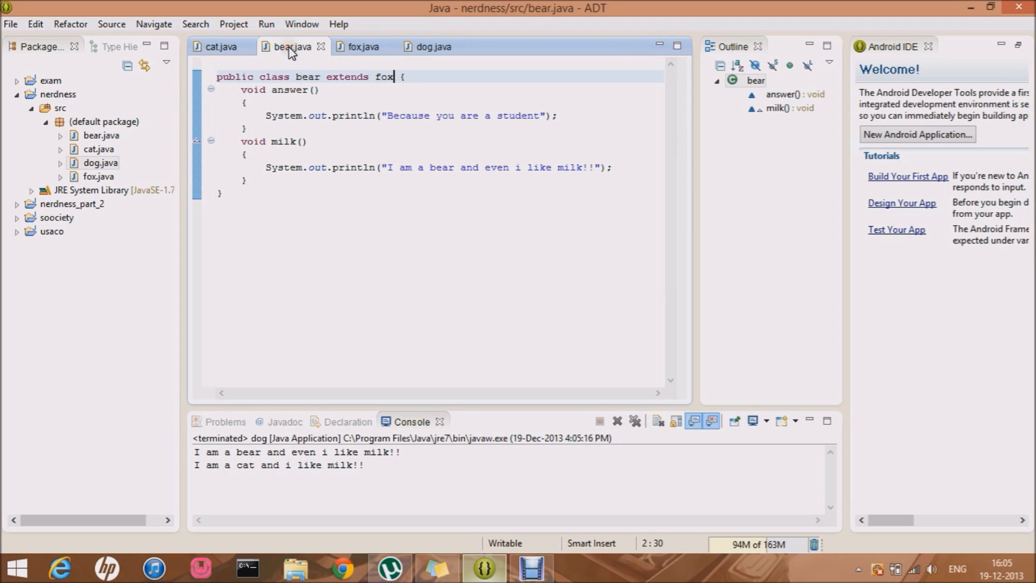
mouse_move(433, 46)
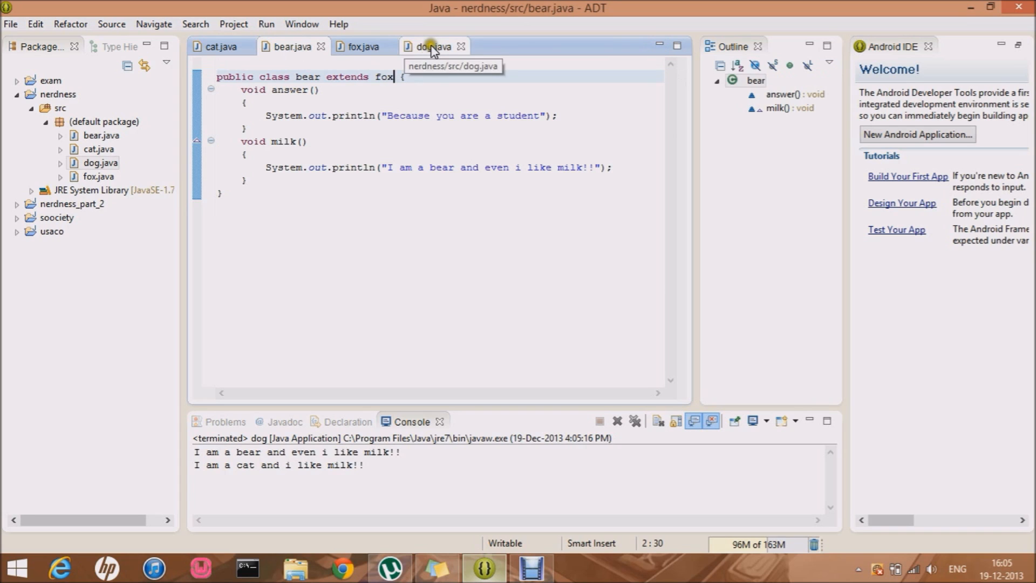
click(432, 46)
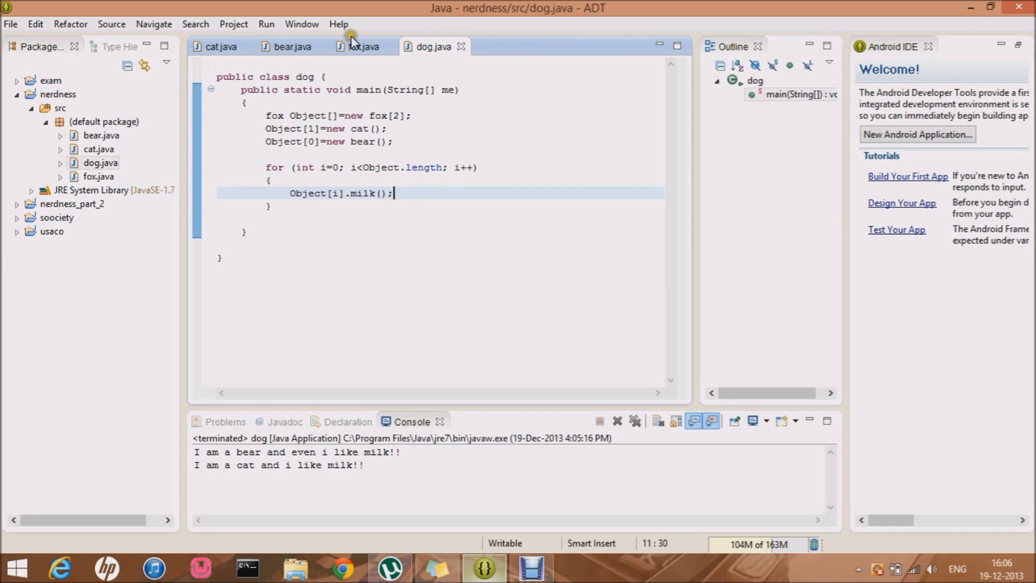
click(362, 46)
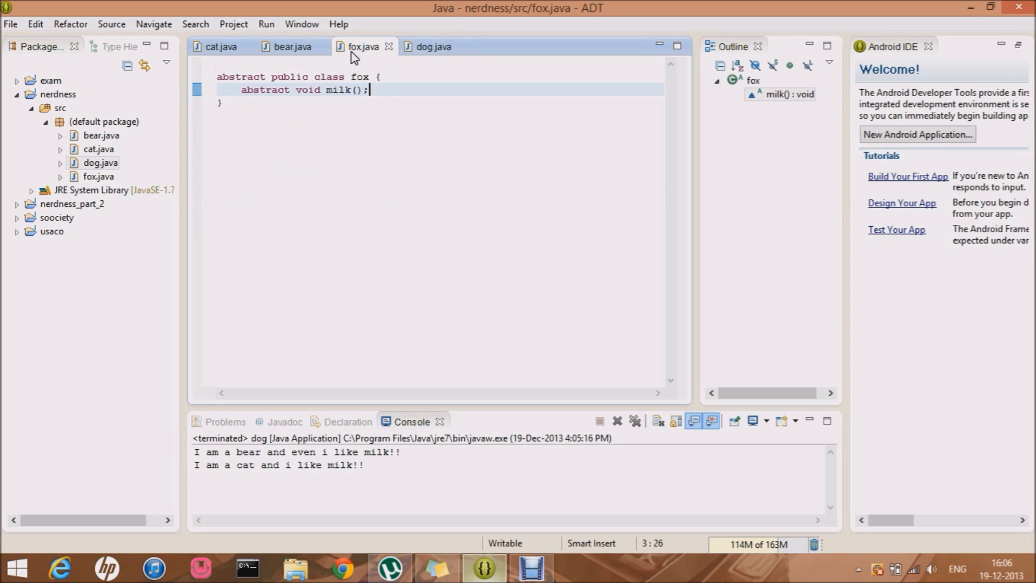
mouse_move(291, 47)
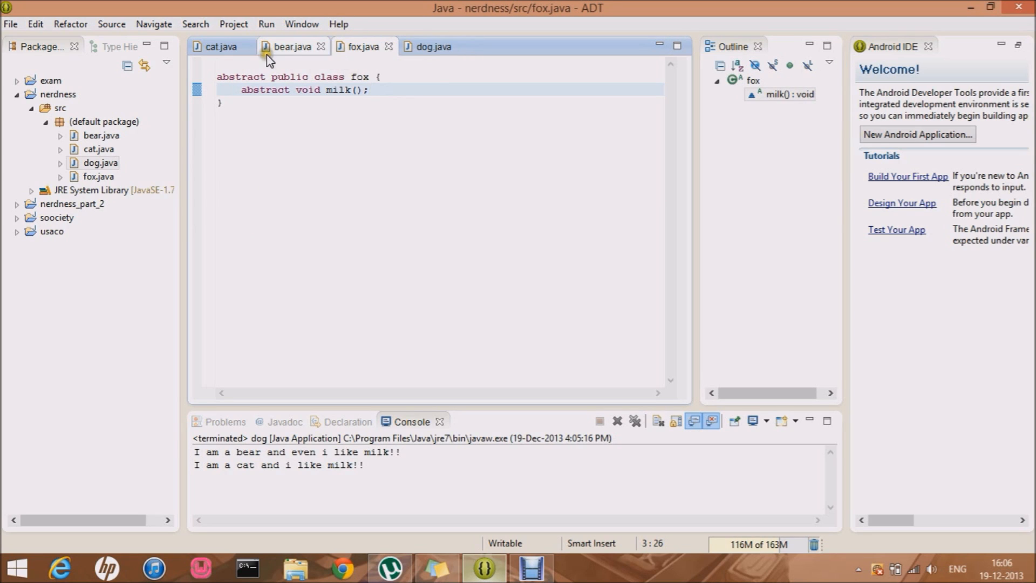
click(290, 47)
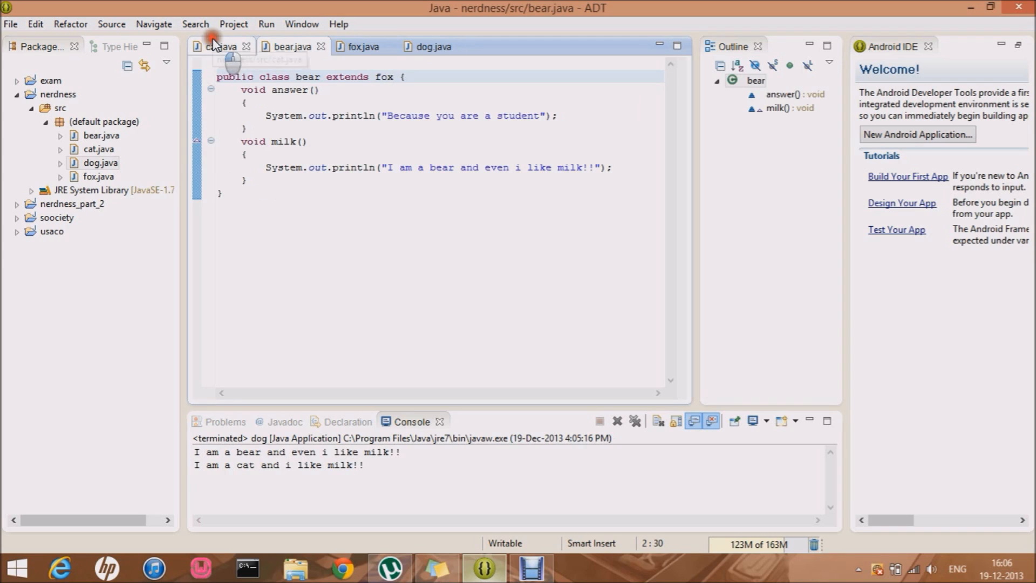
click(220, 47)
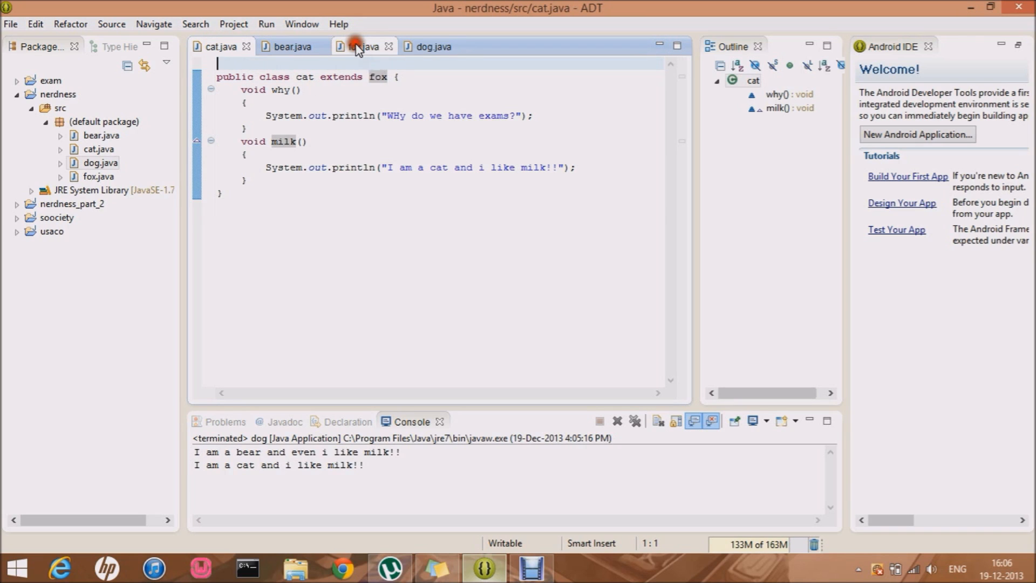
click(360, 47)
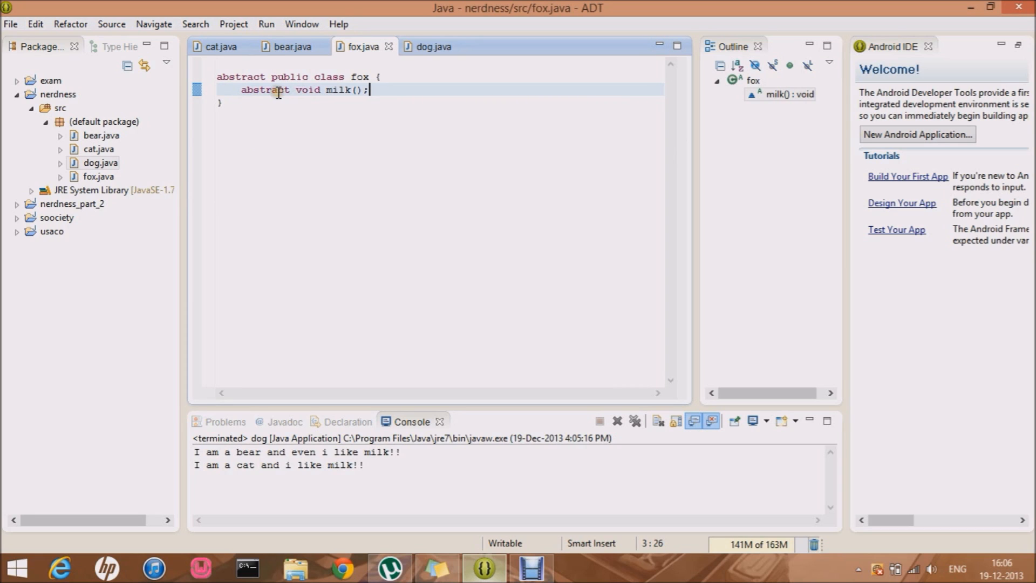
click(290, 47)
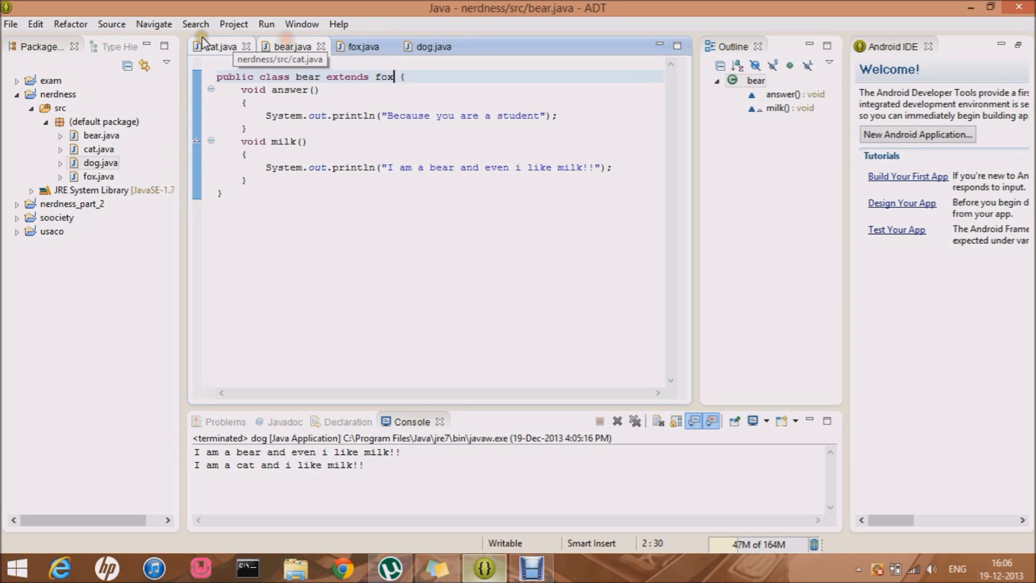
click(361, 47)
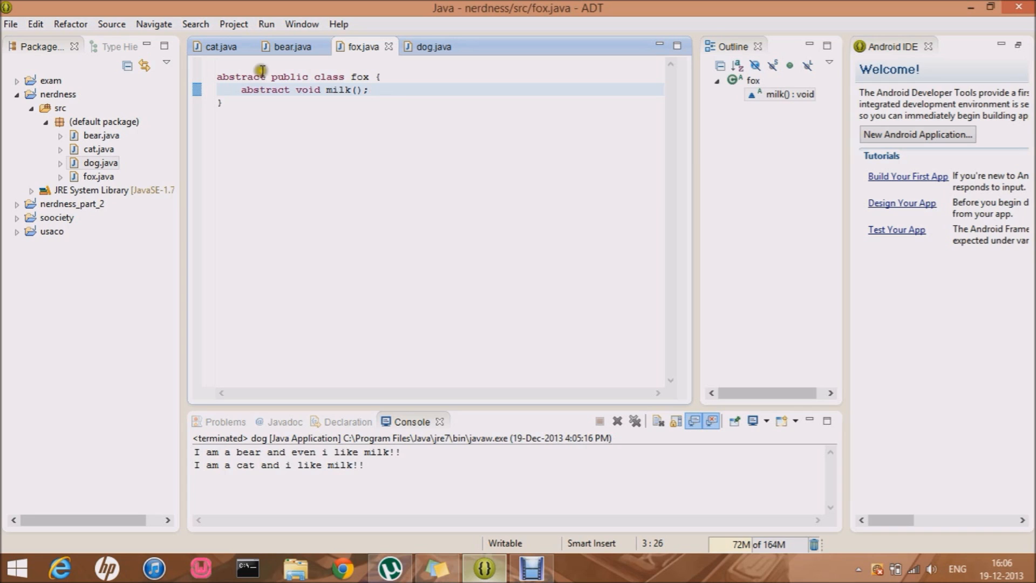
click(433, 47)
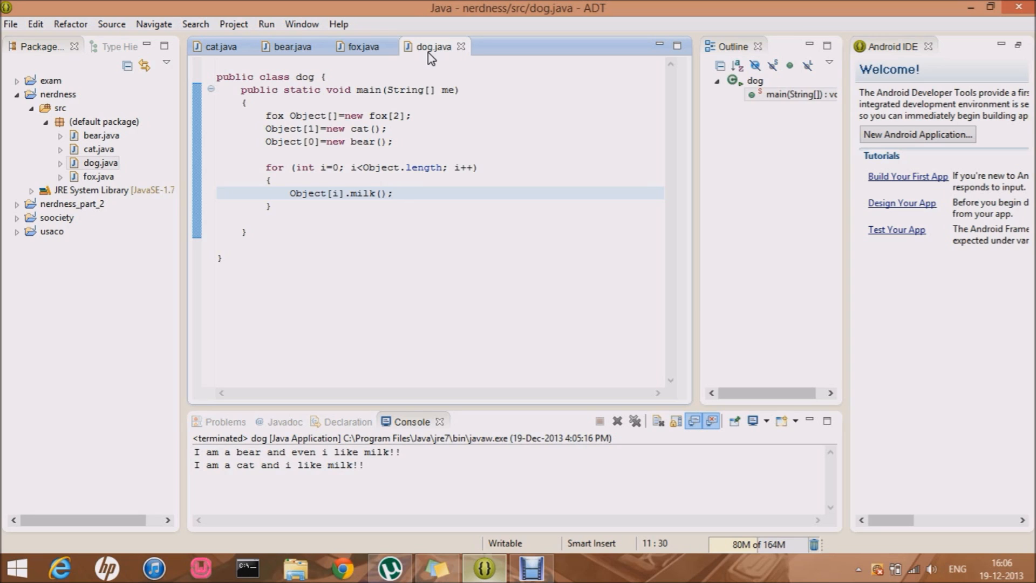
click(395, 193)
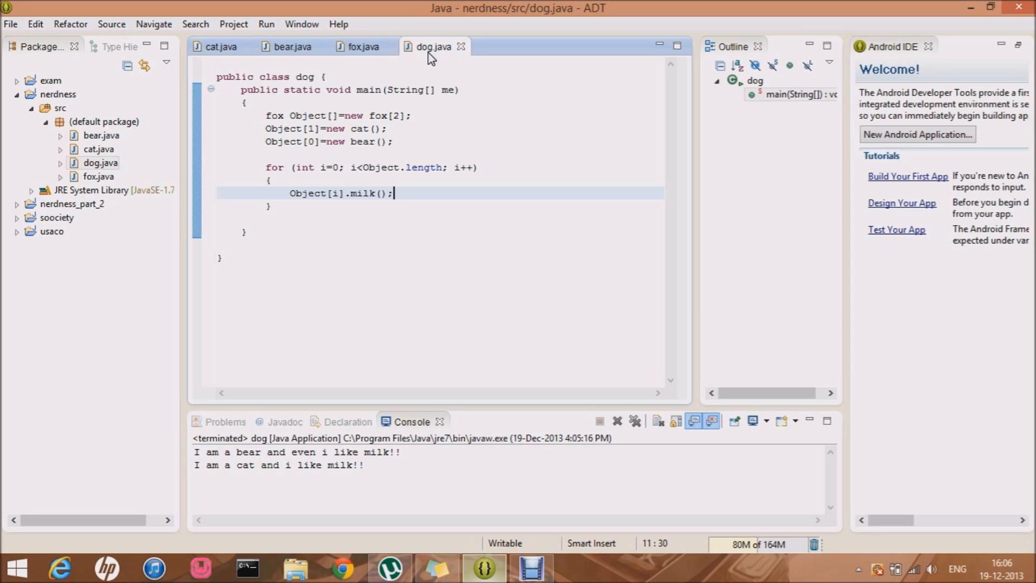